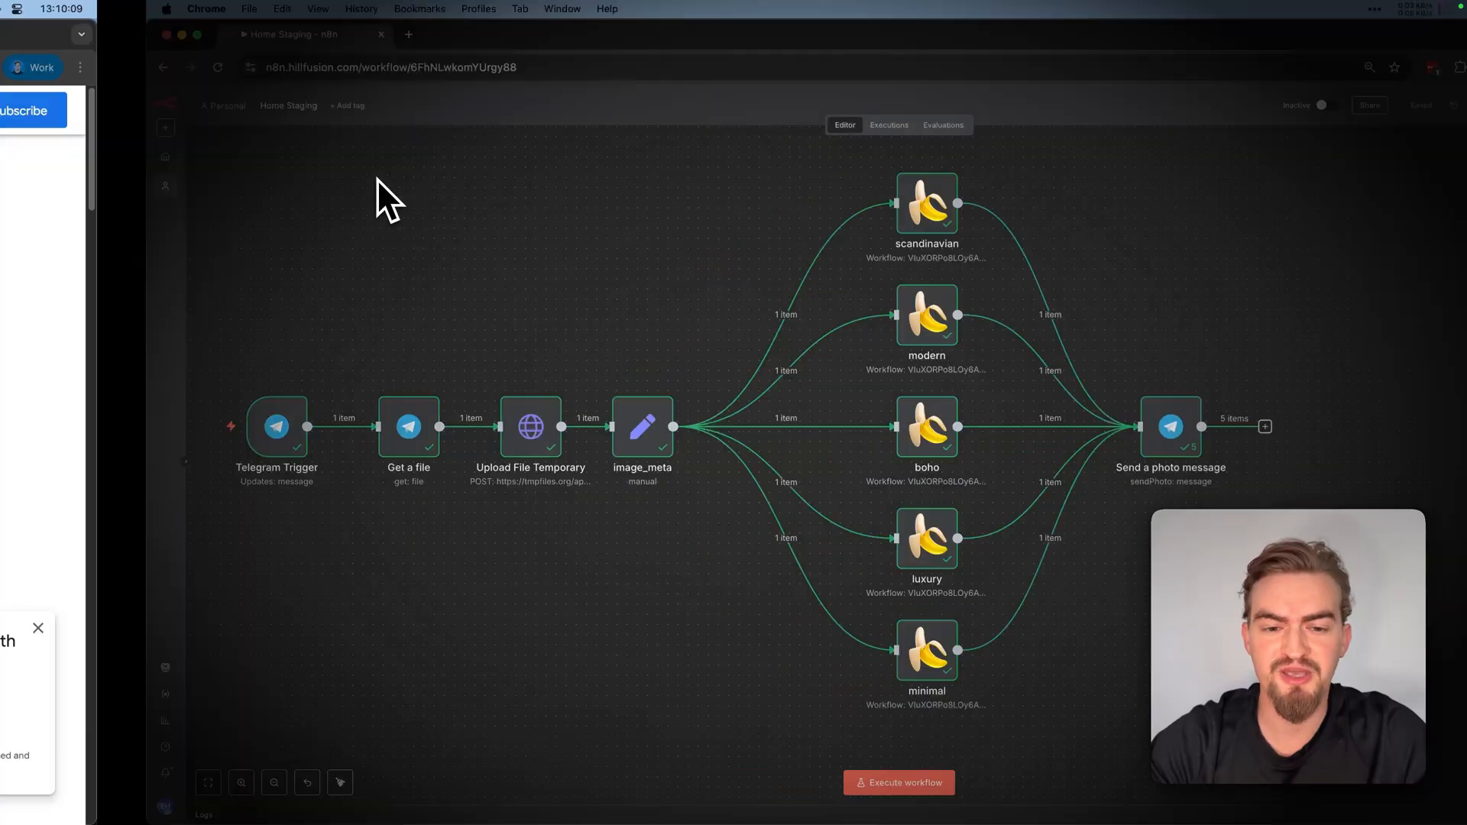
Send an empty-room photo to the AI Editor Telegram bot to trigger the Home Staging run.
{"action": "left_click", "coordinate": [696, 35]}
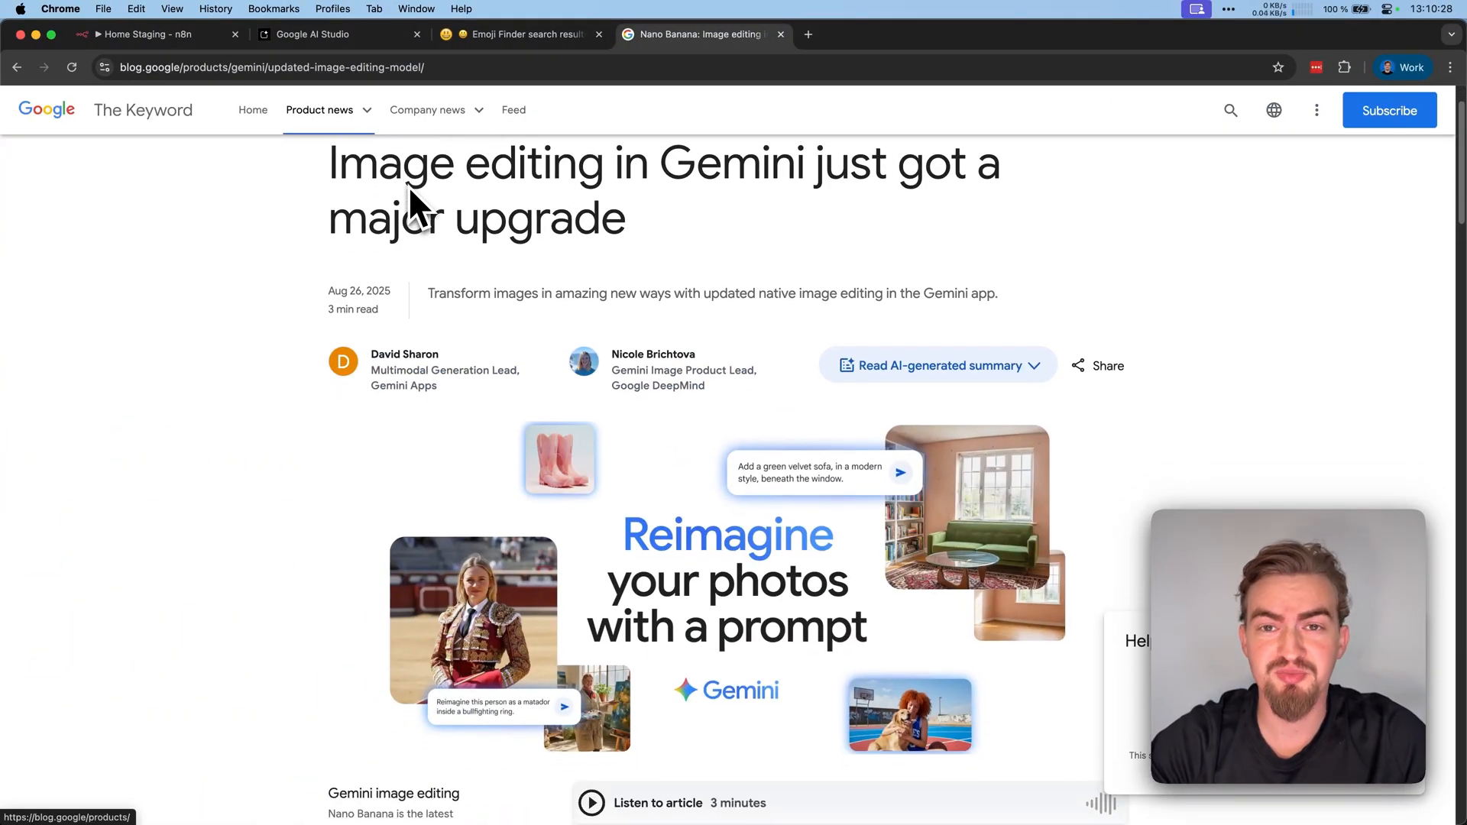
{"action": "scroll", "scroll_direction": "down", "scroll_amount": 3}
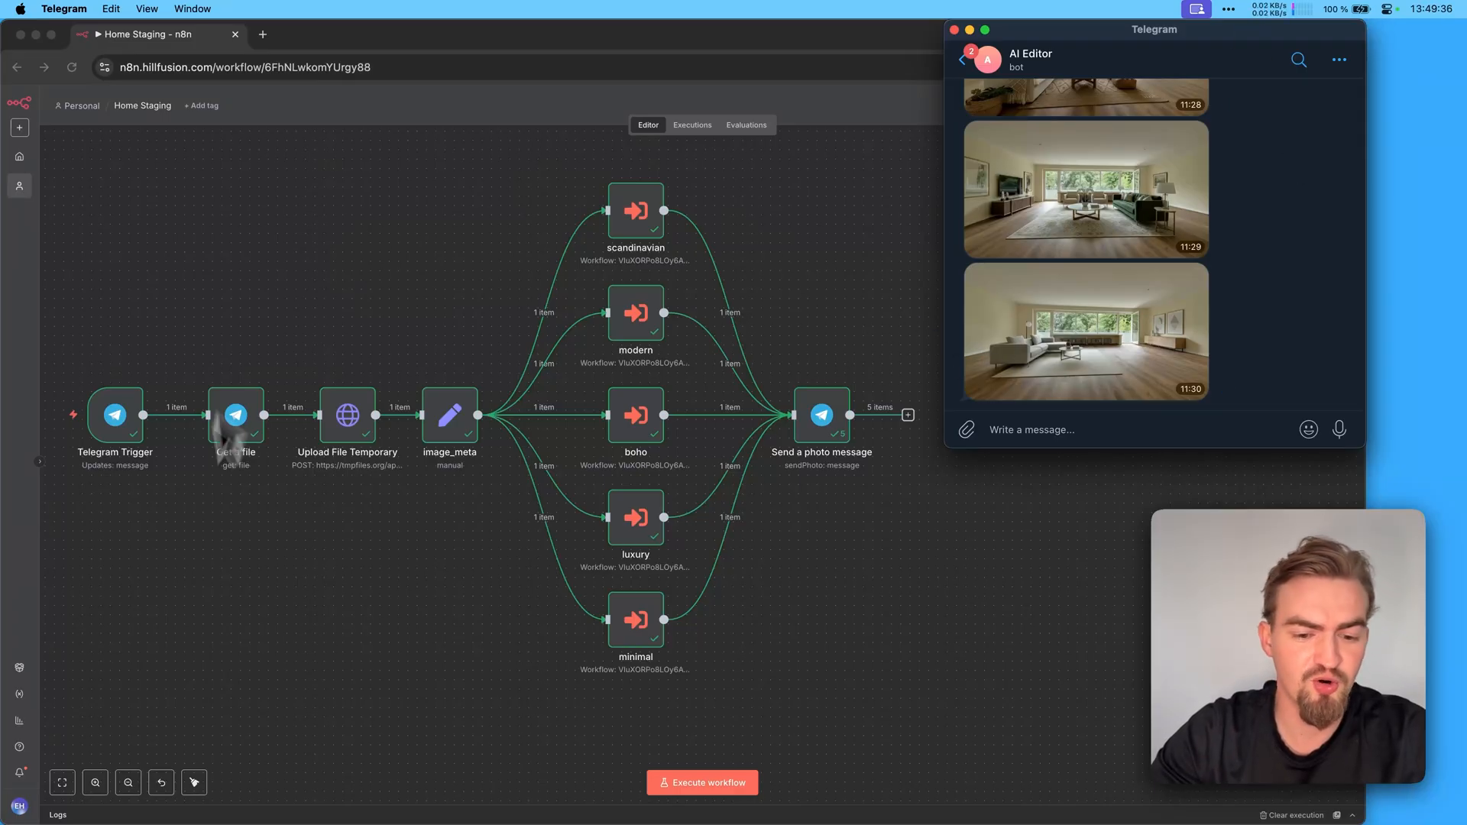
{"action": "left_click", "coordinate": [701, 782]}
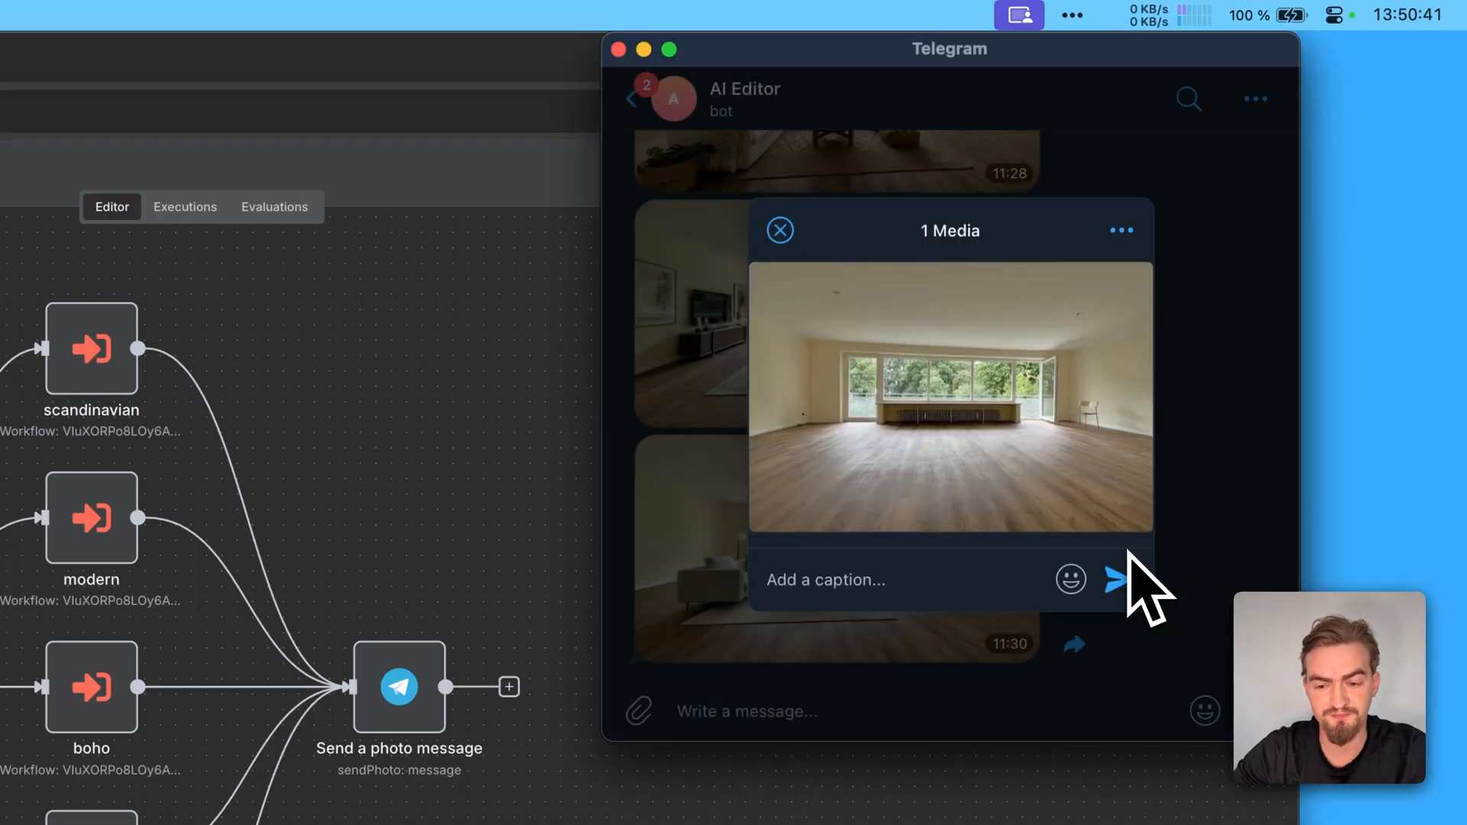
{"action": "left_click", "coordinate": [1116, 579]}
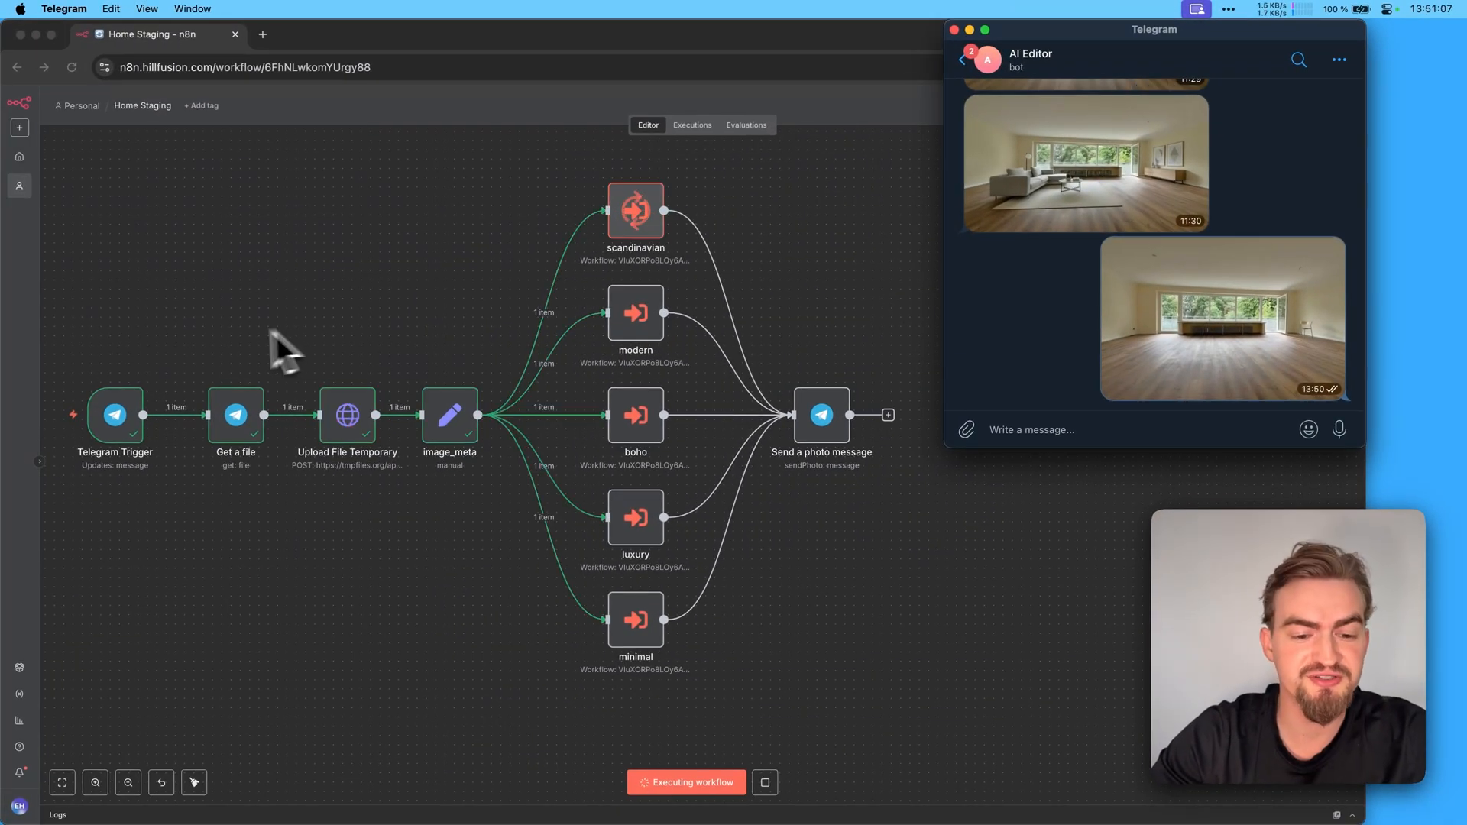
{"action": "mouse_move", "coordinate": [697, 295]}
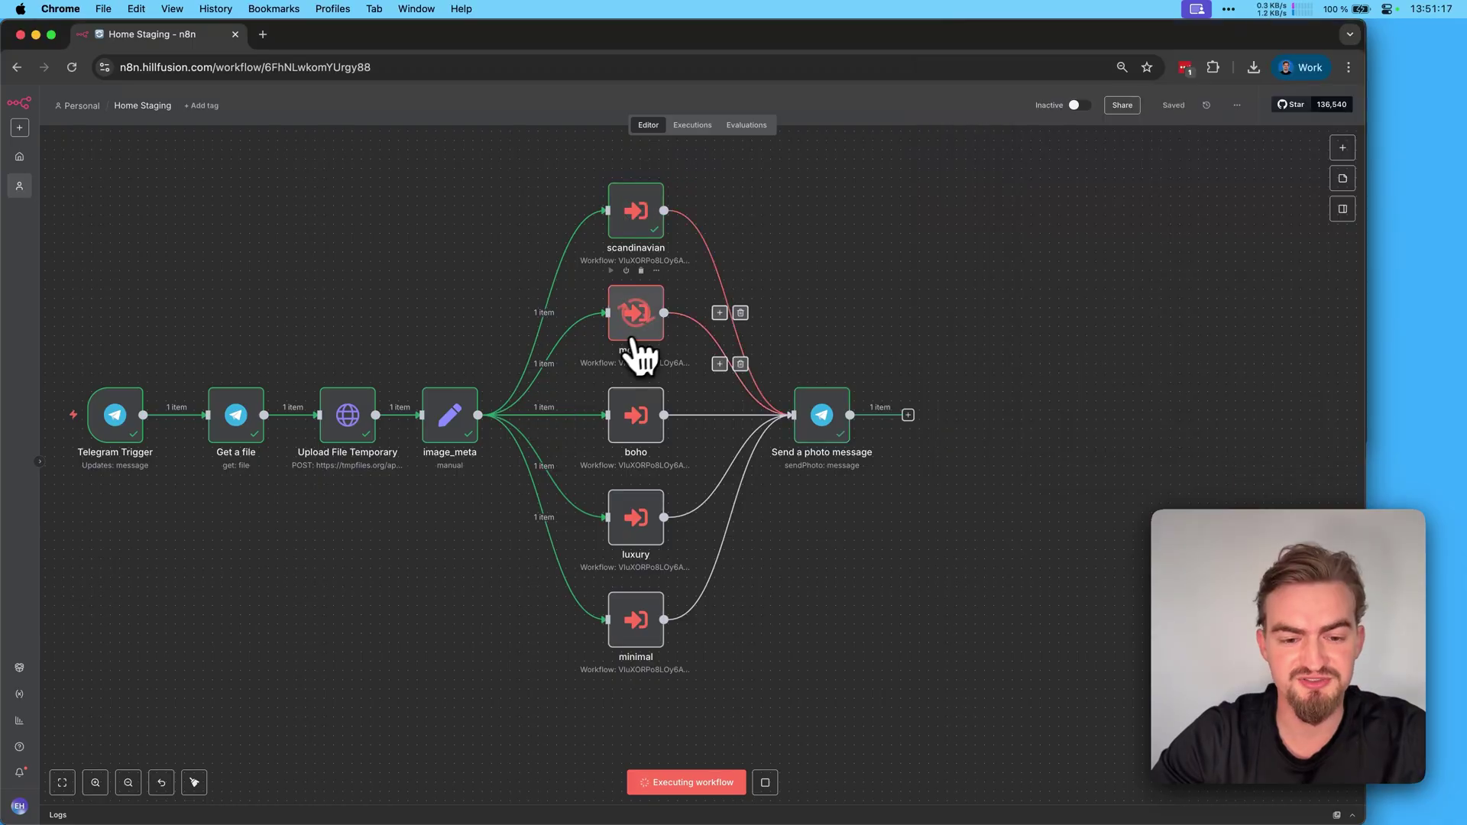
Review the modern style node's prompt and the Edit Image sub-workflow, then return to Home Staging.
{"action": "double_click", "coordinate": [635, 313]}
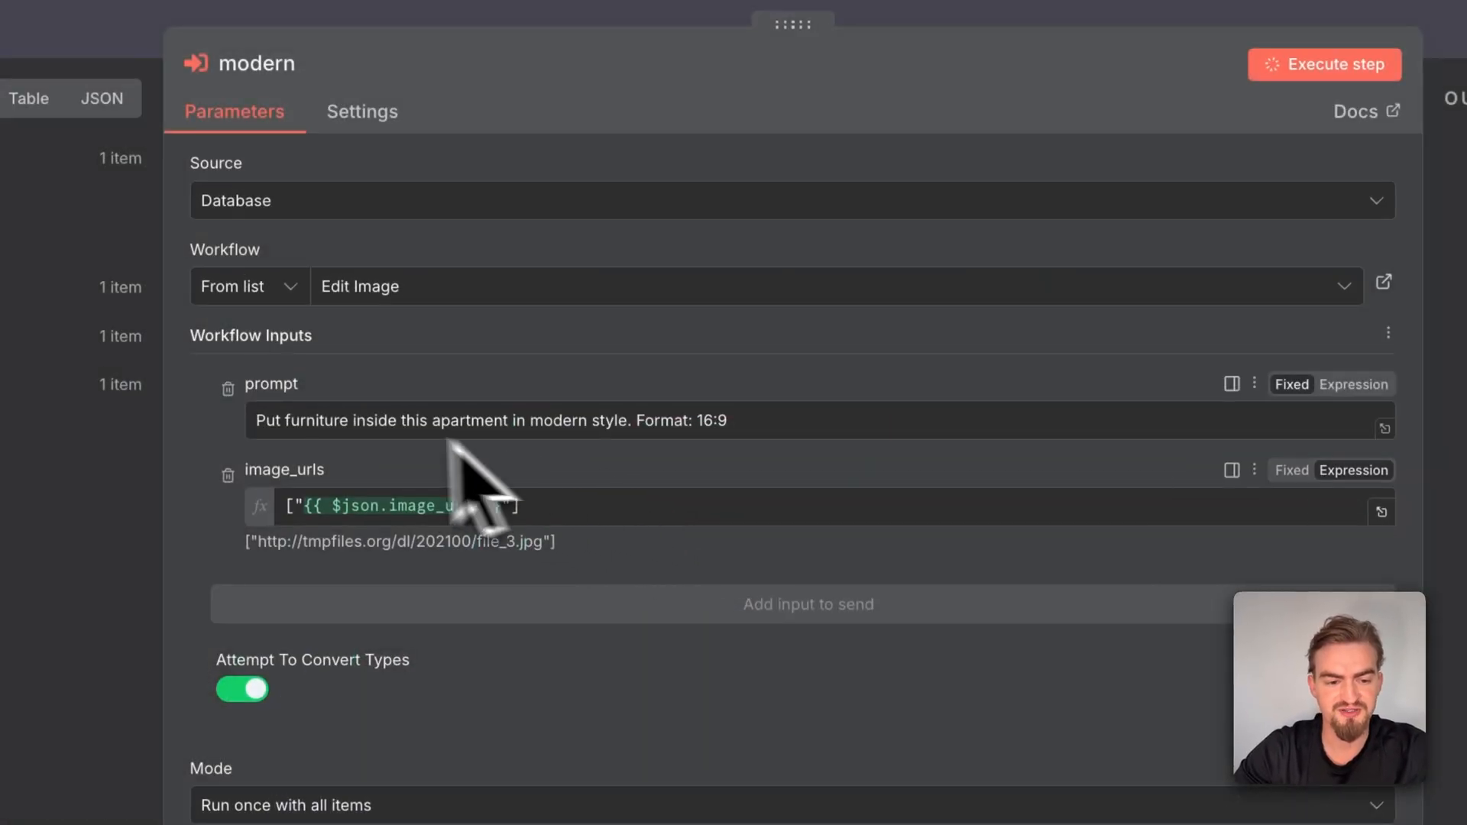
{"action": "mouse_move", "coordinate": [566, 580]}
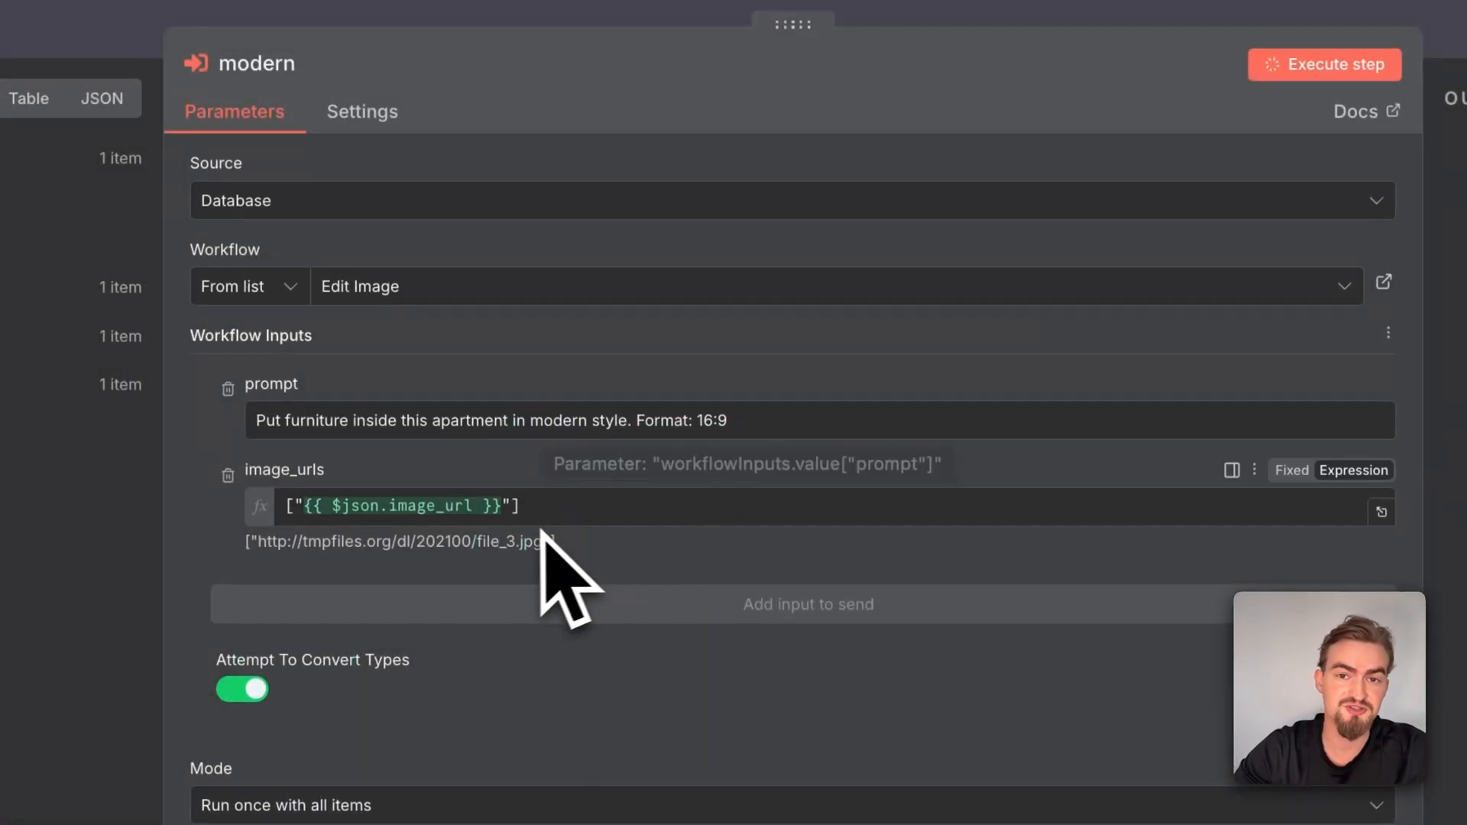
{"action": "mouse_move", "coordinate": [271, 459]}
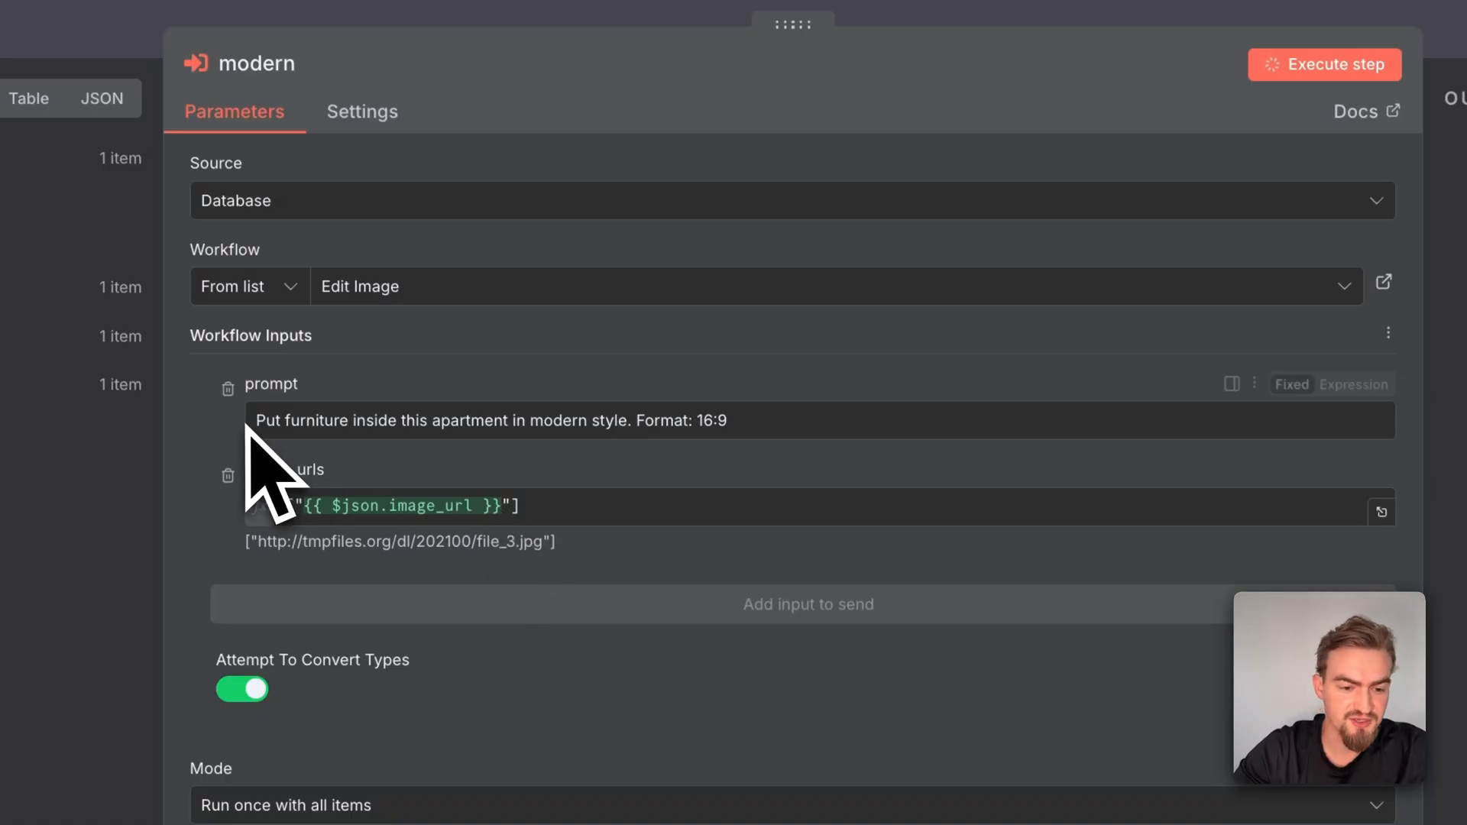
{"action": "mouse_move", "coordinate": [510, 477]}
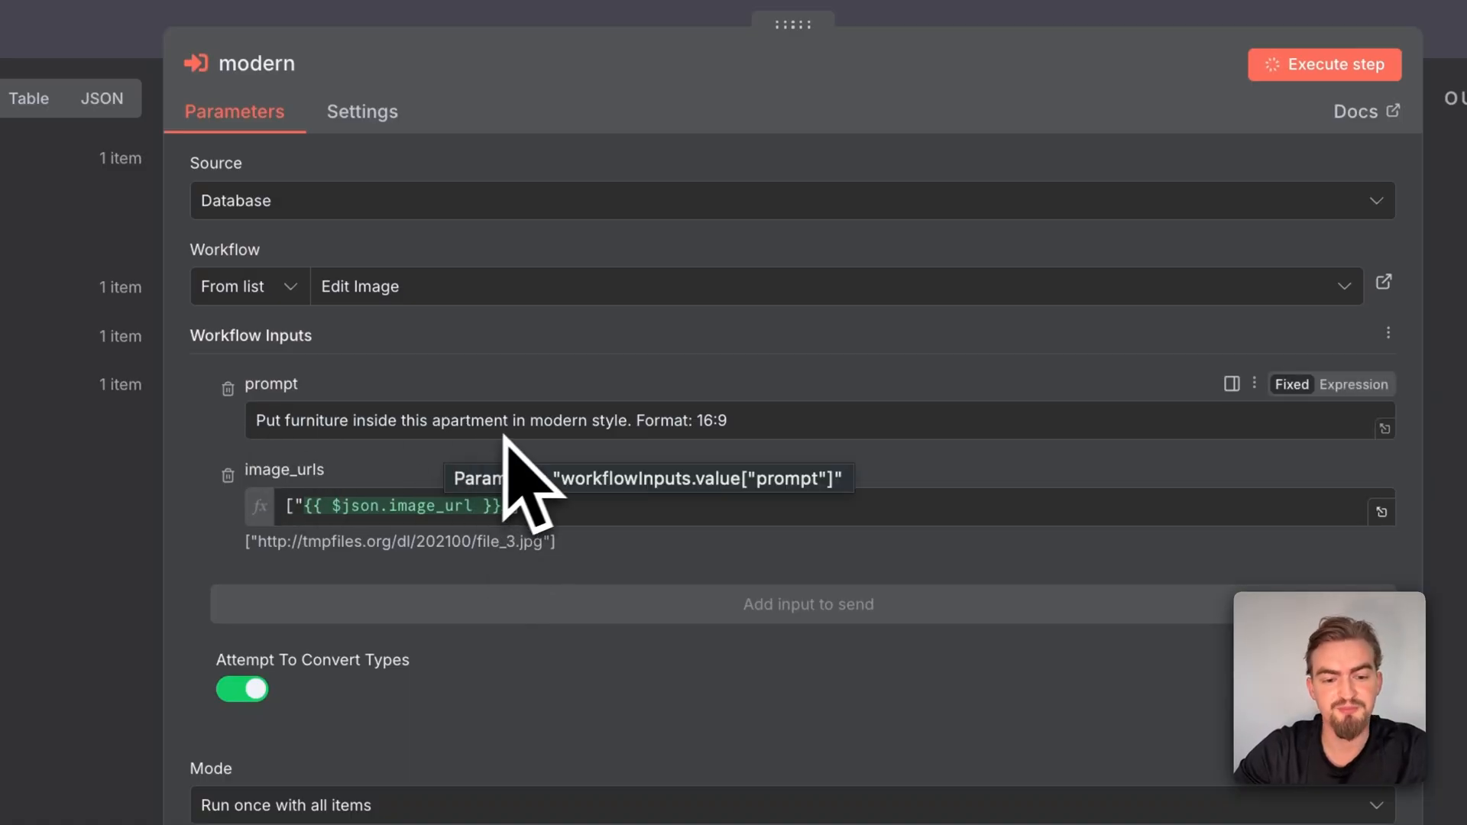
{"action": "left_click", "coordinate": [1324, 64]}
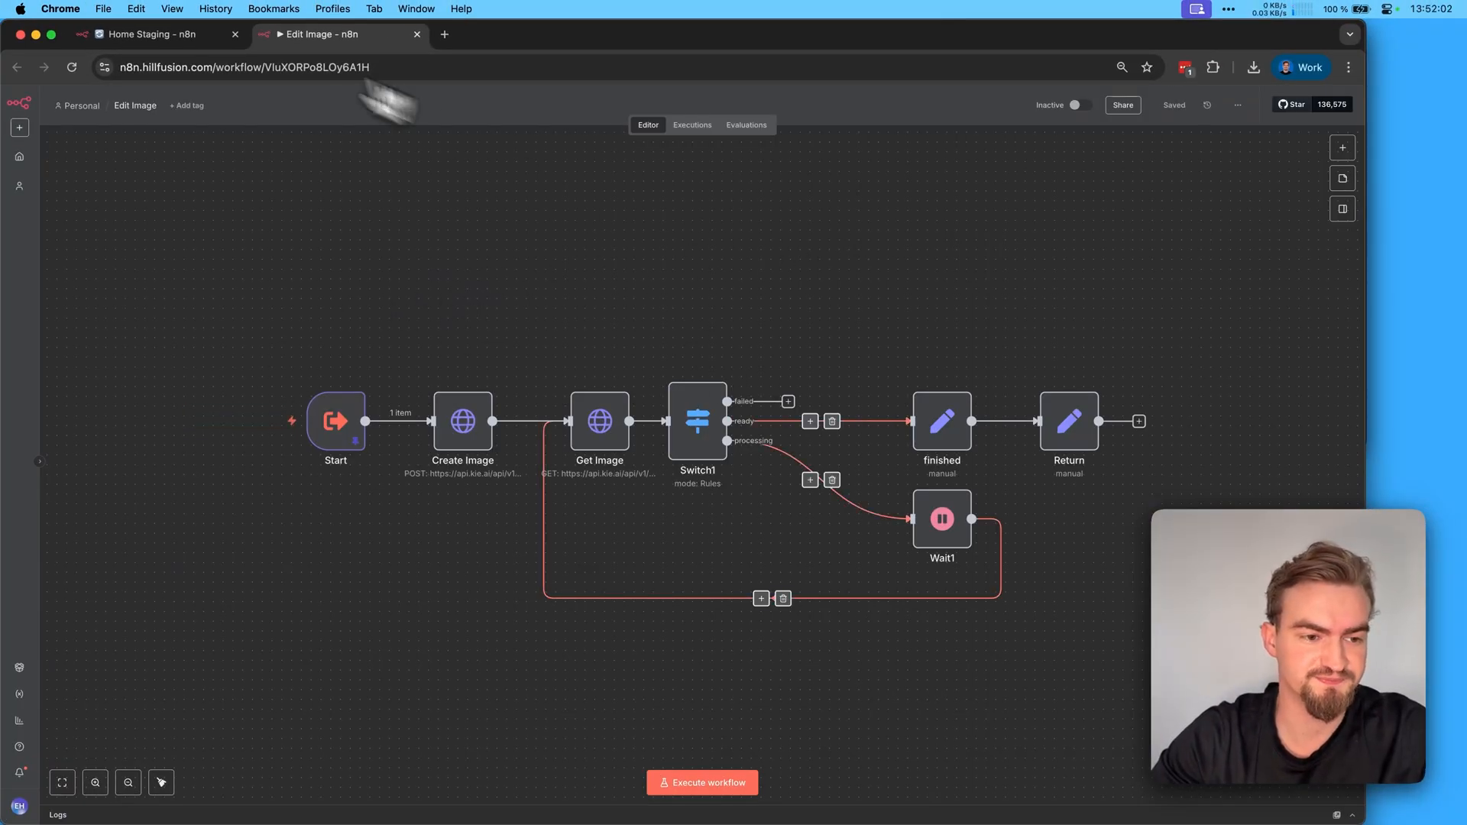
{"action": "left_click", "coordinate": [156, 33]}
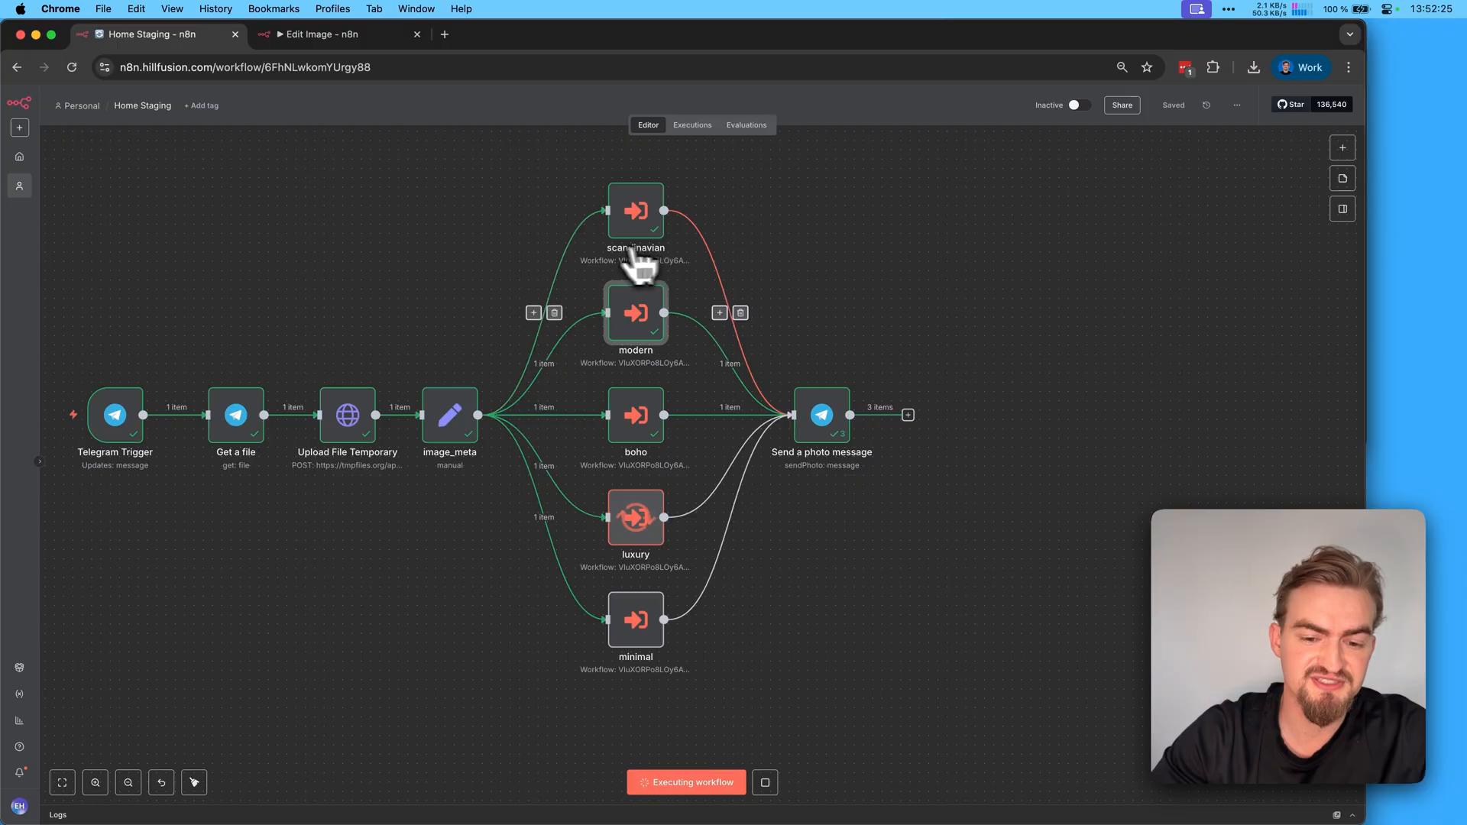
{"action": "mouse_move", "coordinate": [861, 468]}
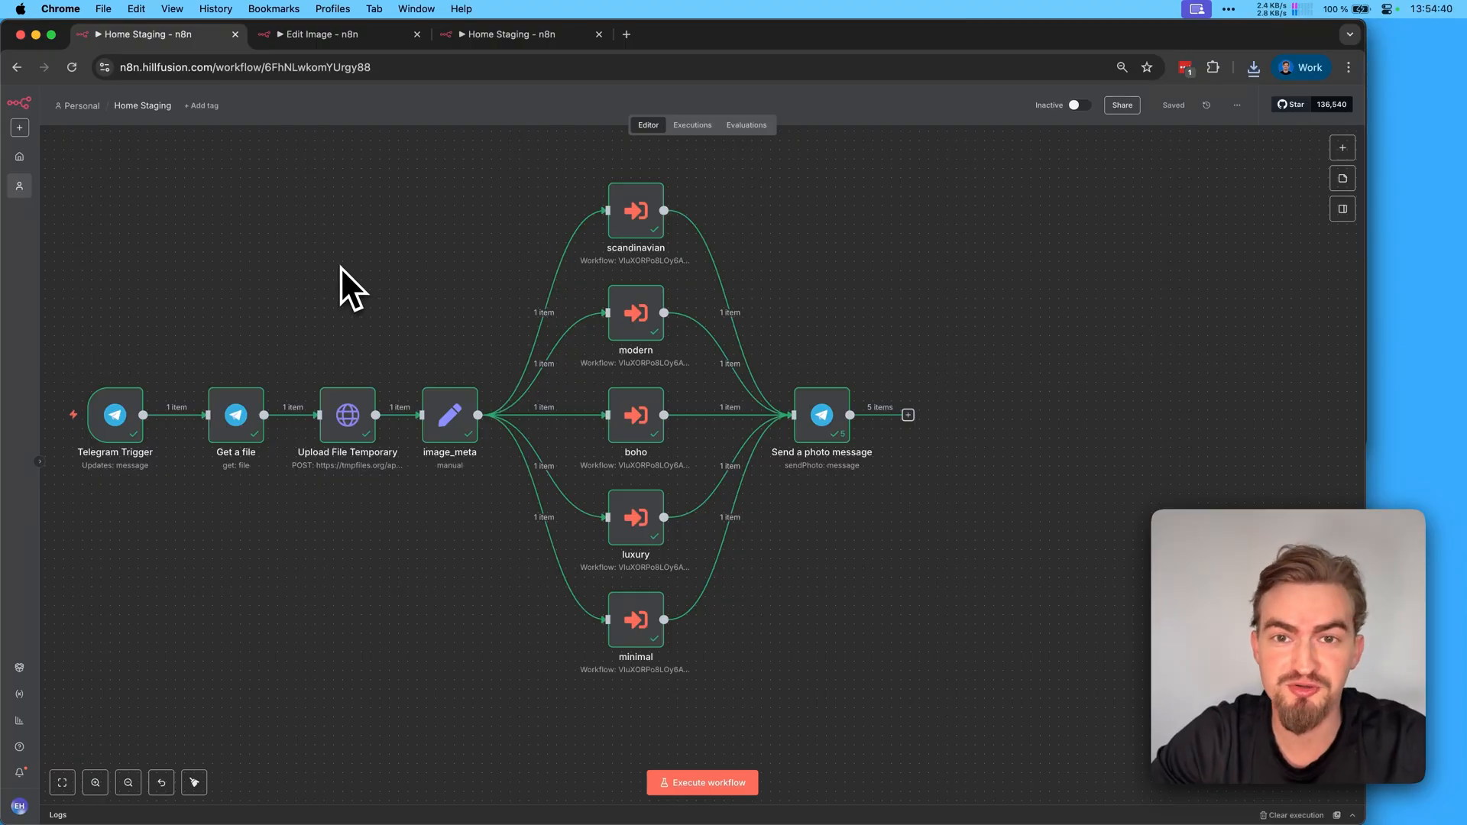
{"action": "mouse_move", "coordinate": [482, 229]}
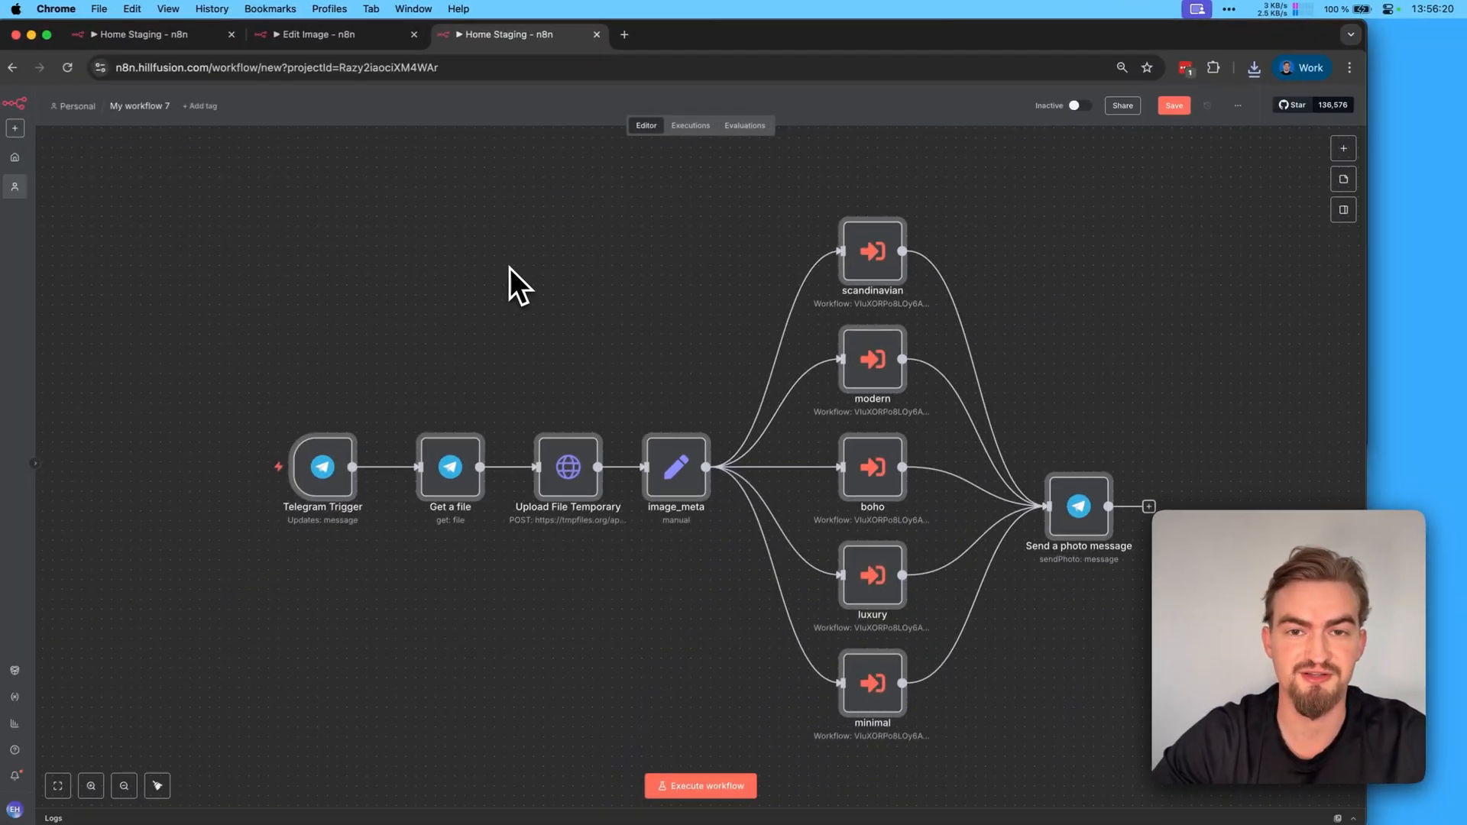
Switch the Home Staging workflow to Active and bring up the Home Staging AI document.
{"action": "left_click", "coordinate": [699, 784]}
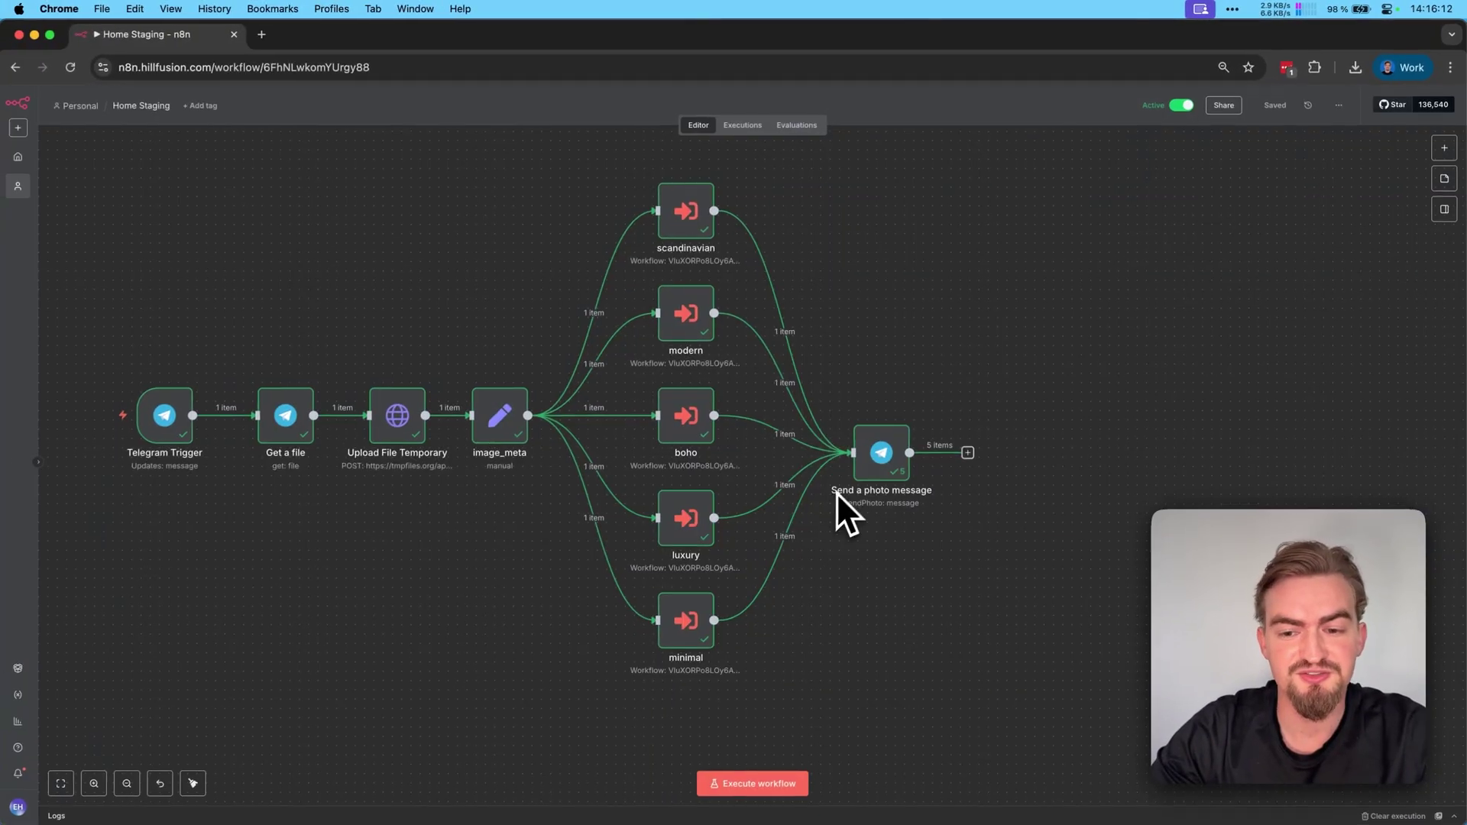
{"action": "mouse_move", "coordinate": [935, 360]}
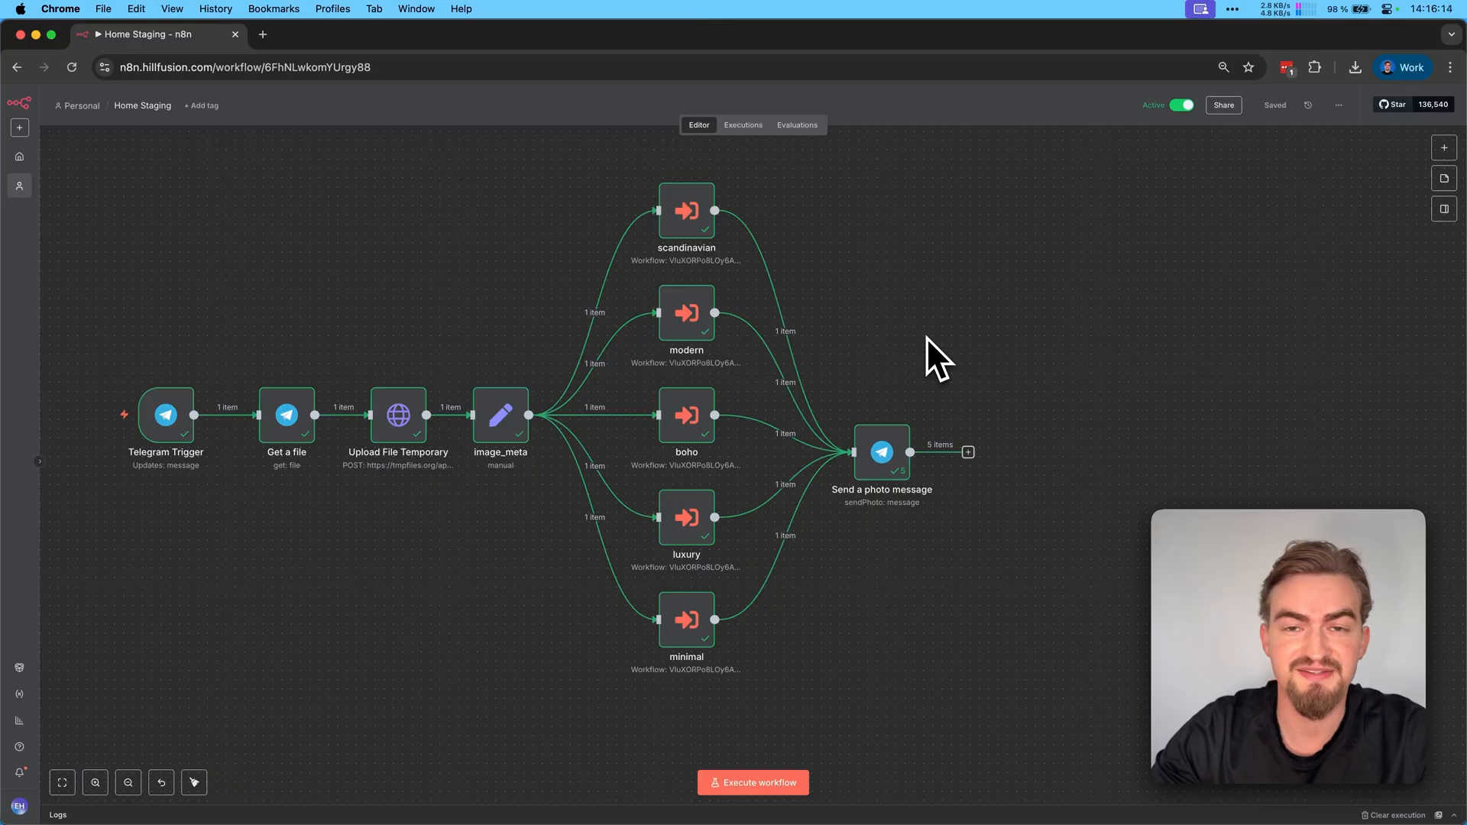
{"action": "mouse_move", "coordinate": [941, 323]}
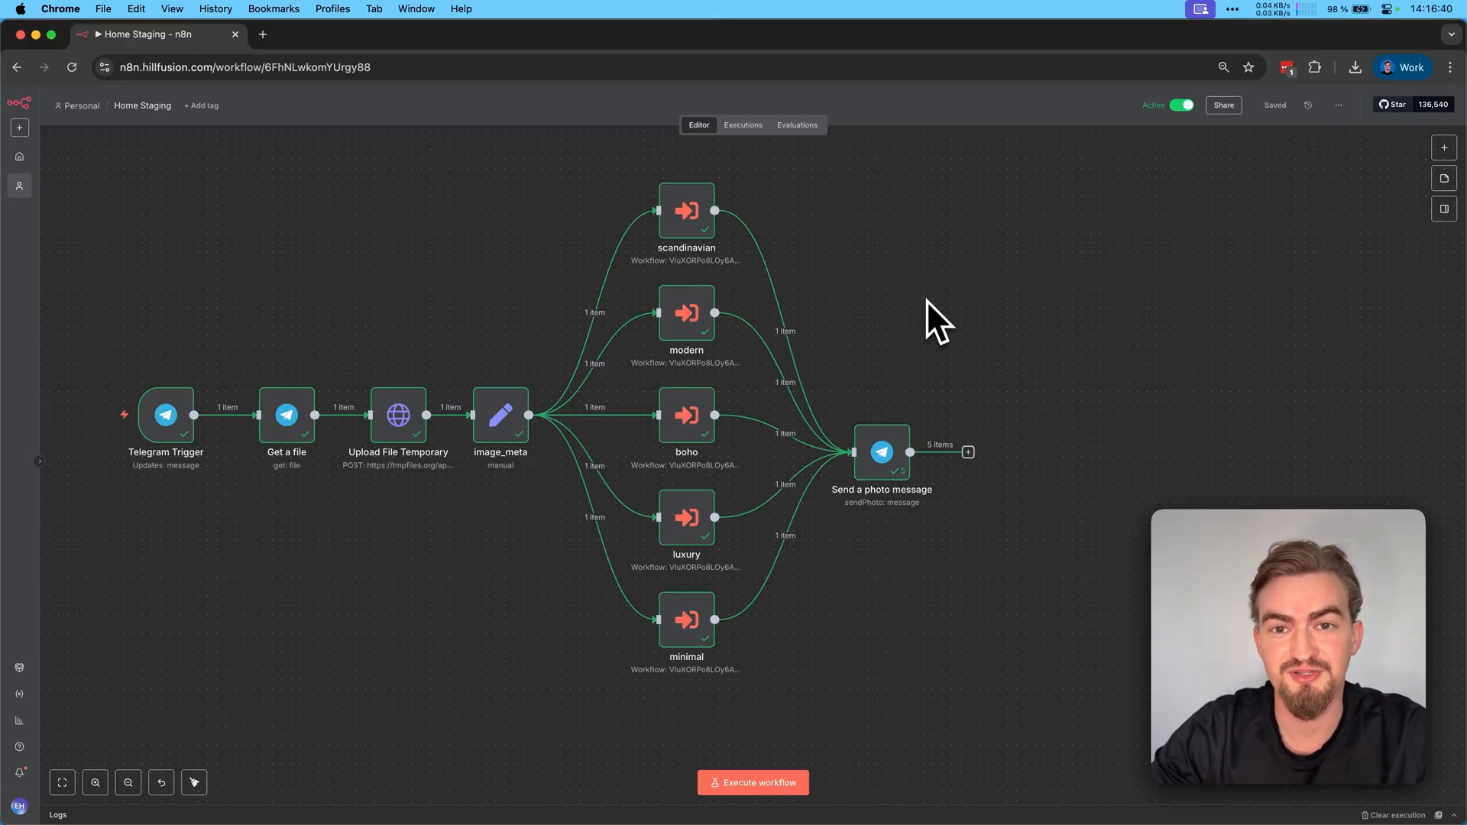
{"action": "mouse_move", "coordinate": [388, 496]}
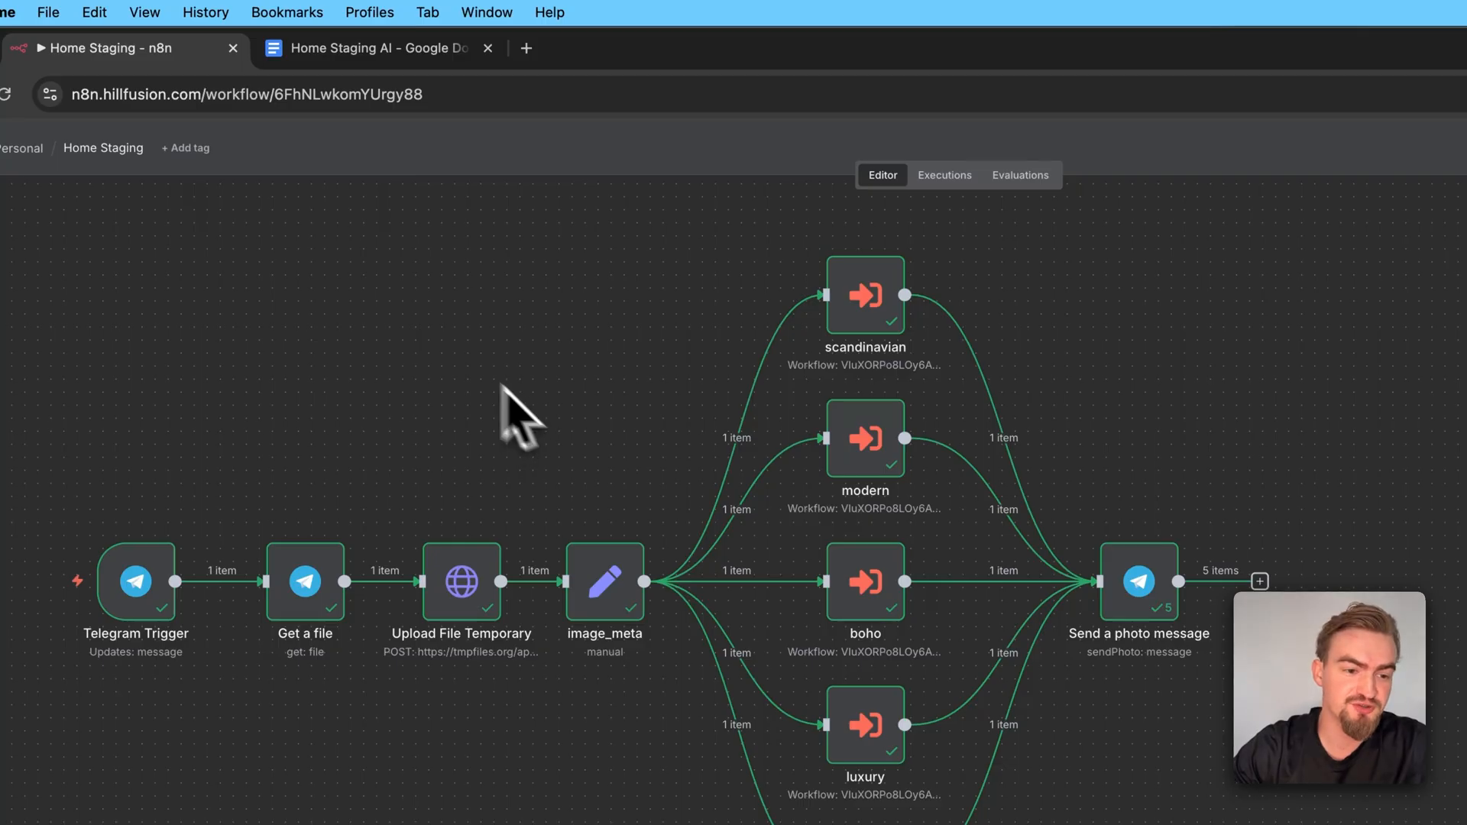
{"action": "left_click", "coordinate": [374, 48]}
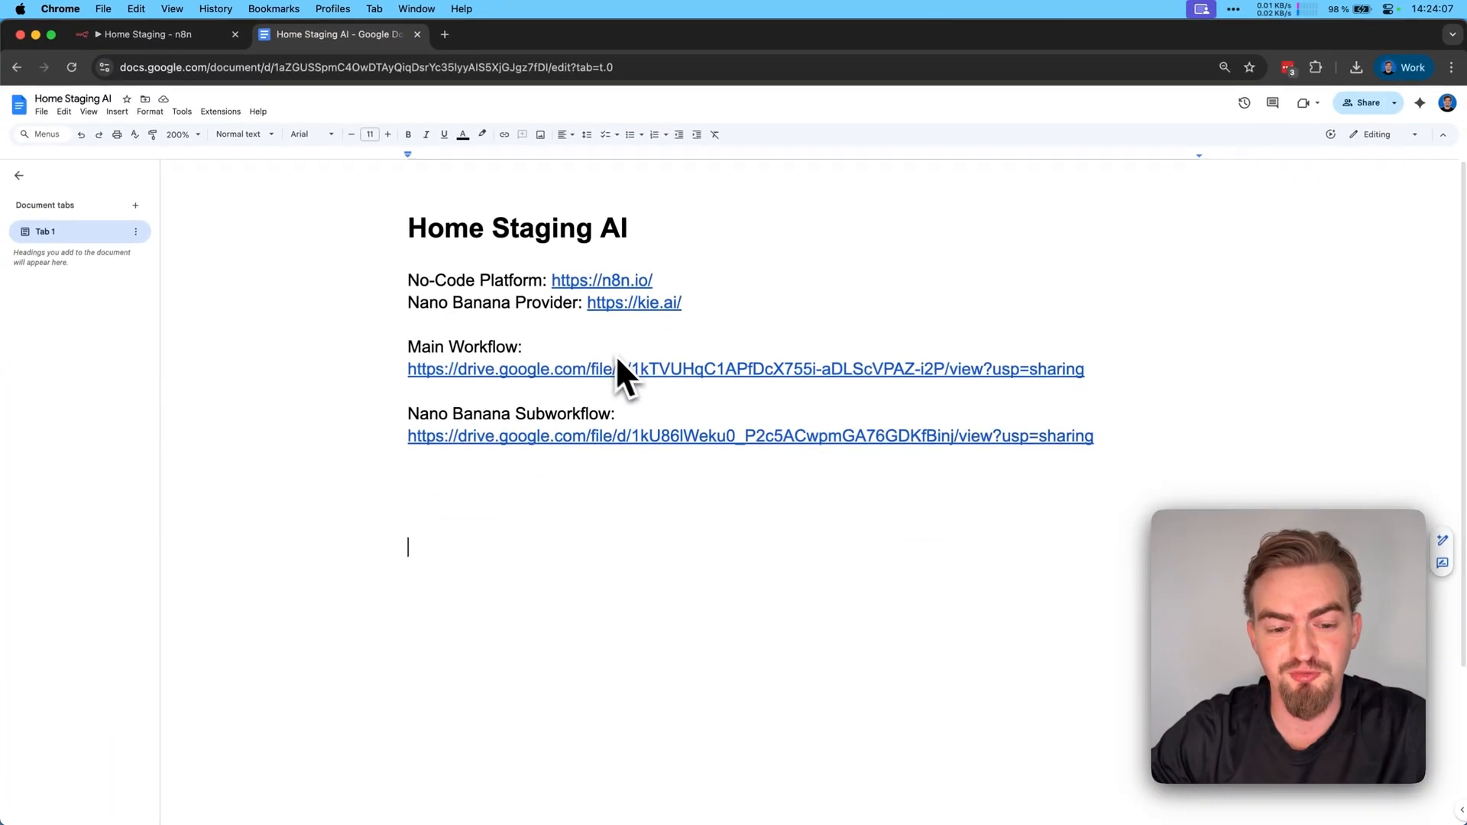
{"action": "mouse_move", "coordinate": [679, 343]}
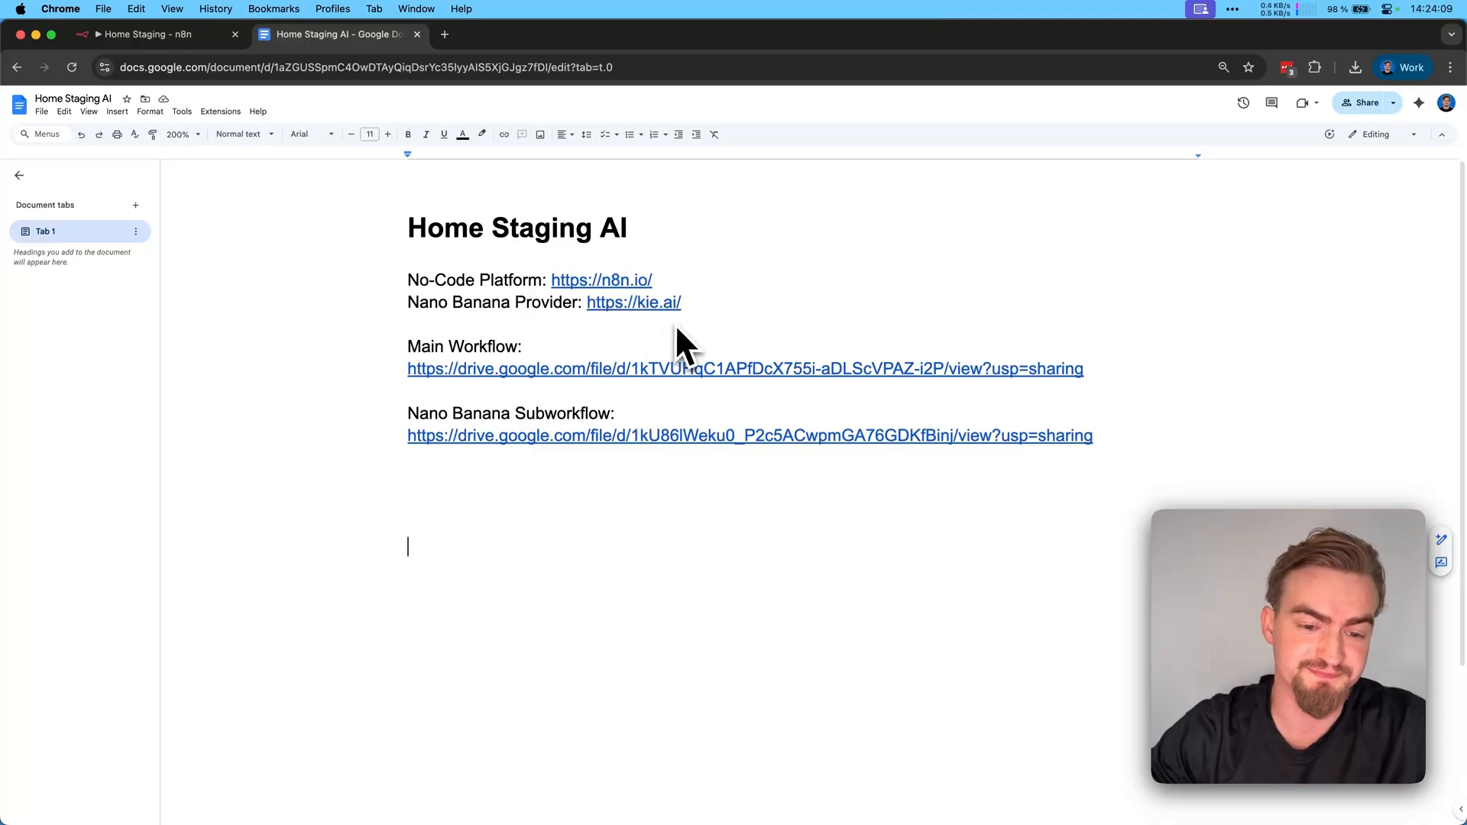
Go to the AI Automation Space community and reach the Premium Templates classroom.
{"action": "left_click", "coordinate": [504, 34]}
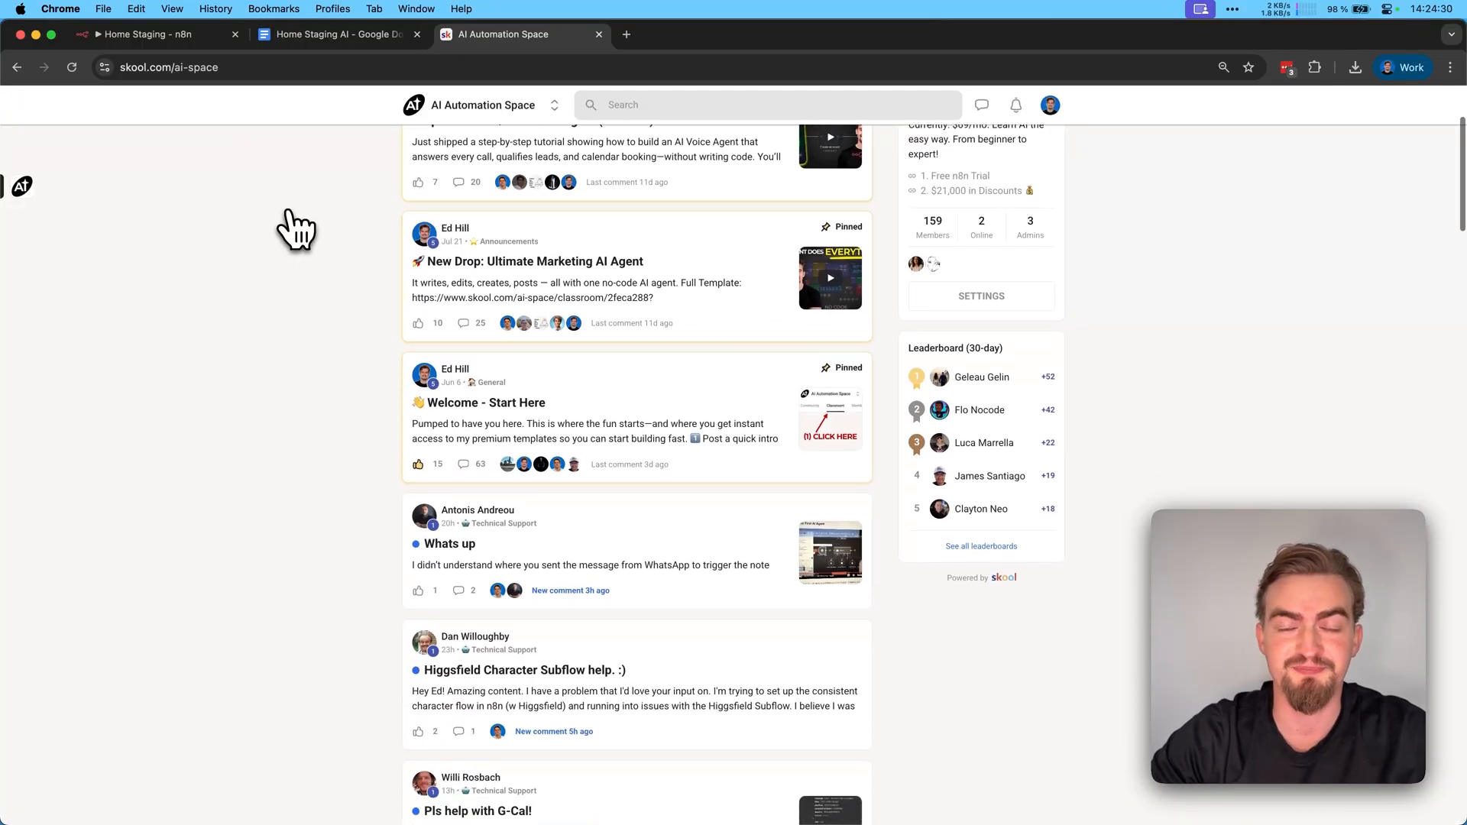
{"action": "scroll", "scroll_direction": "down", "scroll_amount": 3}
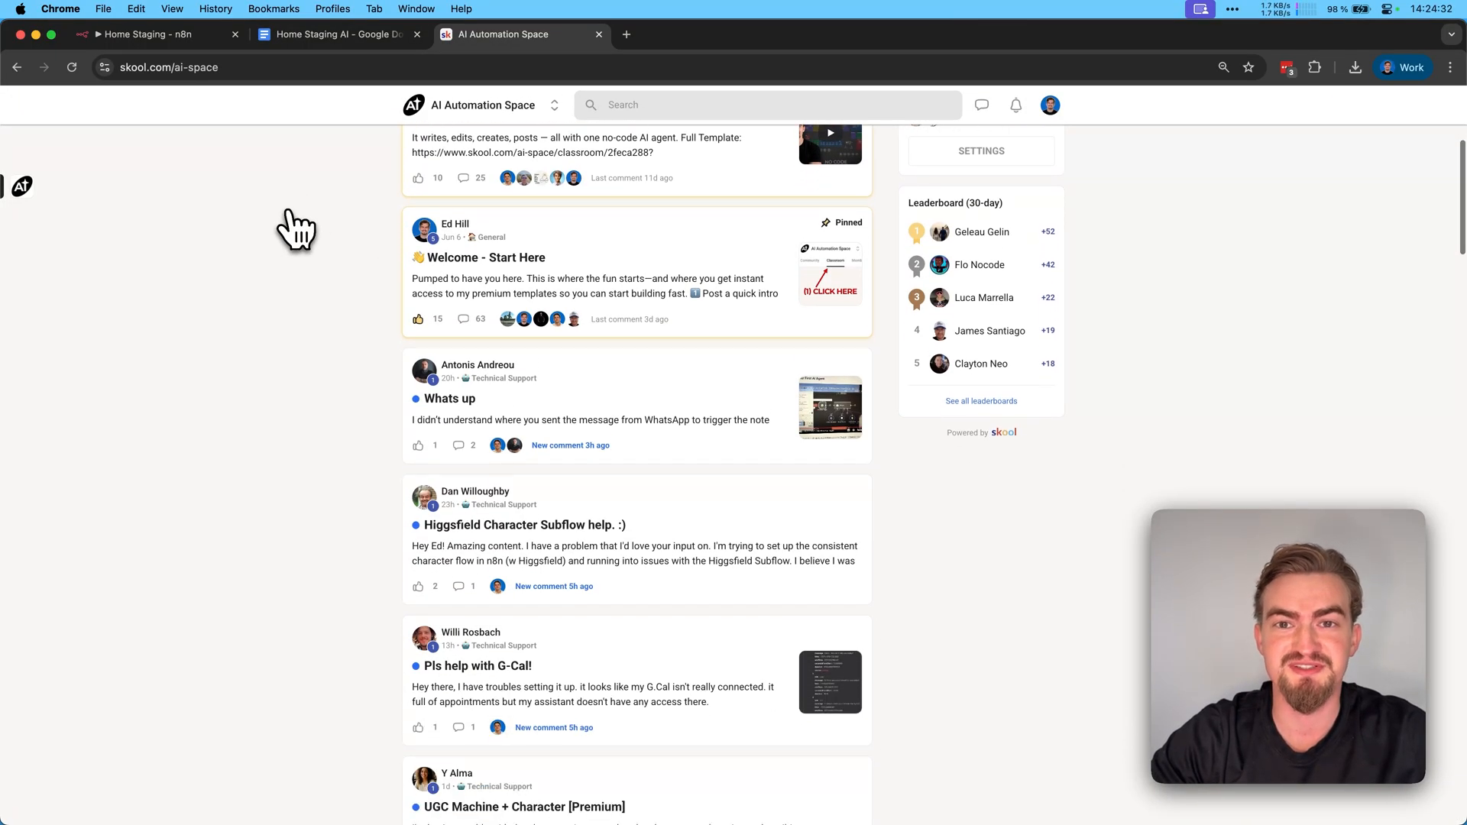
{"action": "scroll", "scroll_direction": "down", "scroll_amount": 3}
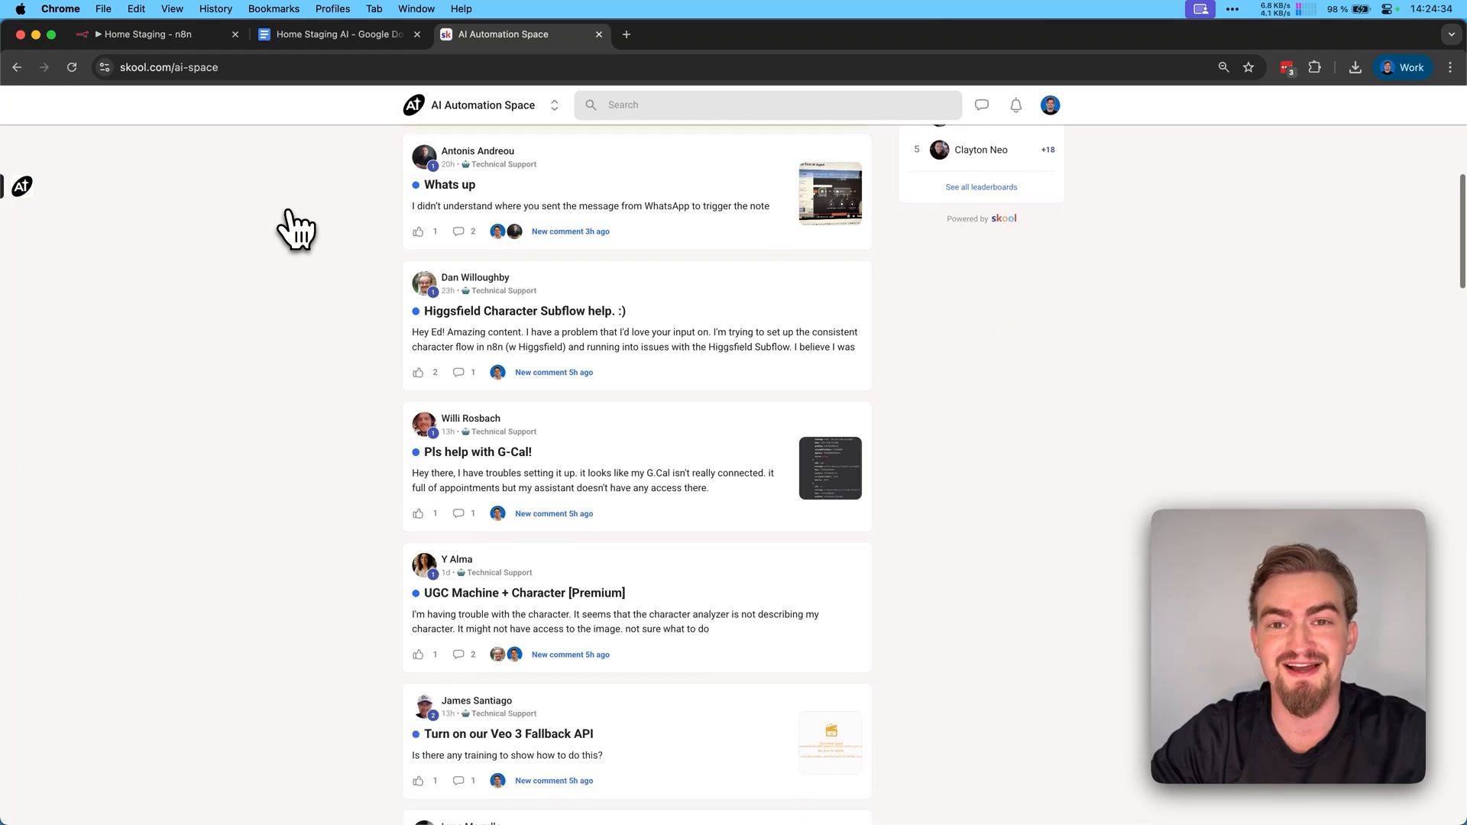
{"action": "left_click", "coordinate": [370, 135]}
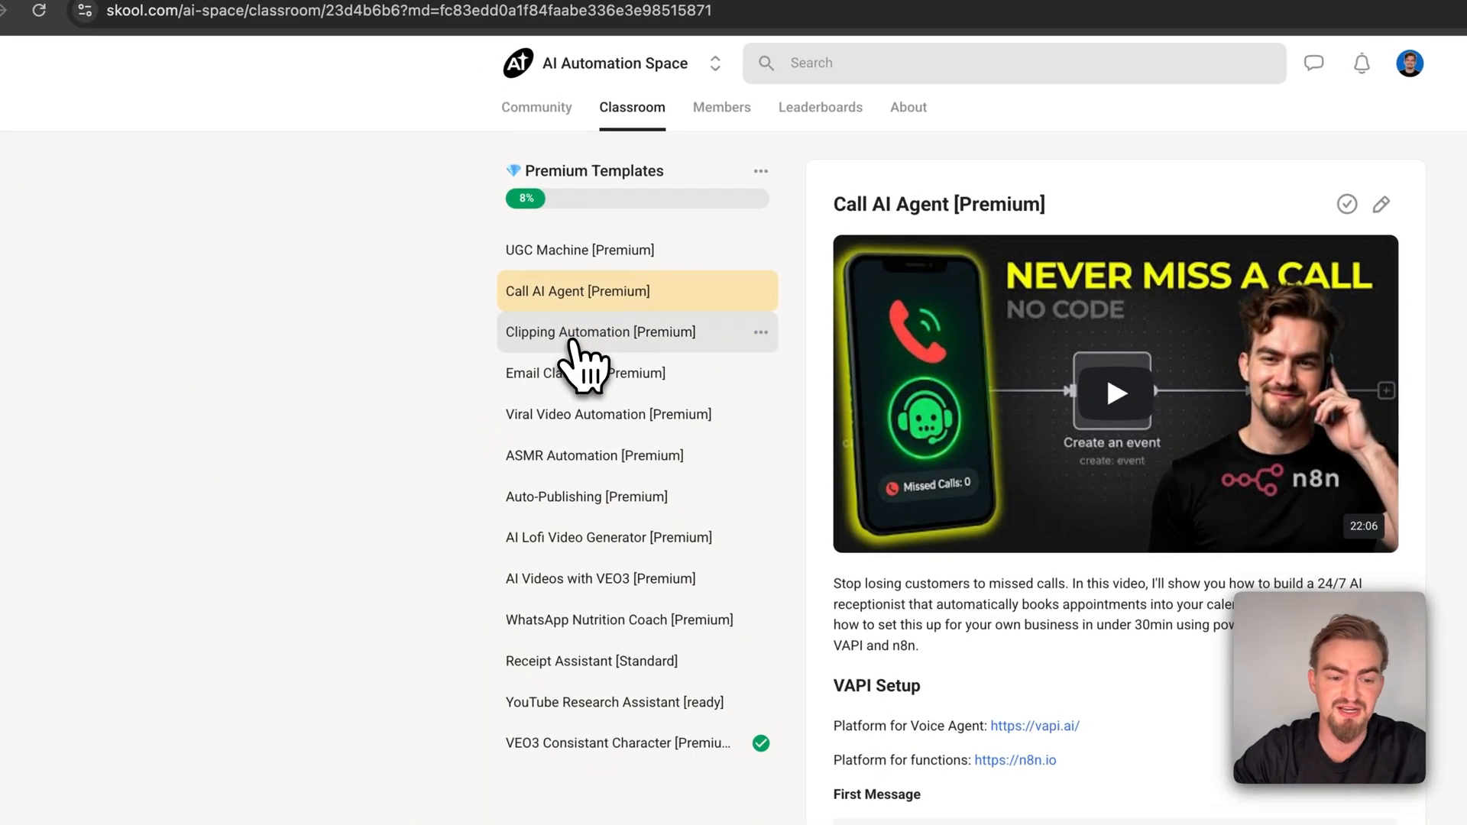
Browse template lessons, download UGC Machine.json, and return to the community feed.
{"action": "left_click", "coordinate": [600, 332]}
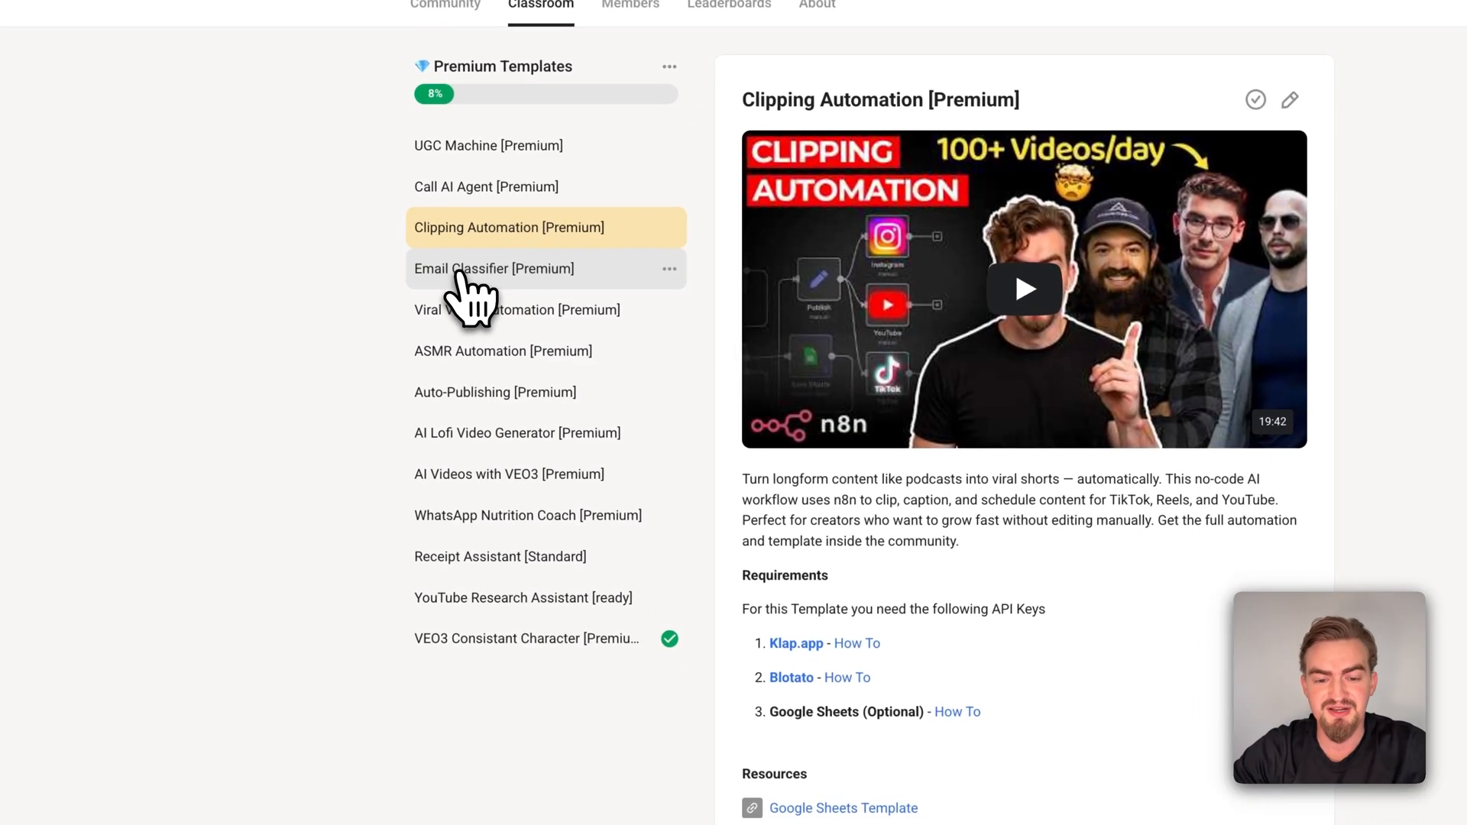
{"action": "left_click", "coordinate": [487, 145]}
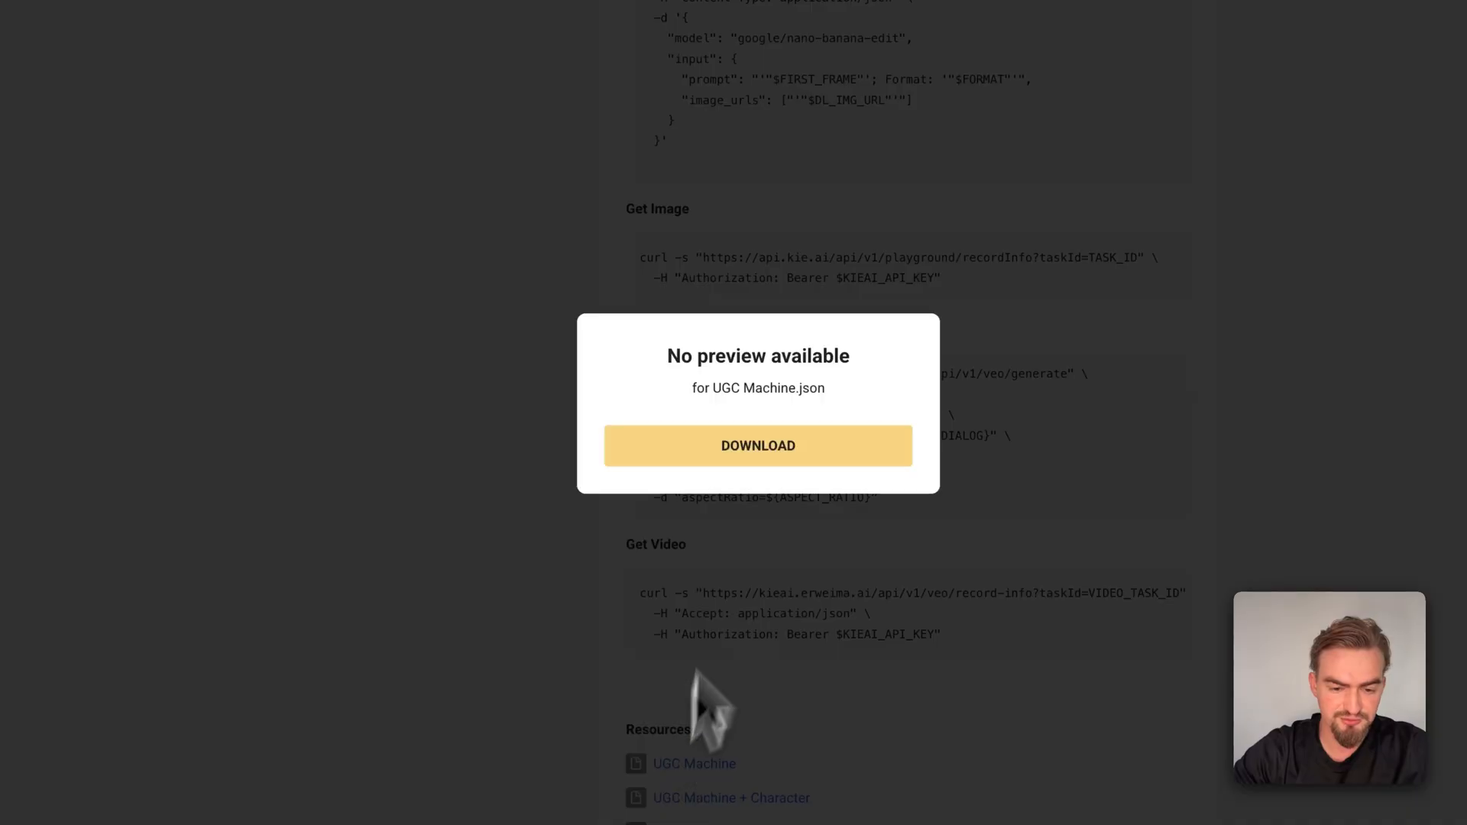
{"action": "left_click", "coordinate": [758, 446]}
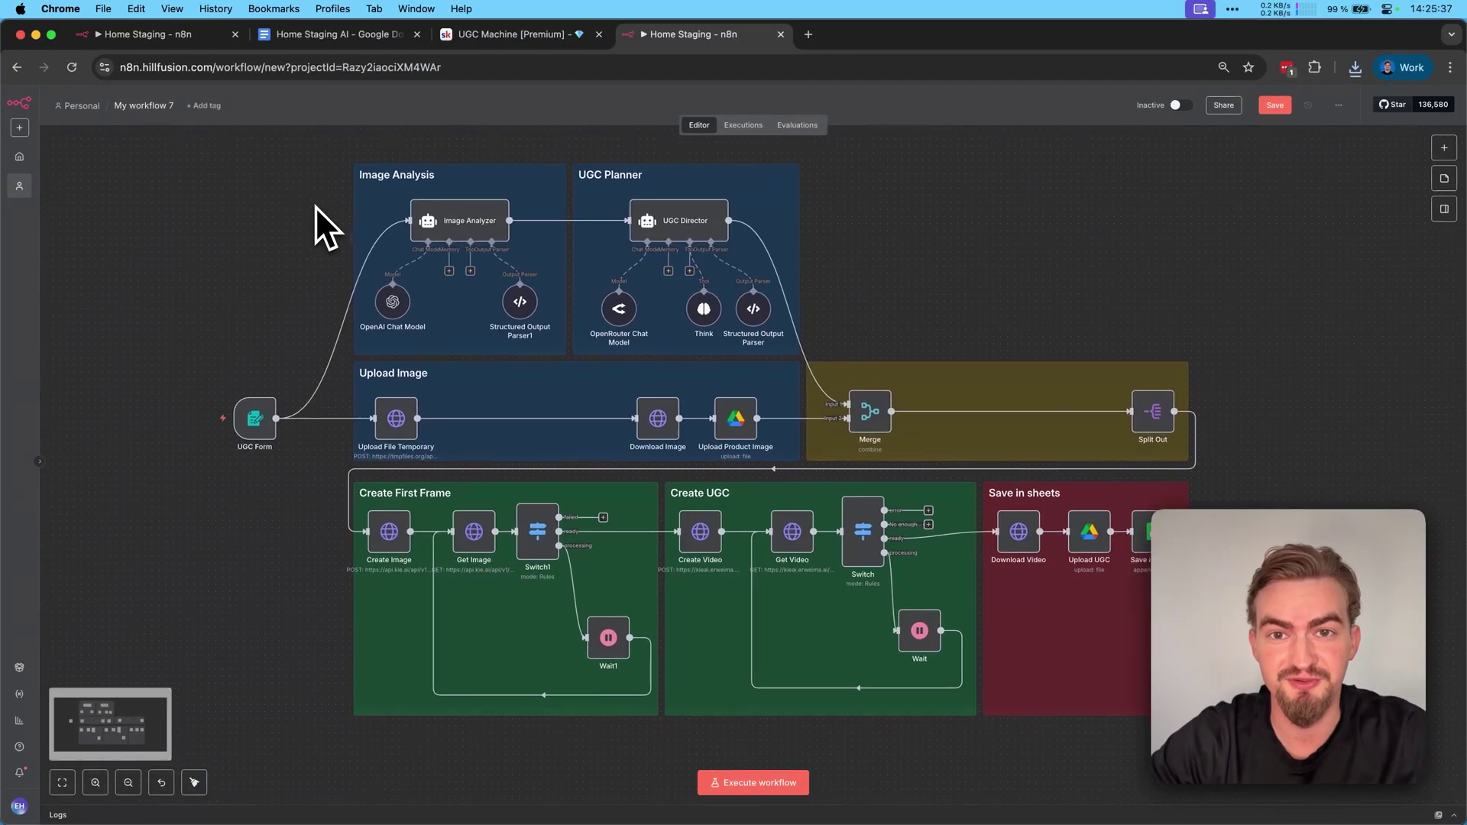
{"action": "left_click", "coordinate": [505, 33]}
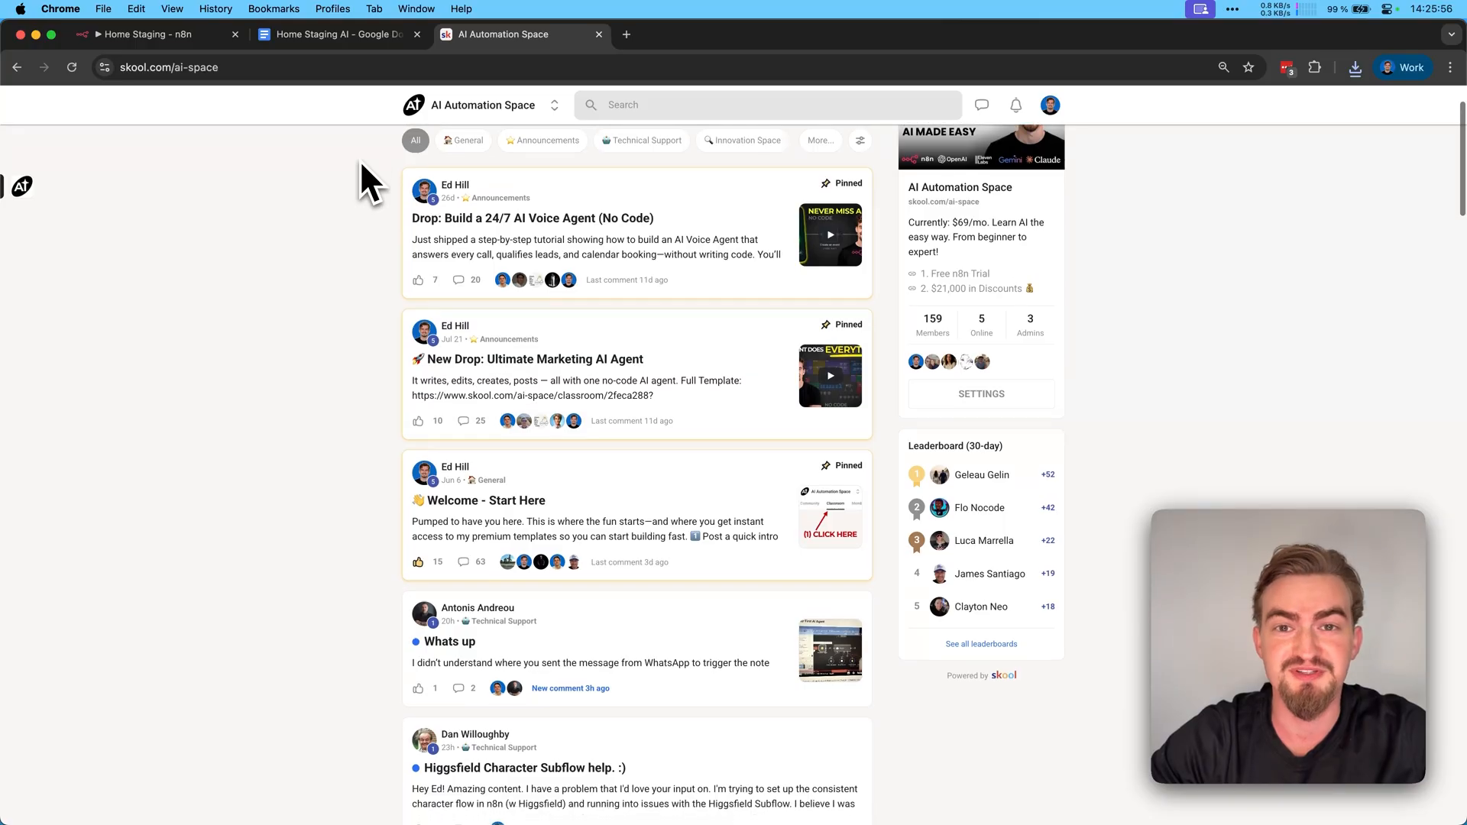
{"action": "scroll", "scroll_direction": "down", "scroll_amount": 3}
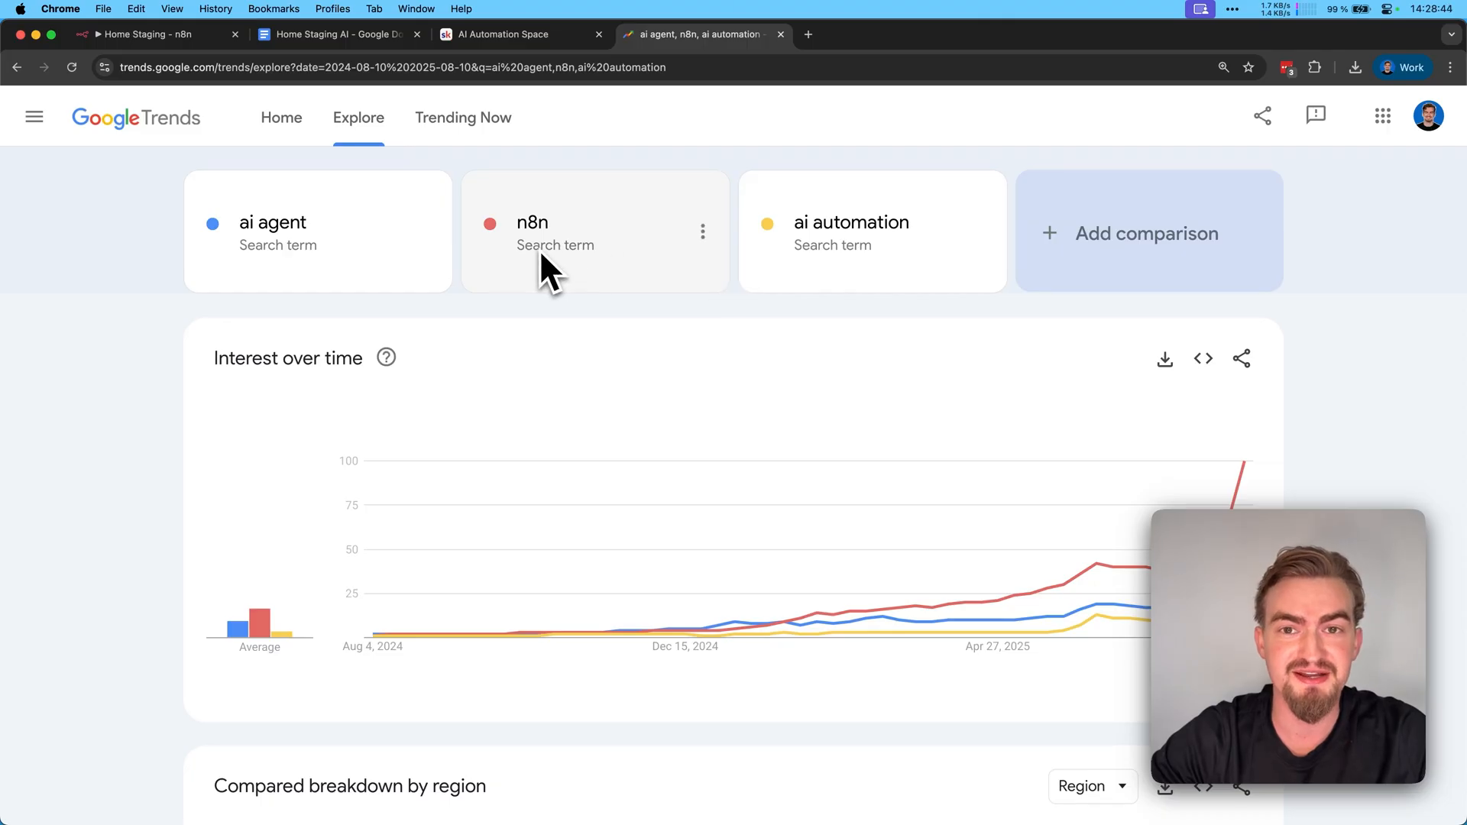
{"action": "mouse_move", "coordinate": [776, 445]}
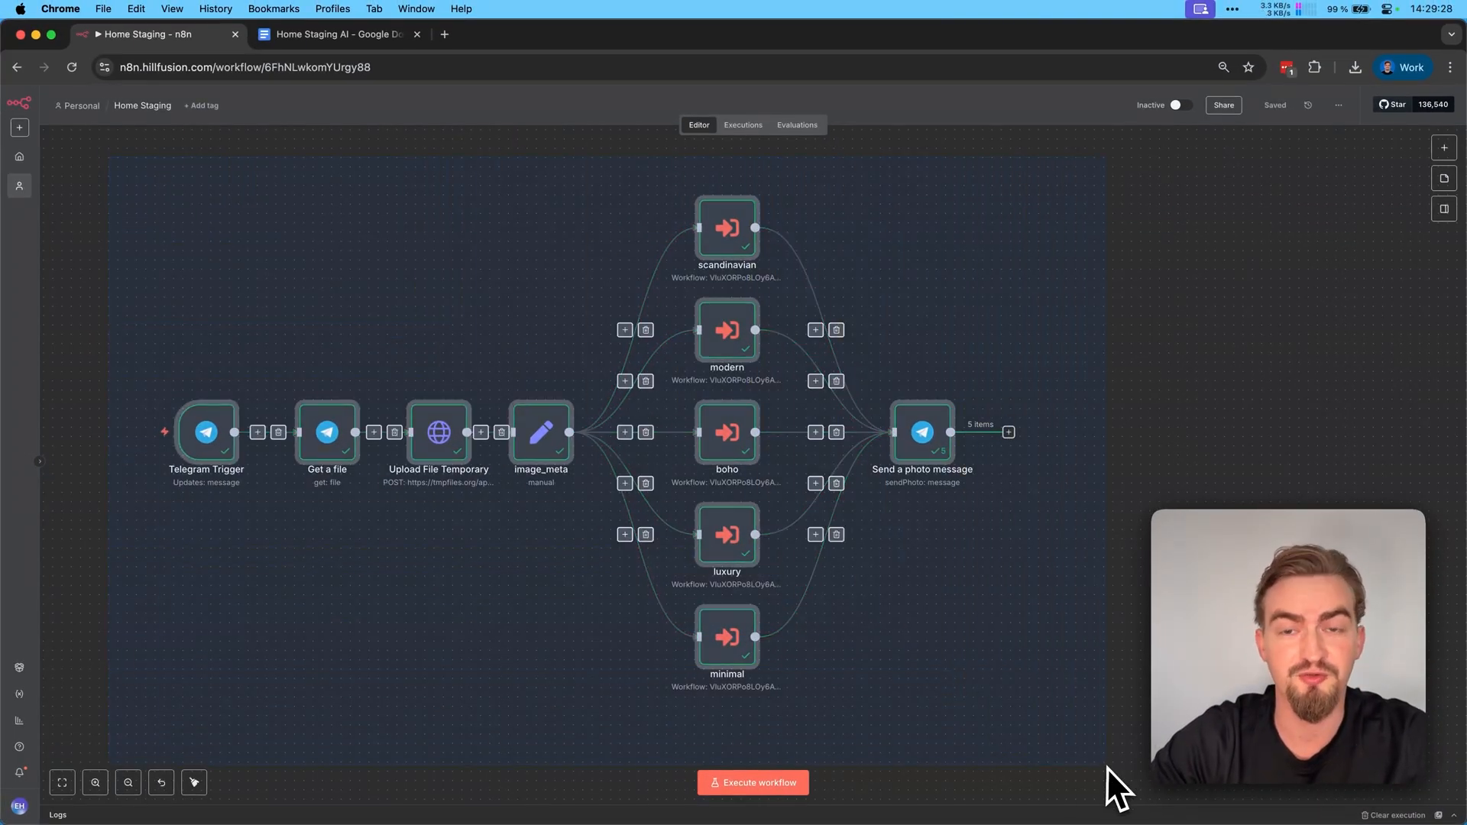
Follow the notes' n8n.io link and choose Get Started to reach the workflows overview.
{"action": "left_click", "coordinate": [751, 783]}
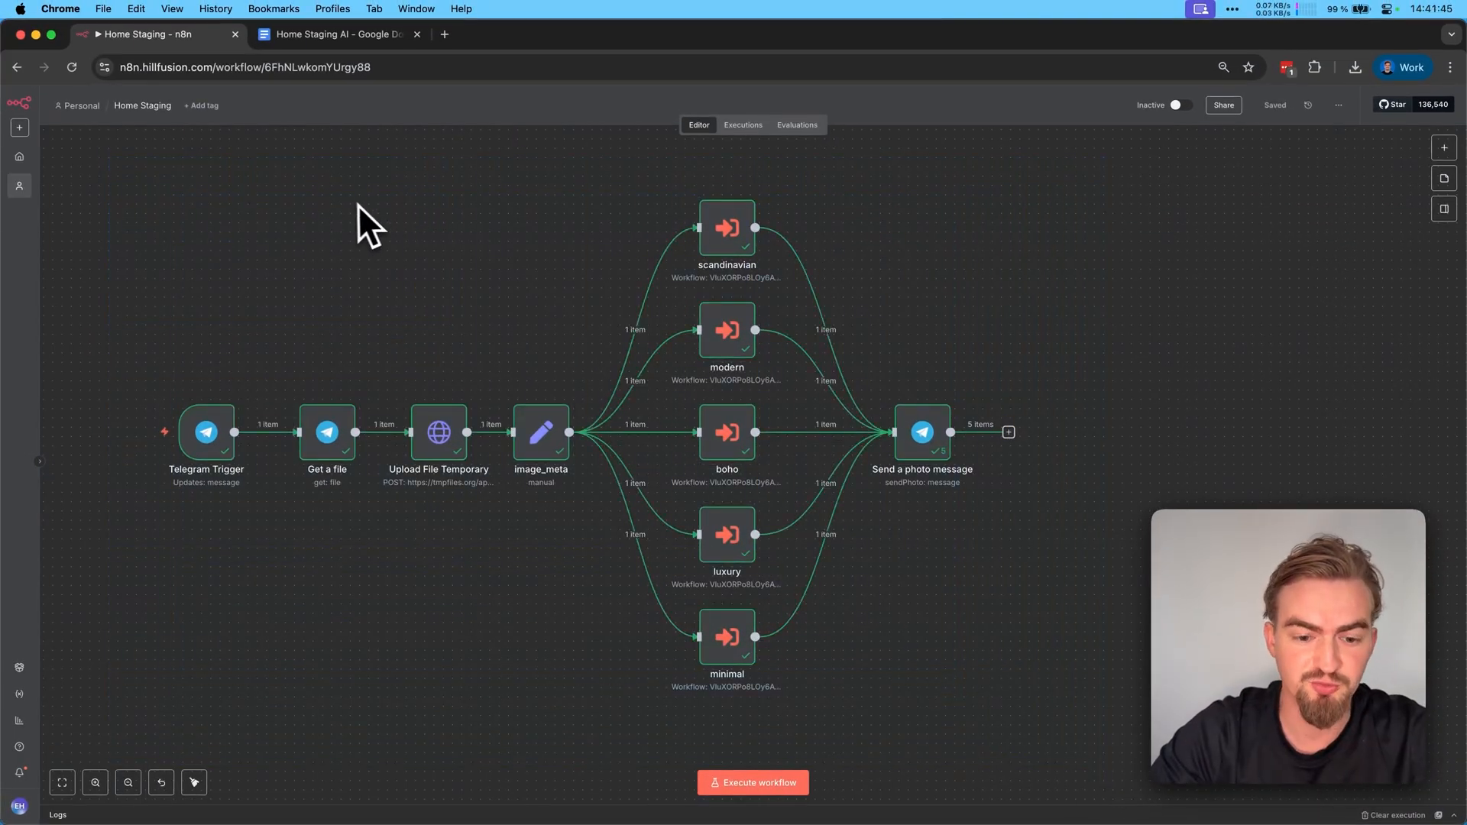
{"action": "left_click", "coordinate": [337, 33]}
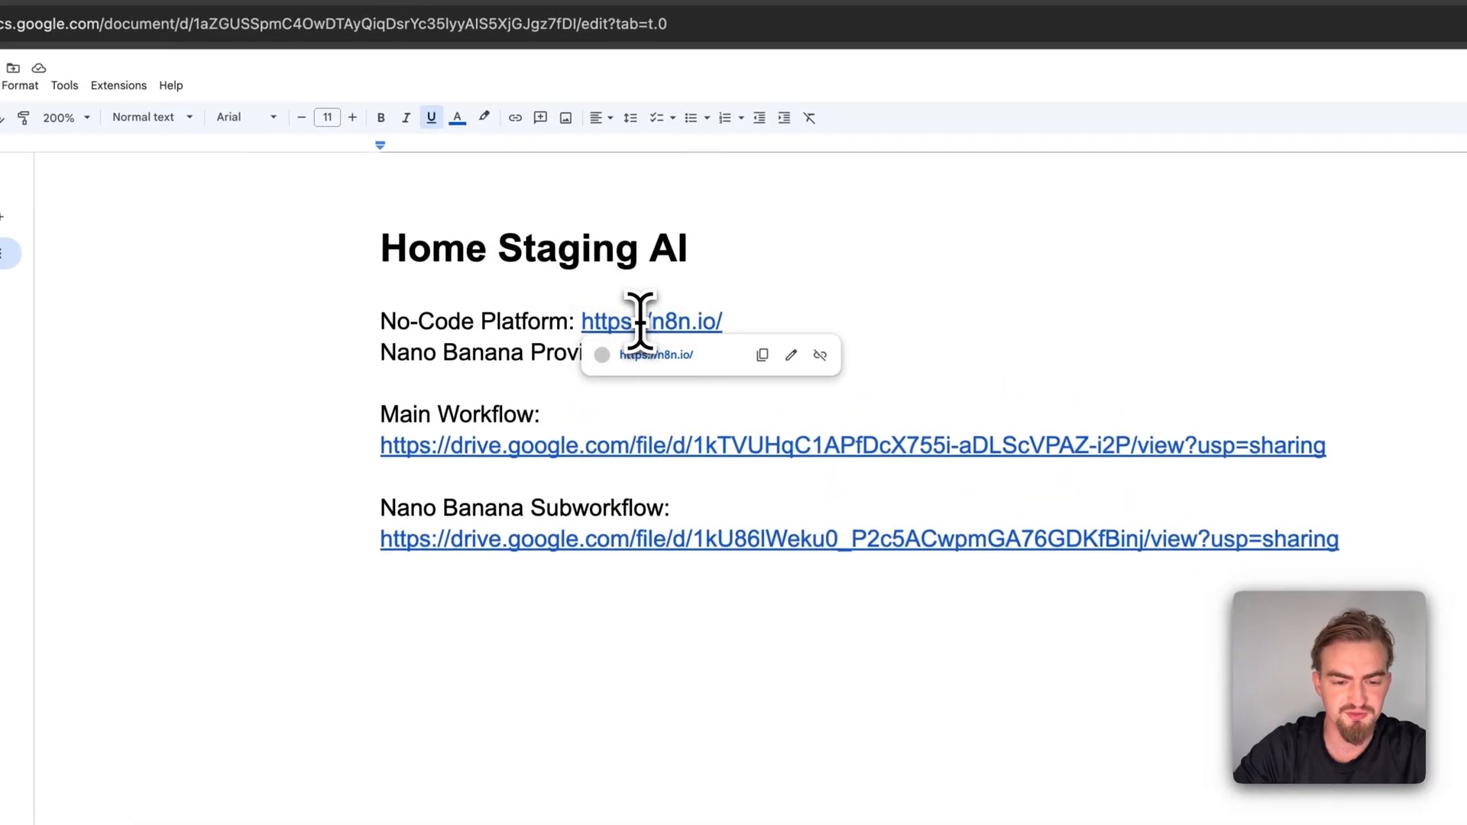
{"action": "left_click", "coordinate": [650, 321]}
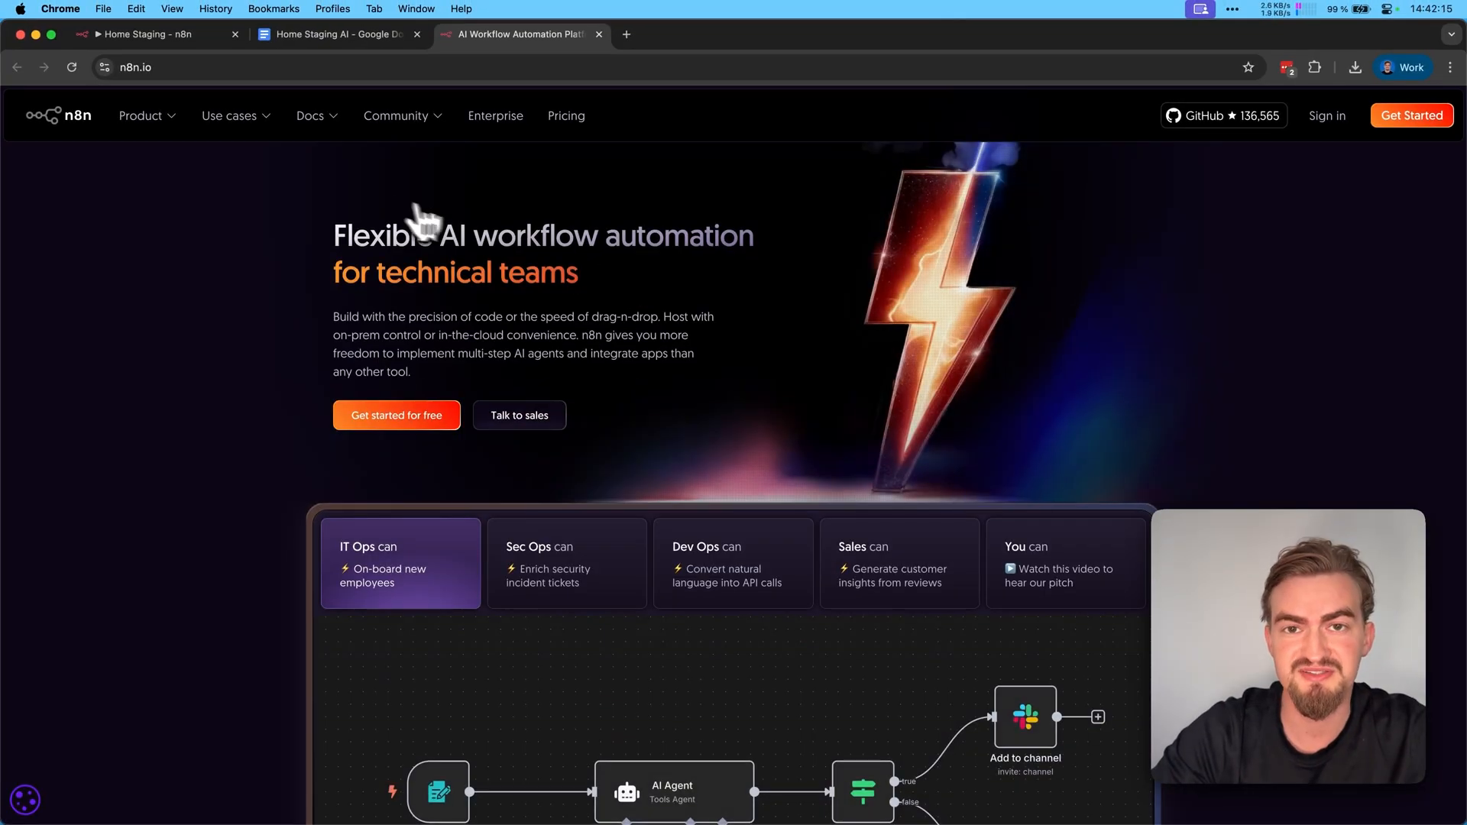
{"action": "mouse_move", "coordinate": [1402, 149]}
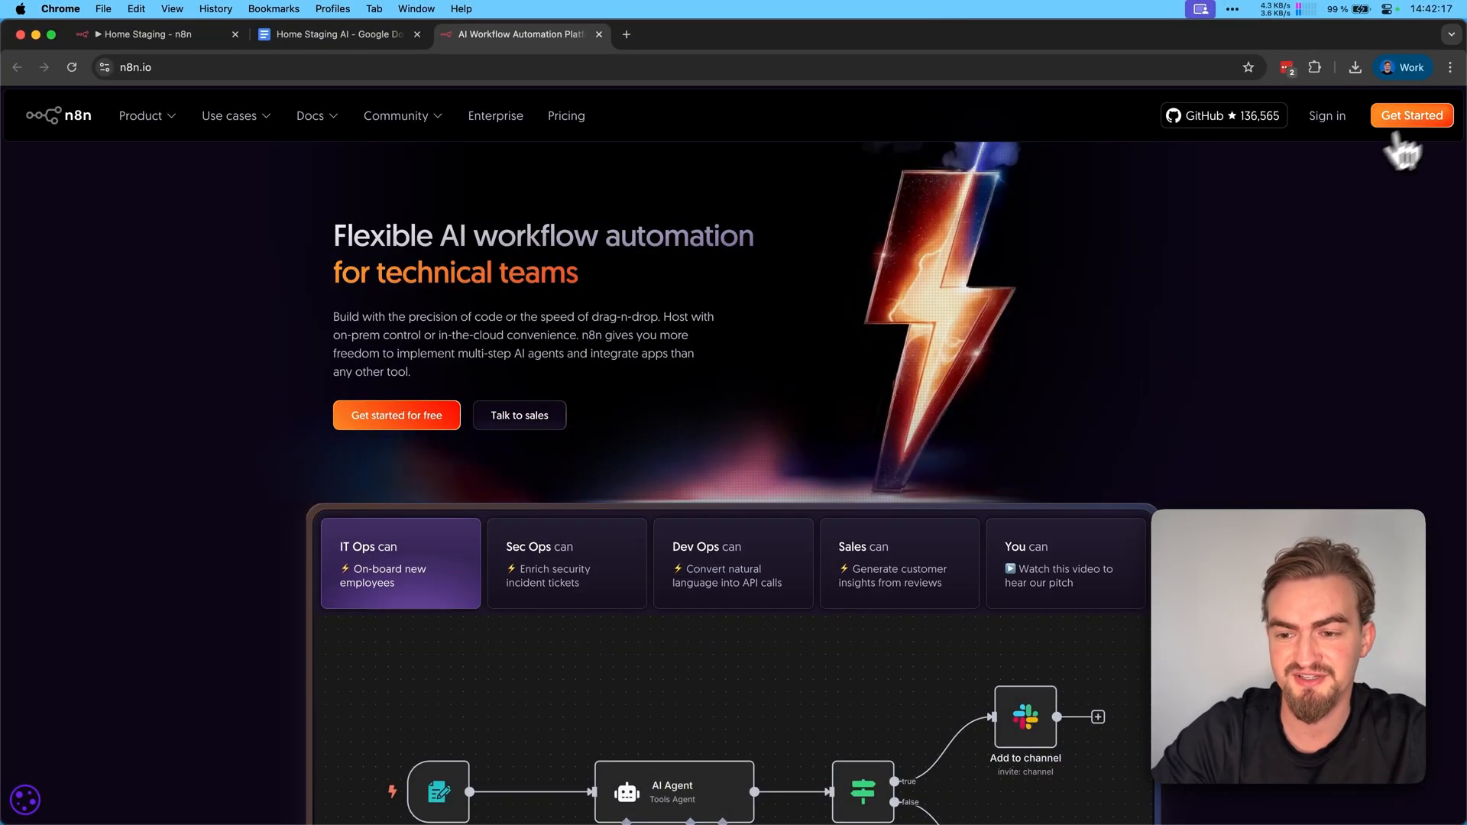
{"action": "left_click", "coordinate": [1411, 115]}
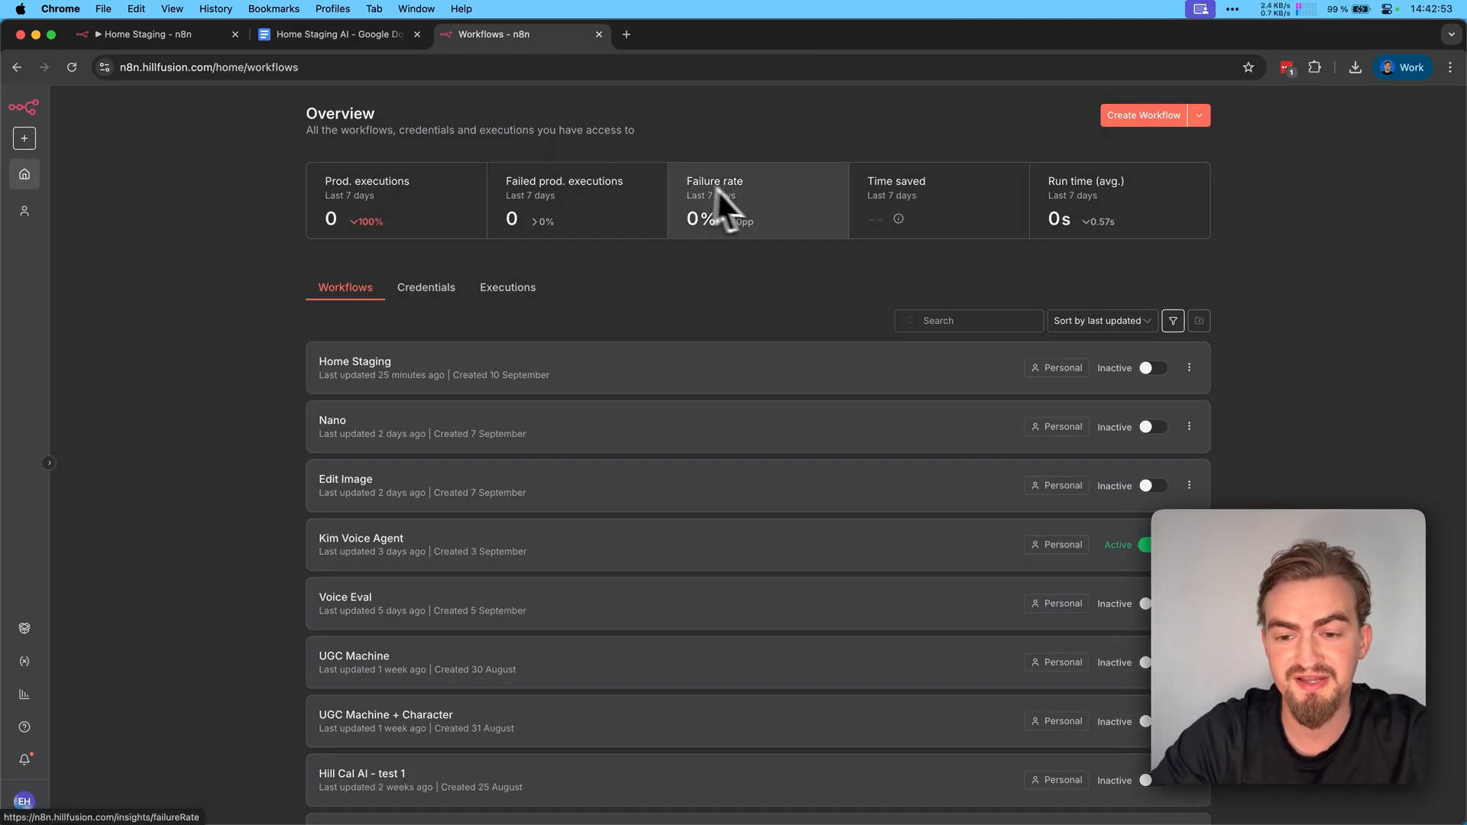
Choose the Telegram bot credential in Home Staging's Telegram Trigger and review the photo message output.
{"action": "left_click", "coordinate": [1142, 115]}
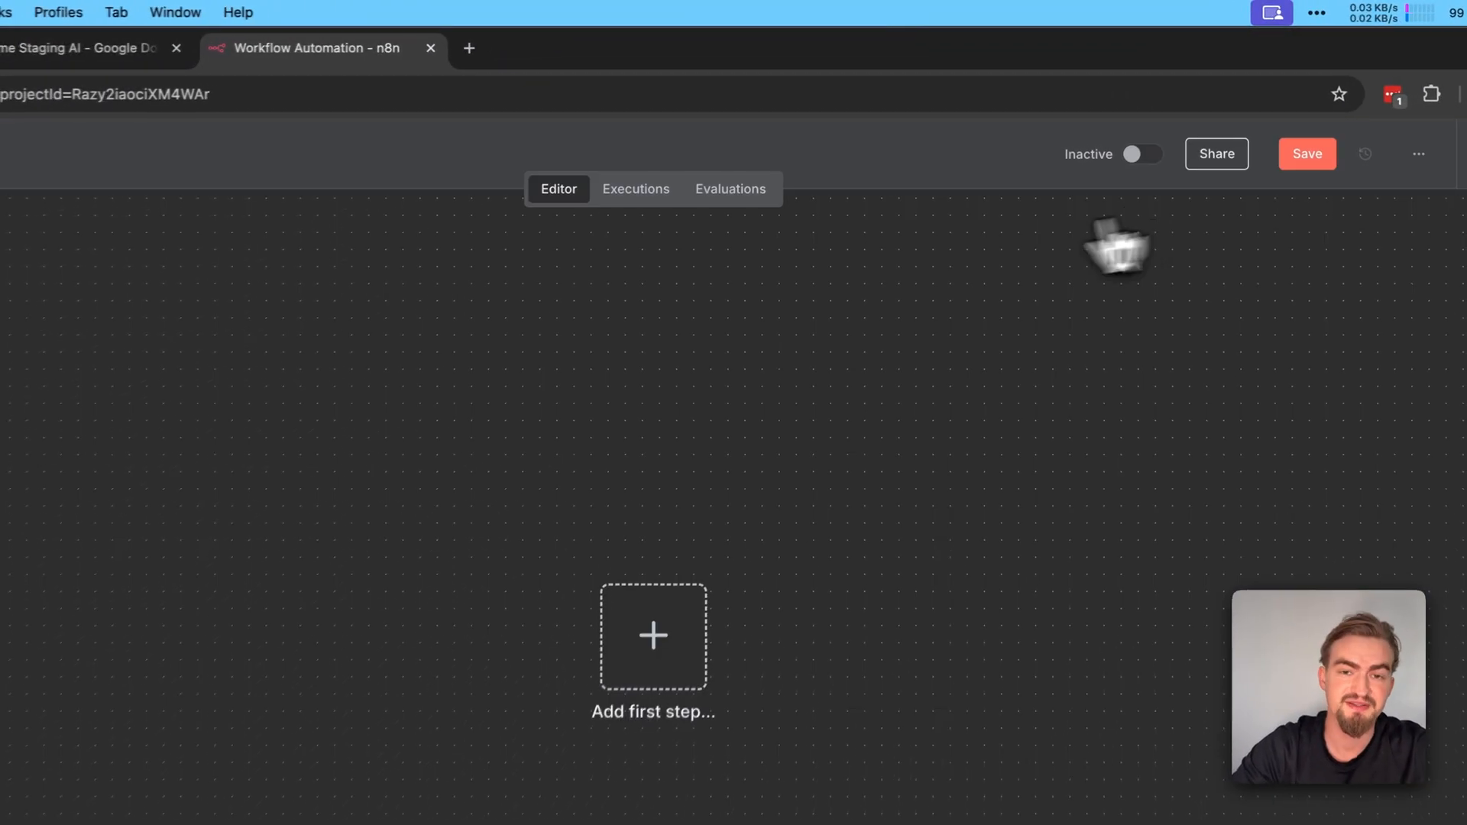
{"action": "left_click", "coordinate": [222, 47]}
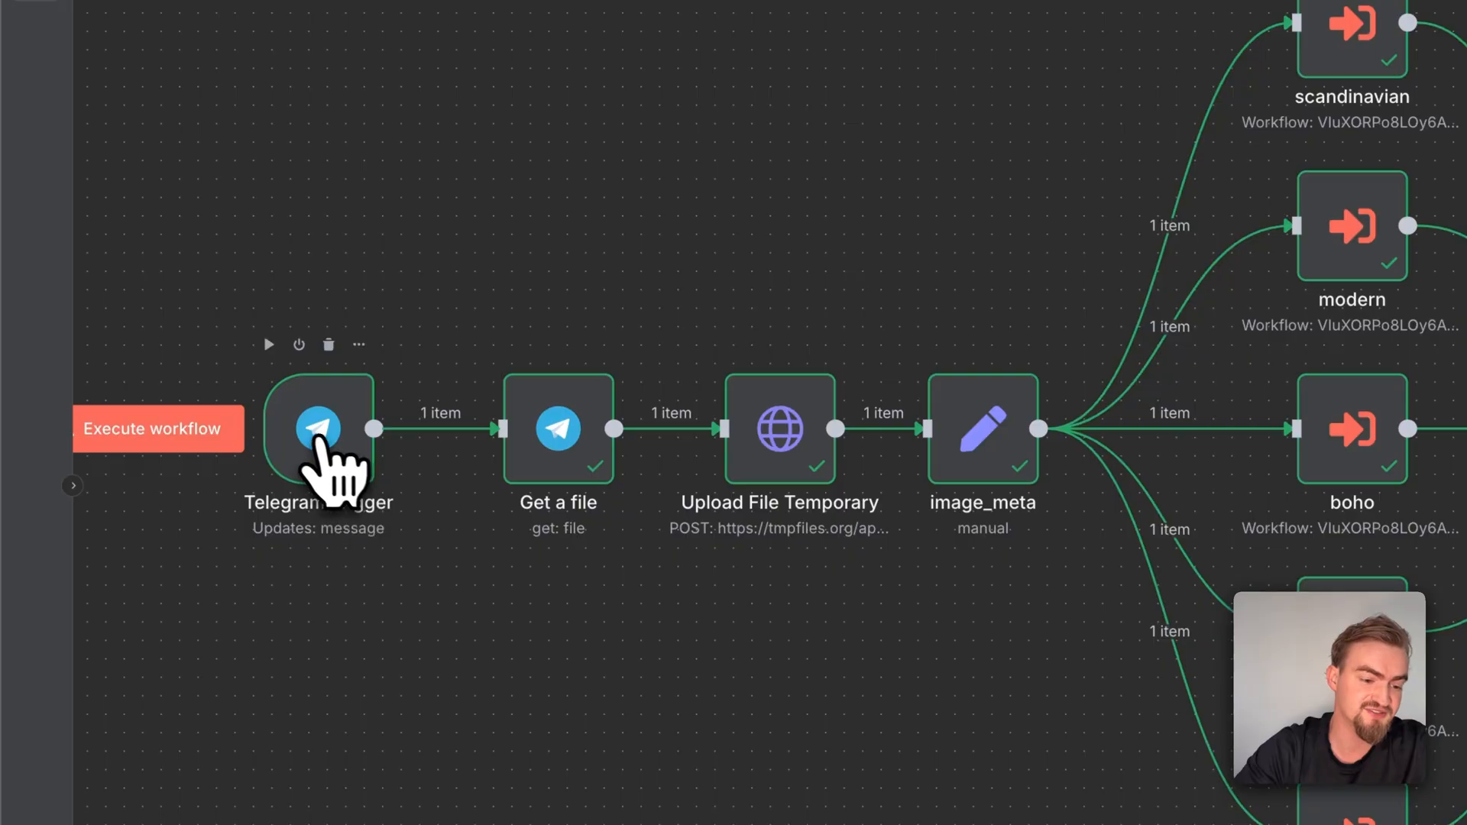
{"action": "double_click", "coordinate": [317, 430]}
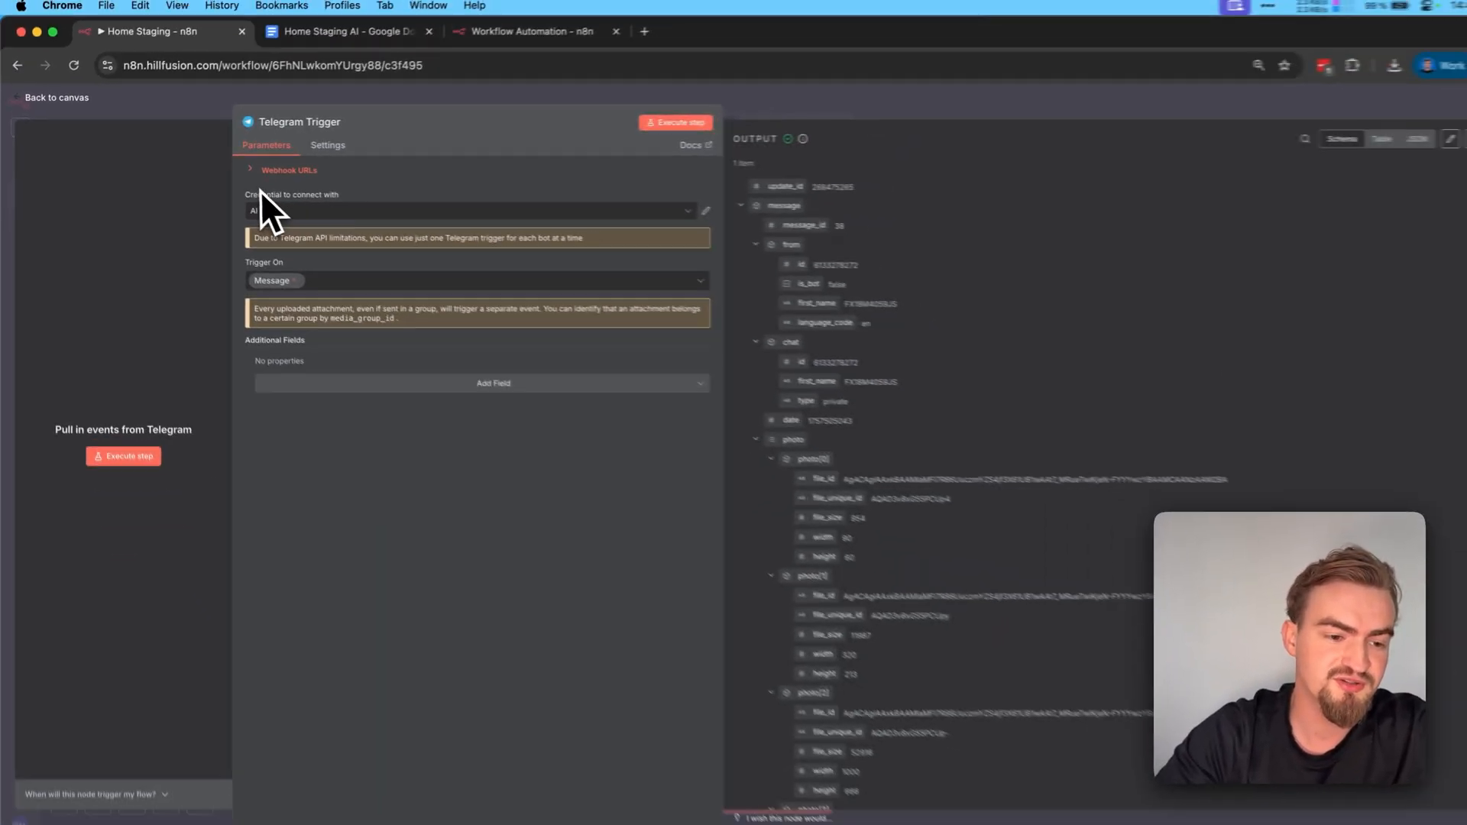
{"action": "left_click", "coordinate": [476, 209]}
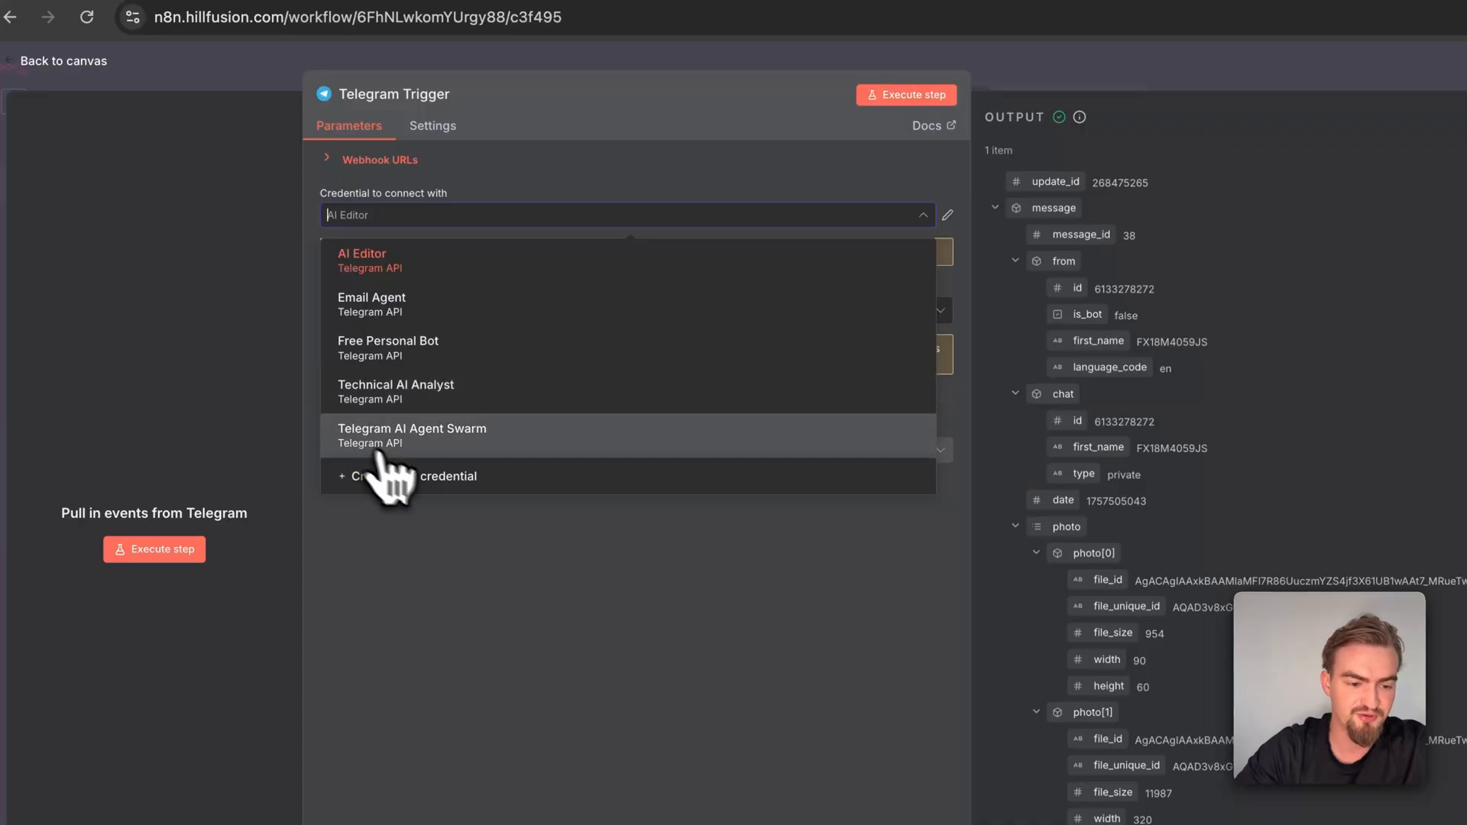
{"action": "left_click", "coordinate": [408, 476]}
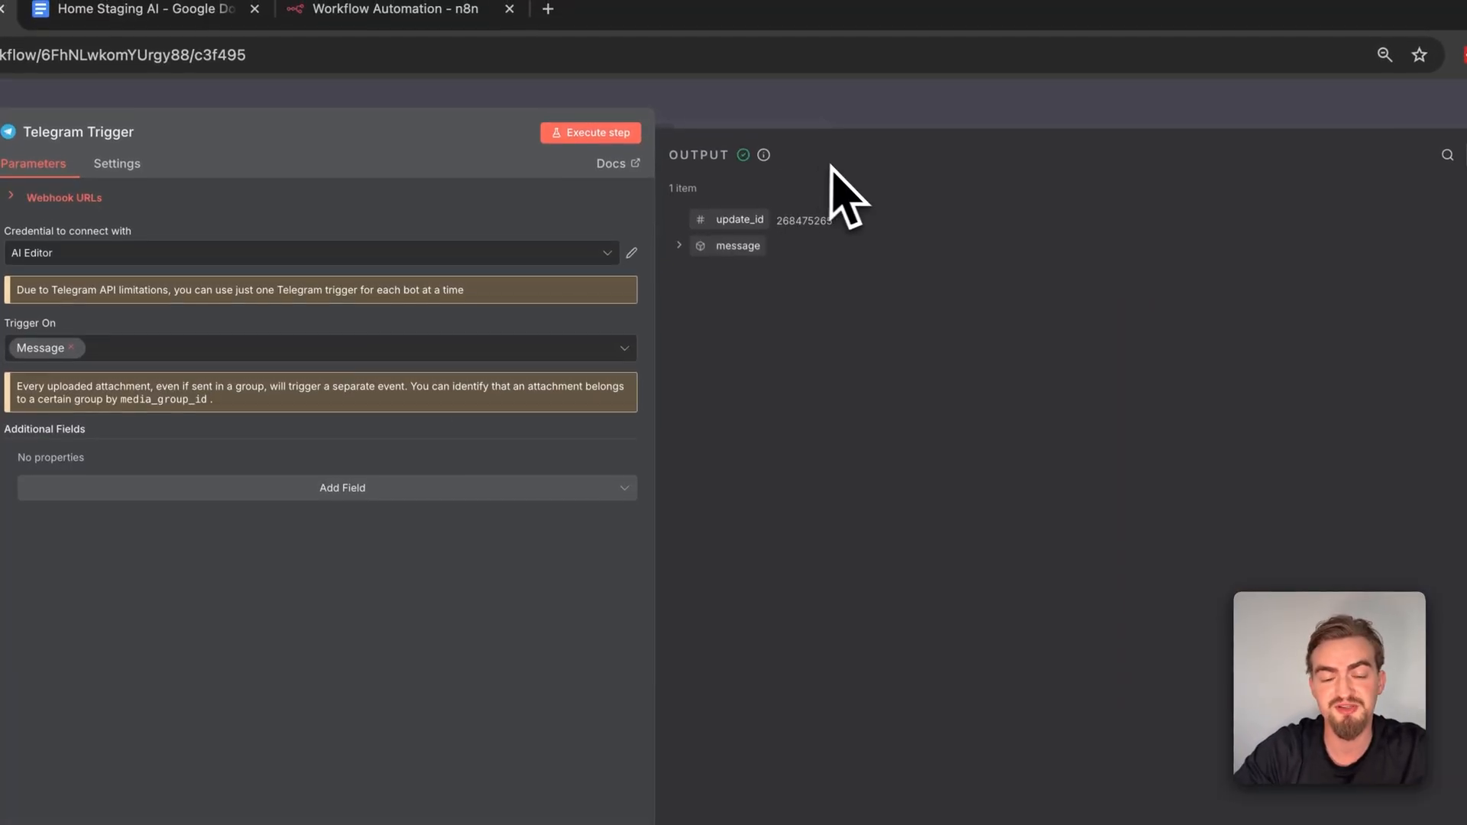
{"action": "mouse_move", "coordinate": [678, 271]}
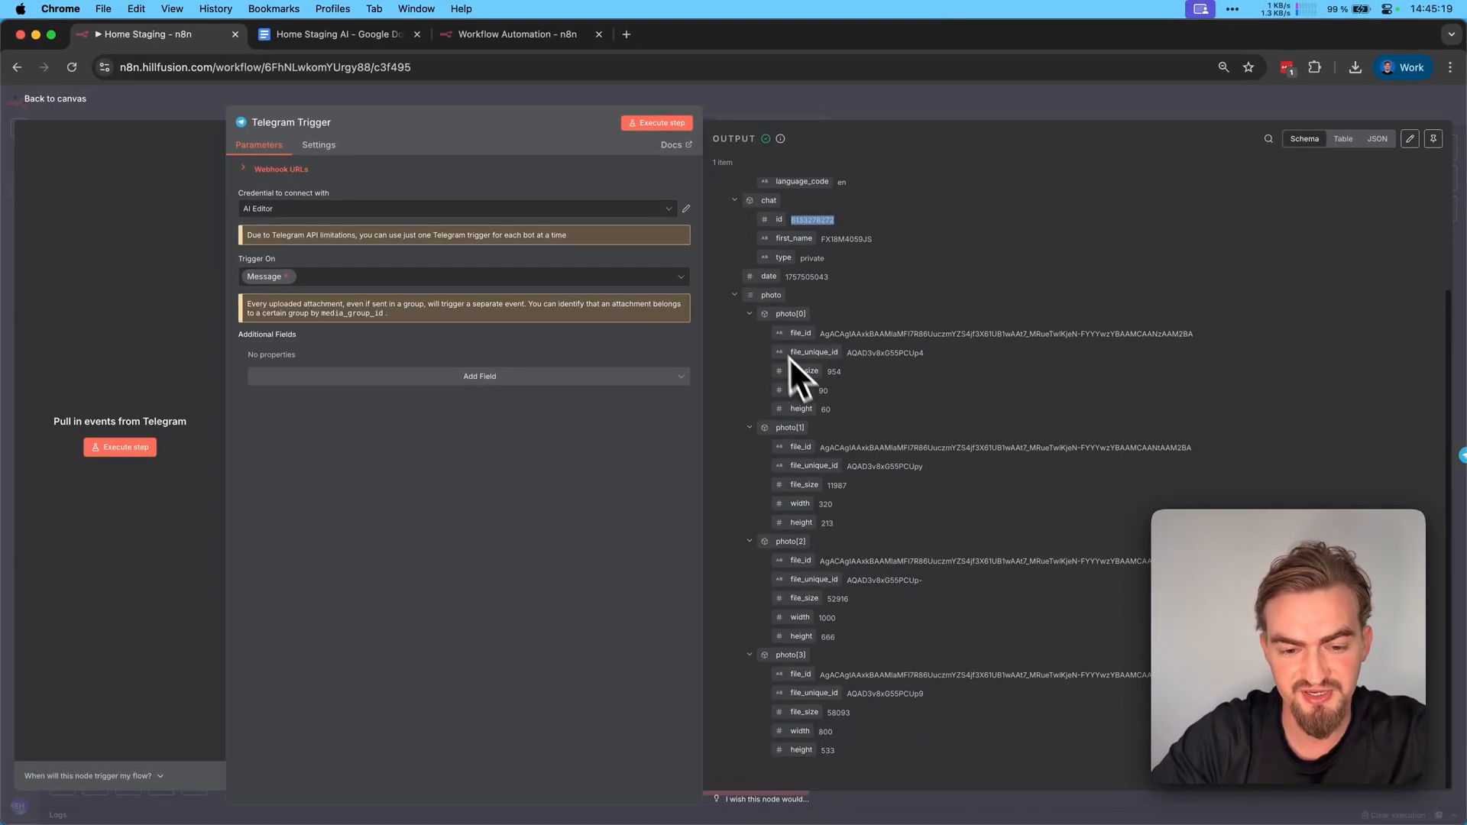
{"action": "mouse_move", "coordinate": [945, 393]}
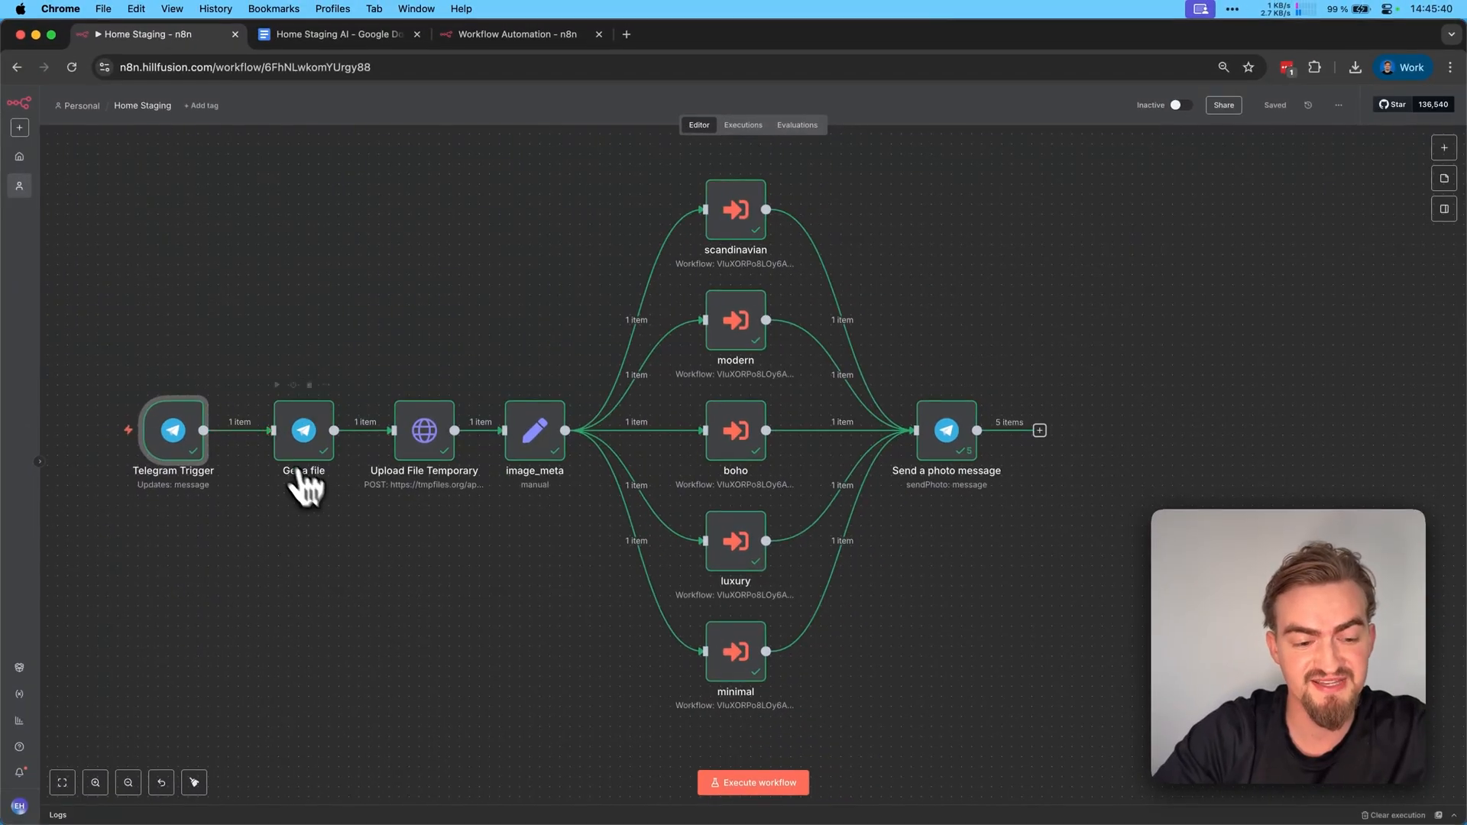
Inspect Get a file, then set Upload File Temporary's input field to 'data' and open the tmpfiles URL.
{"action": "double_click", "coordinate": [303, 430]}
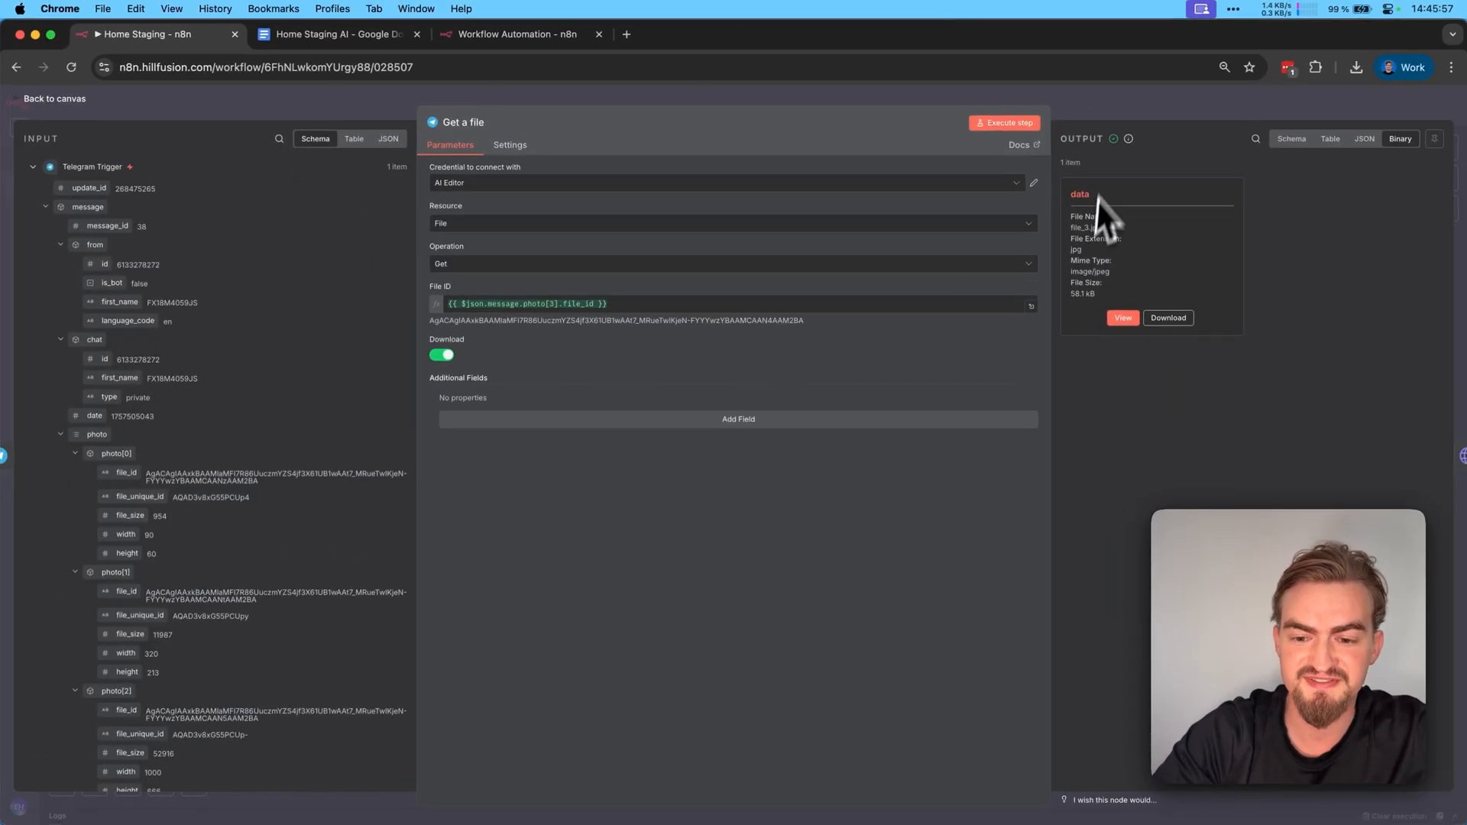
{"action": "left_click", "coordinate": [1123, 318]}
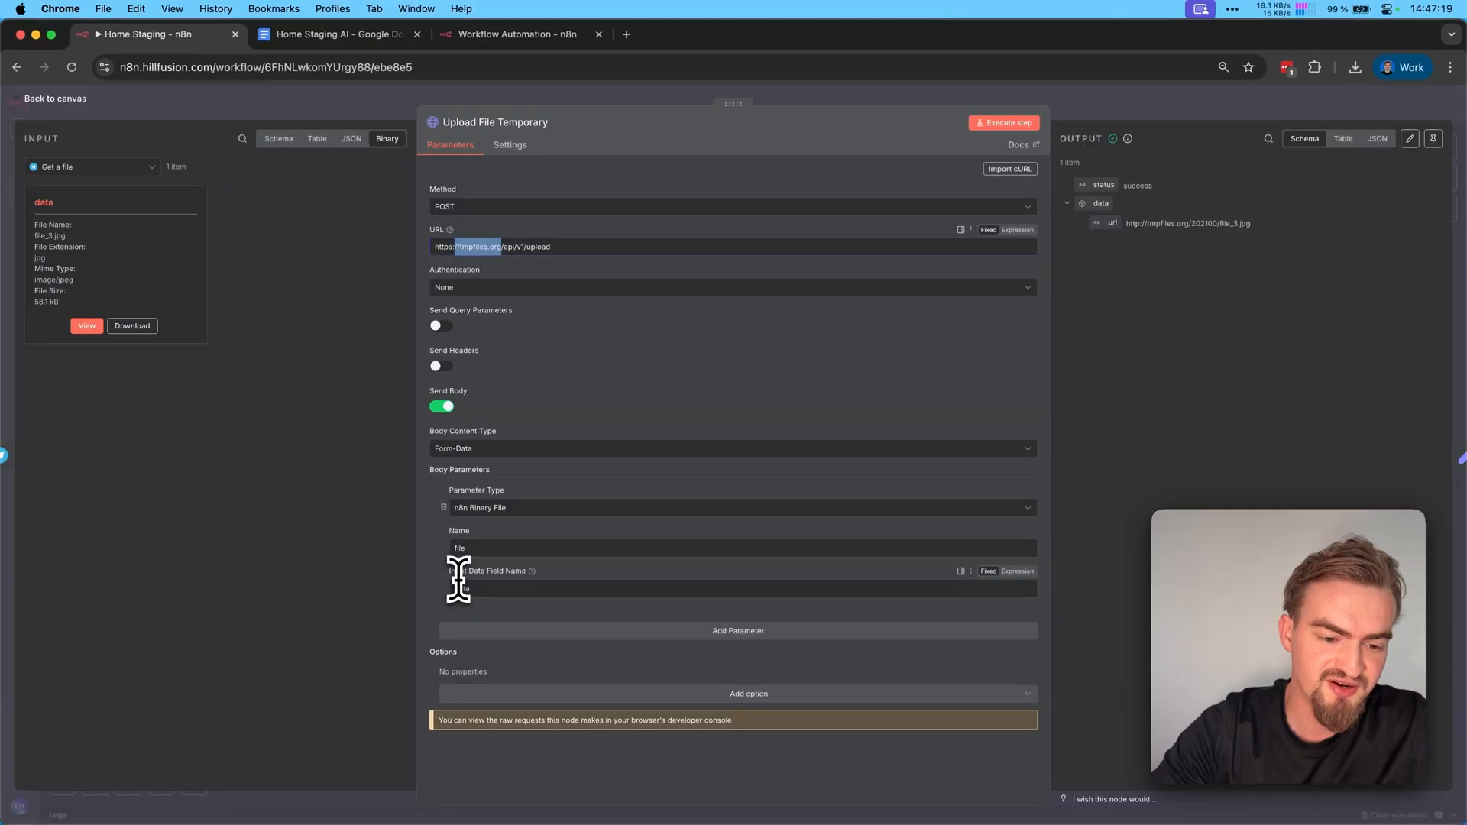
{"action": "type", "text": "data"}
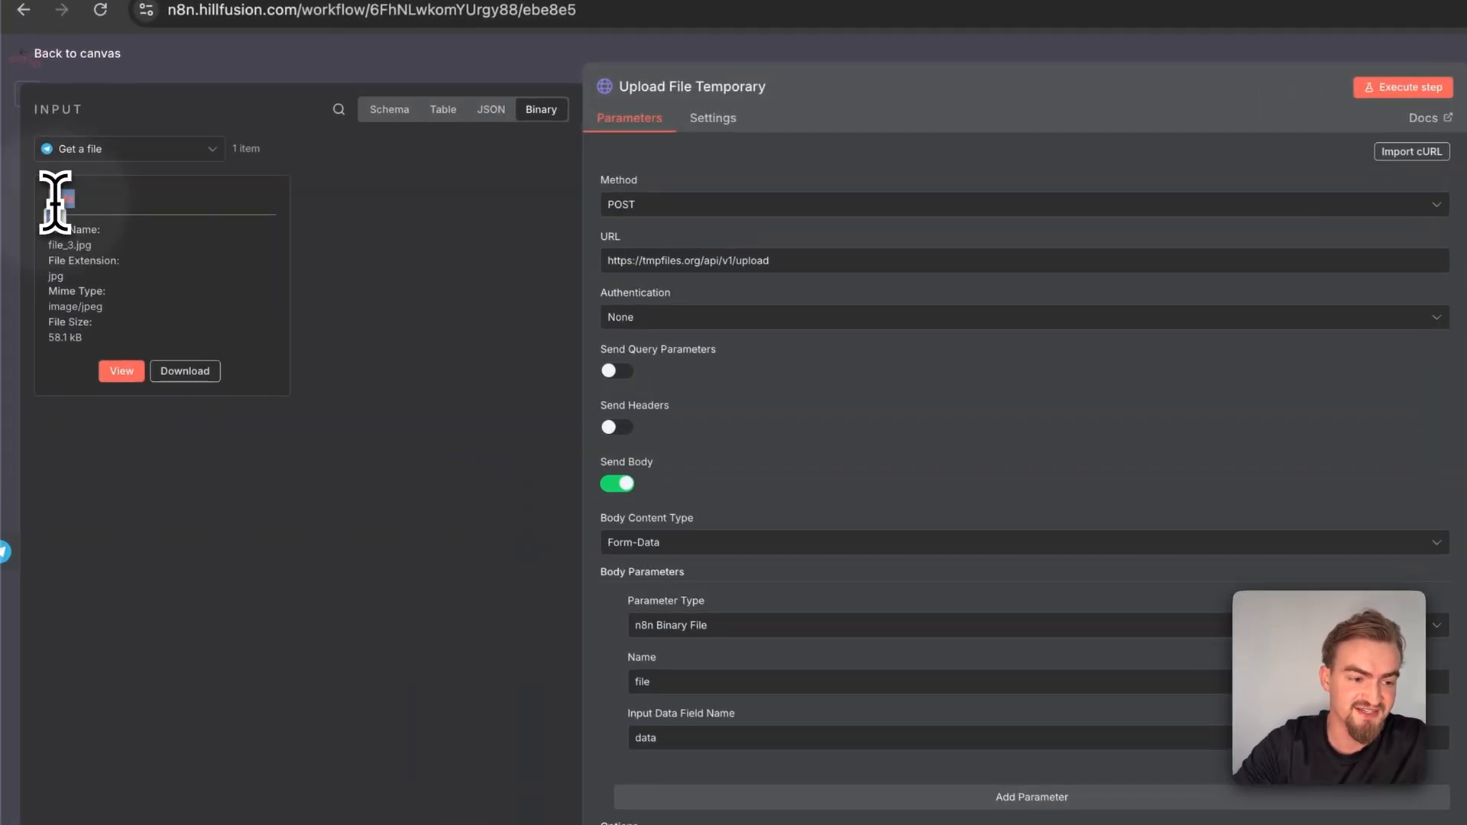
{"action": "left_click", "coordinate": [1401, 87]}
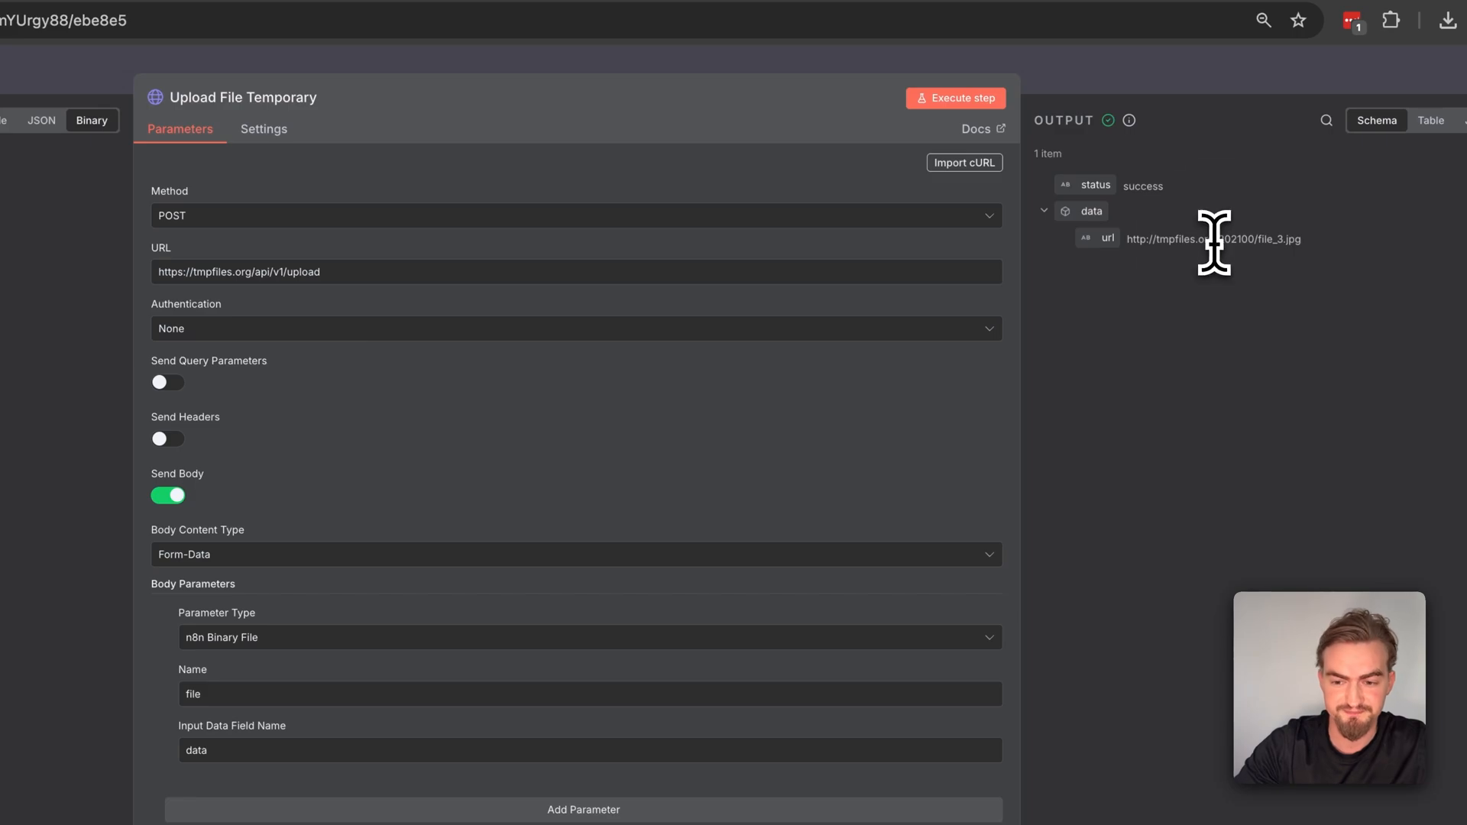
{"action": "left_click", "coordinate": [1213, 238]}
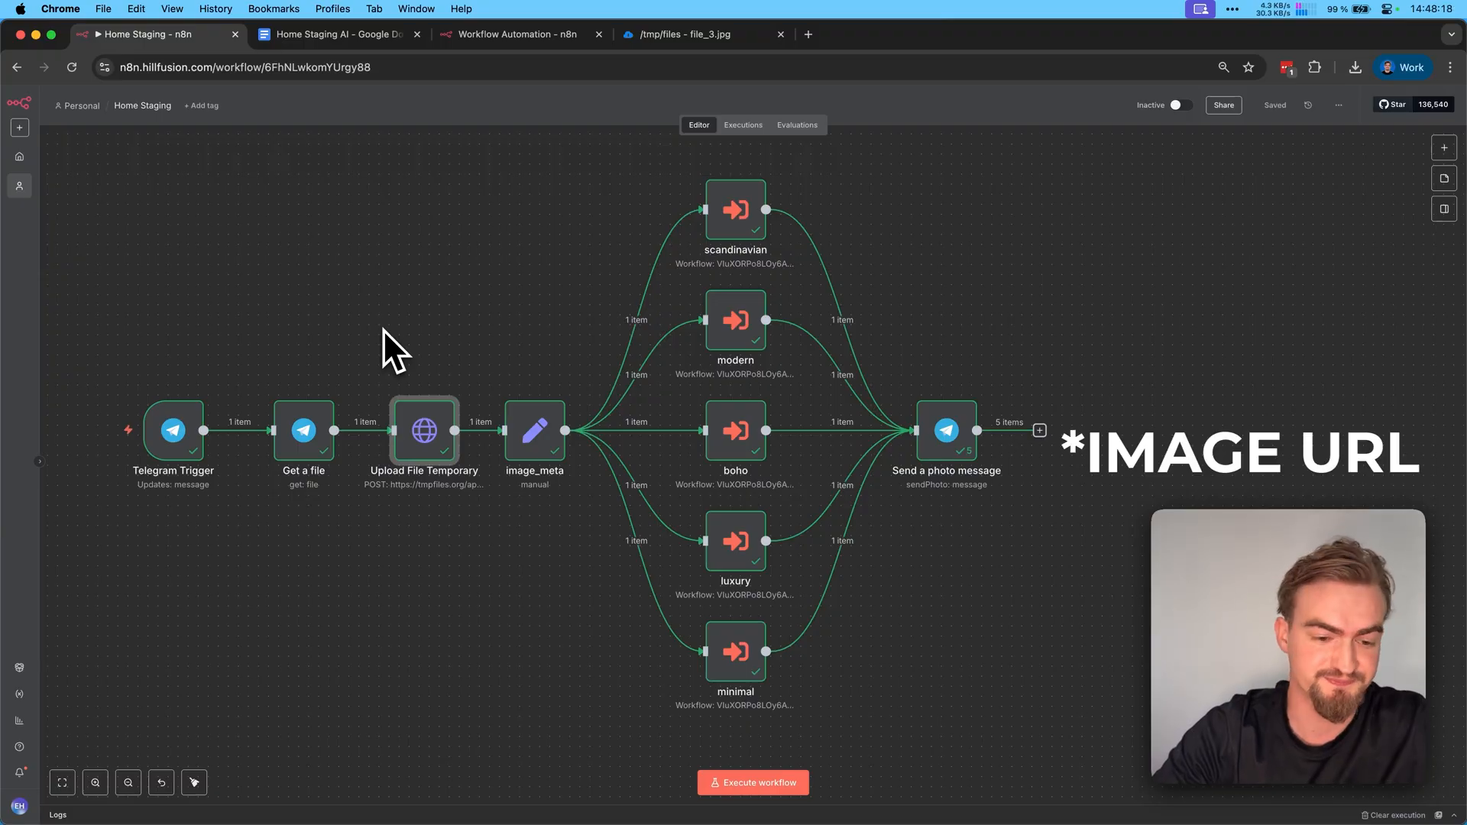
{"action": "mouse_move", "coordinate": [444, 493]}
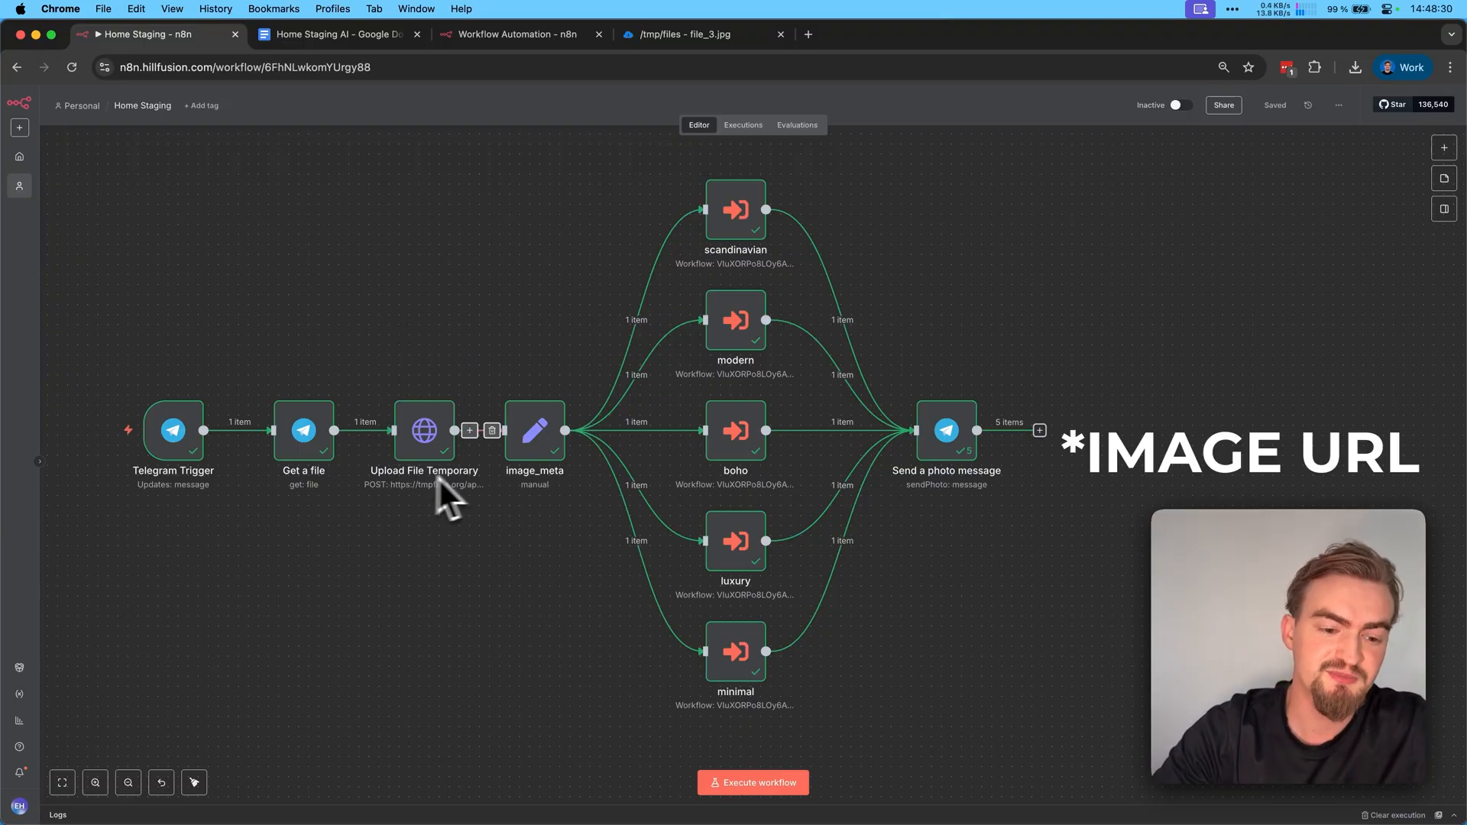
{"action": "mouse_move", "coordinate": [534, 440]}
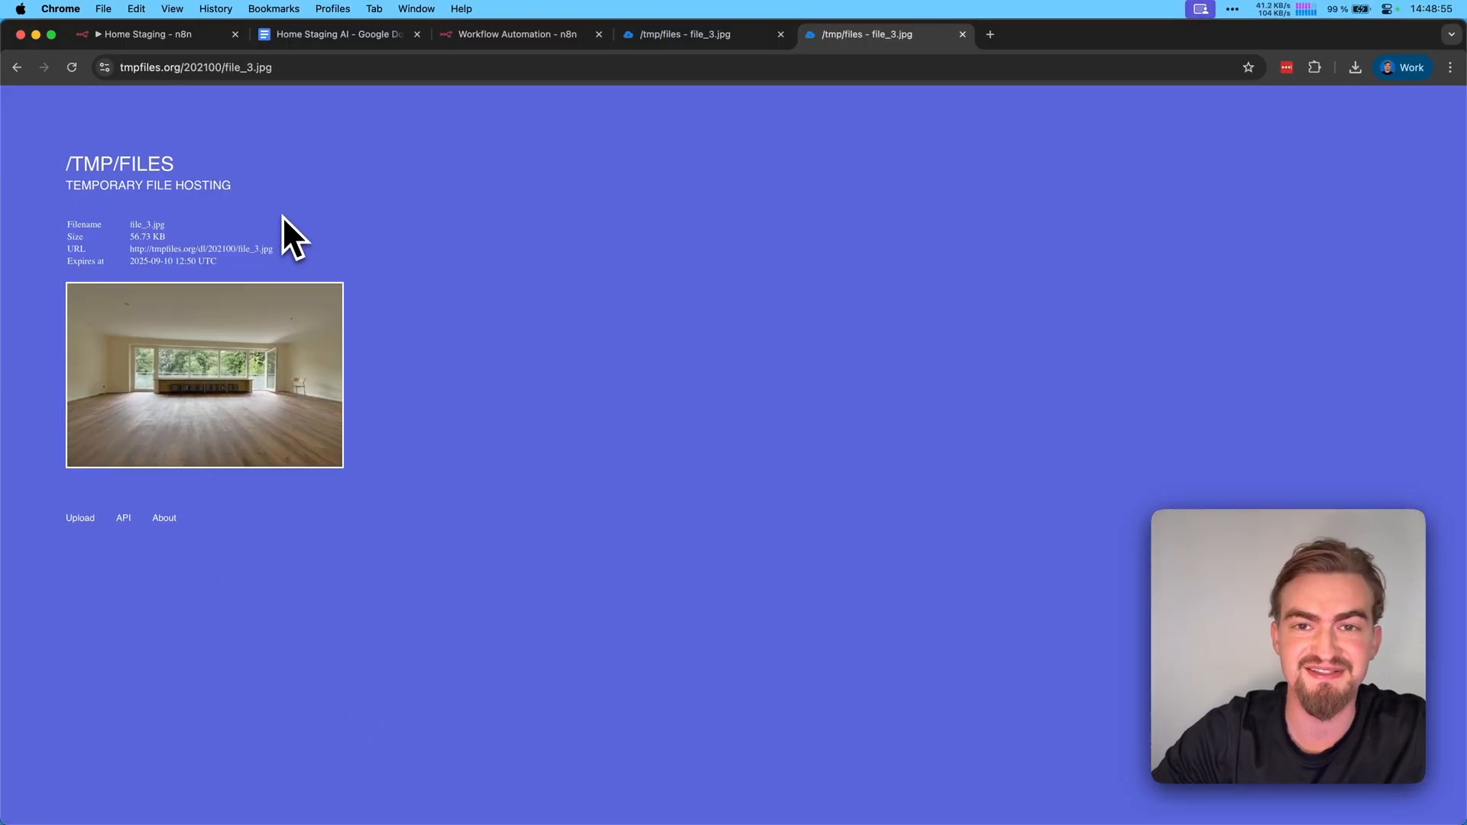
{"action": "mouse_move", "coordinate": [229, 275]}
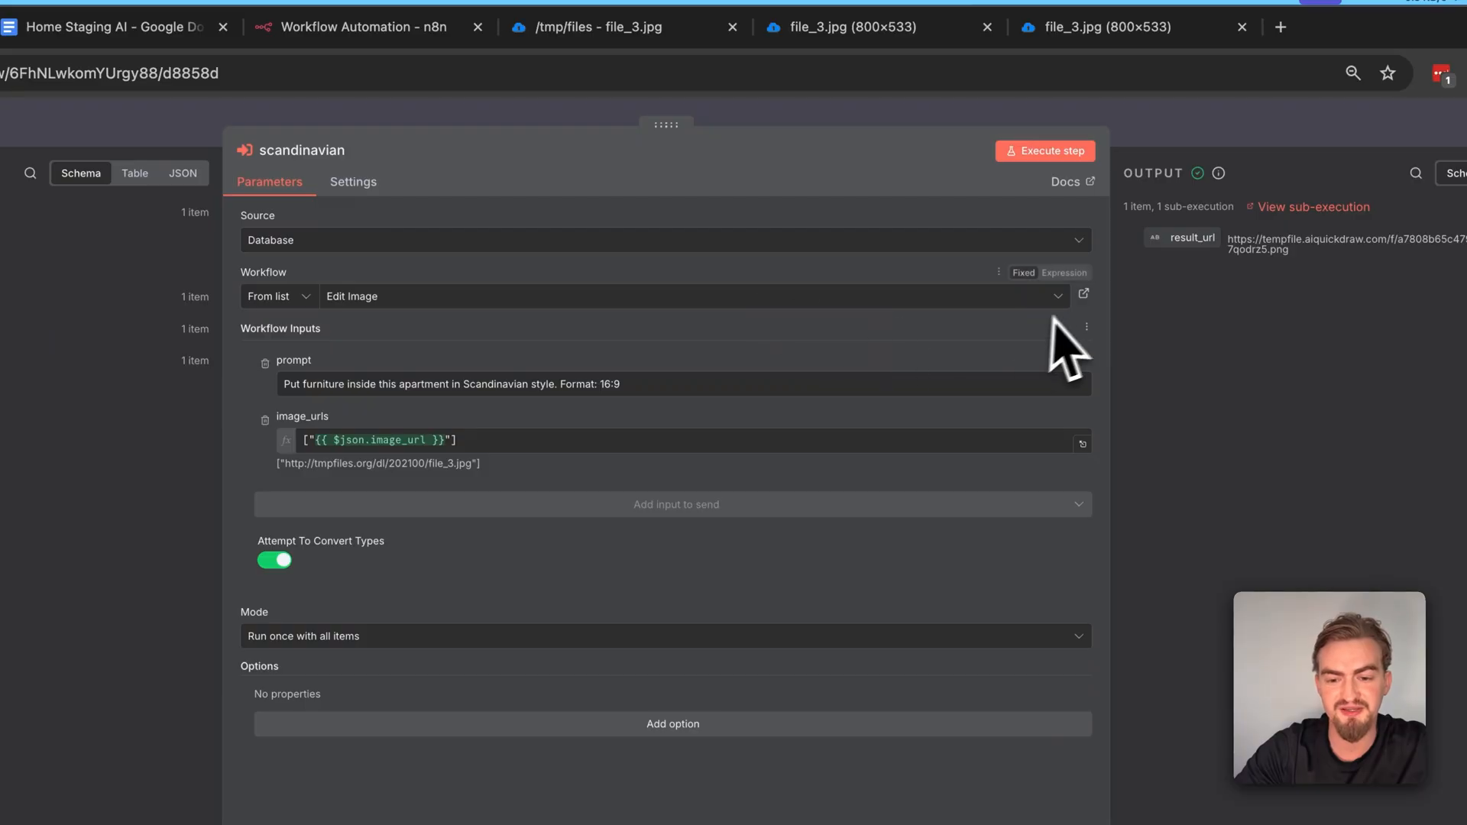
Inspect the Edit Image sub-workflow's pinned prompt and image URL inputs and its createTask request.
{"action": "left_click", "coordinate": [318, 34]}
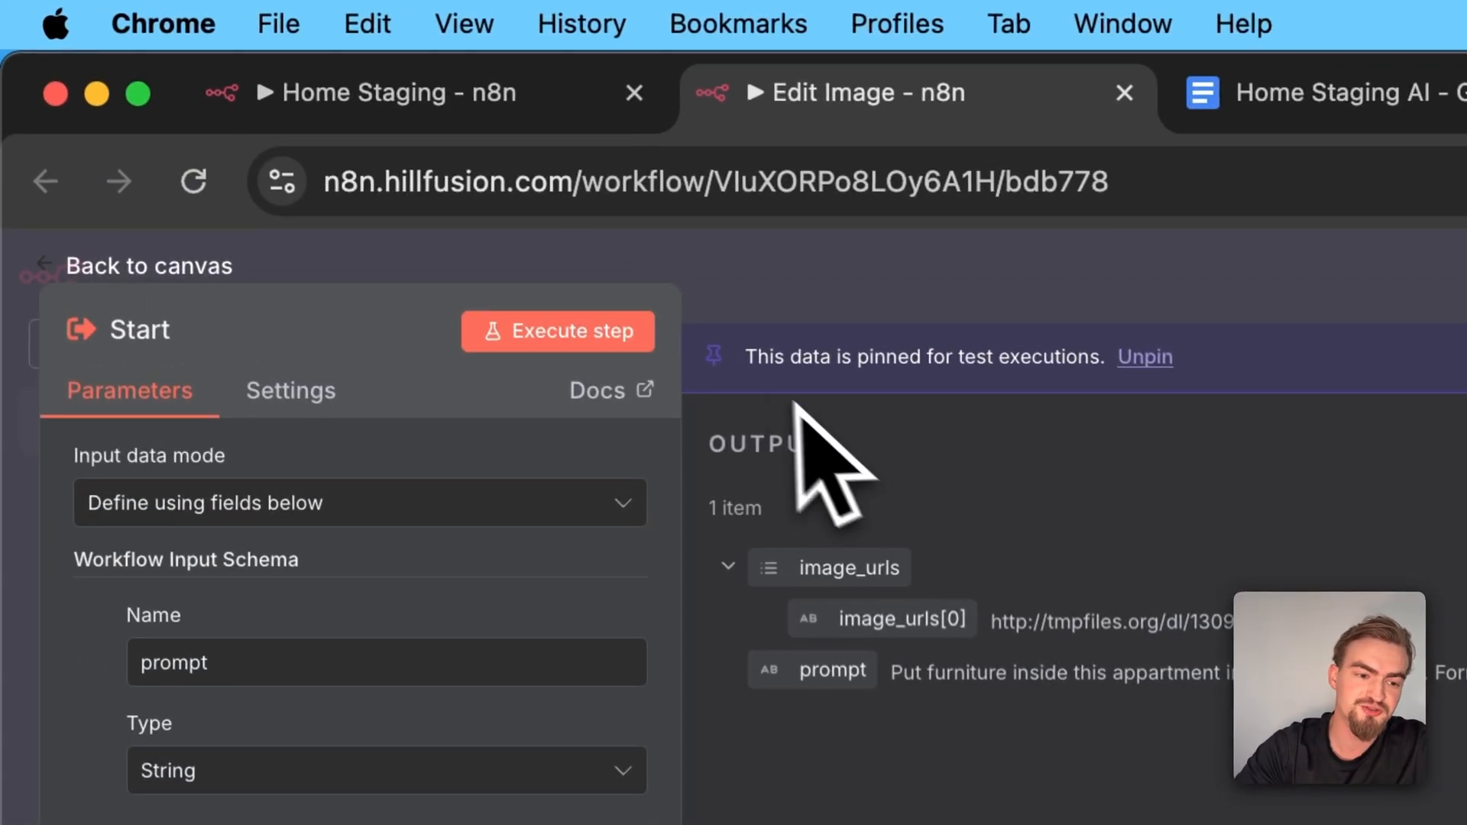
{"action": "mouse_move", "coordinate": [1038, 440]}
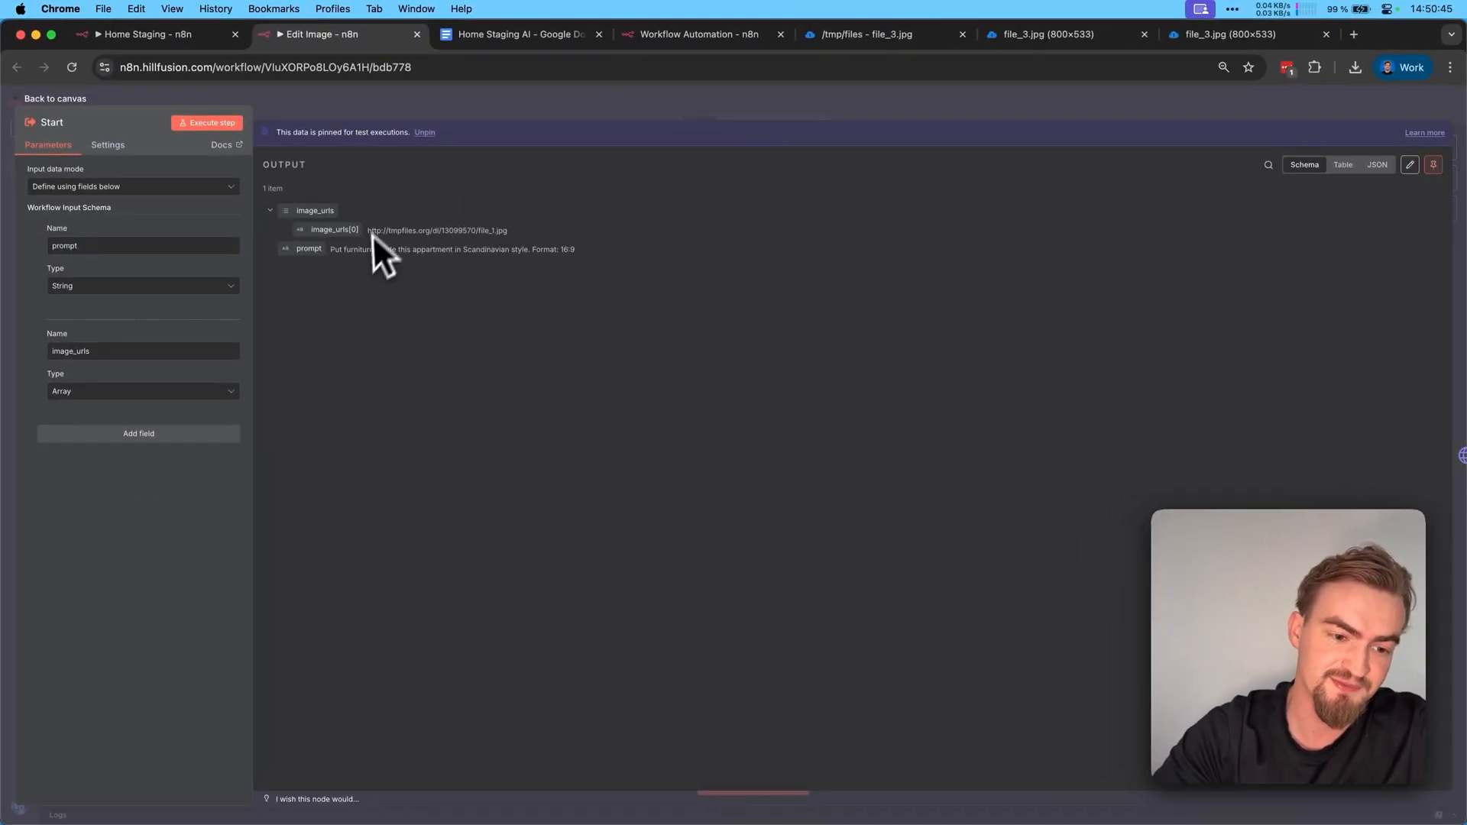
{"action": "mouse_move", "coordinate": [397, 267]}
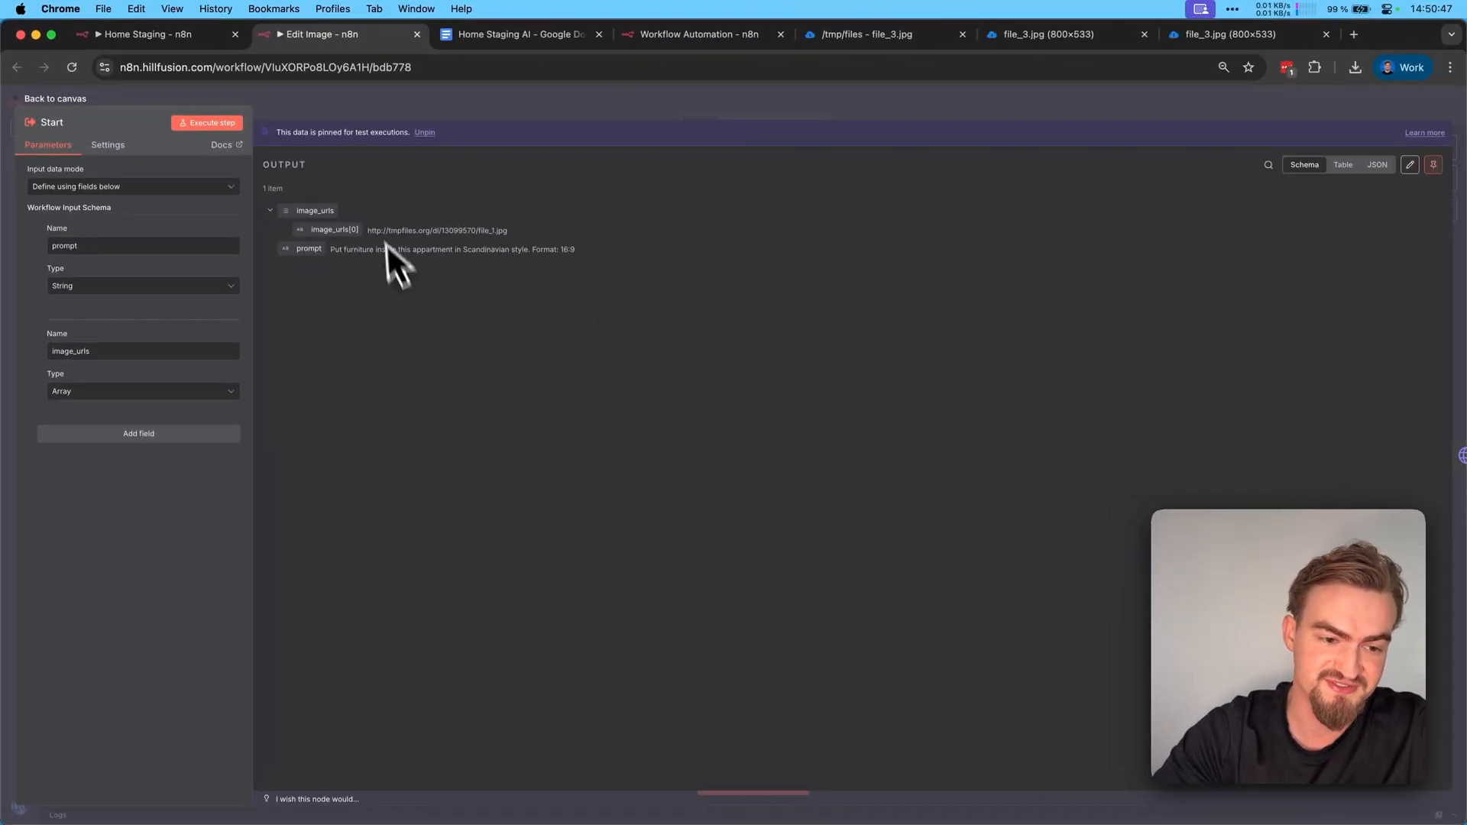
{"action": "left_click", "coordinate": [55, 98]}
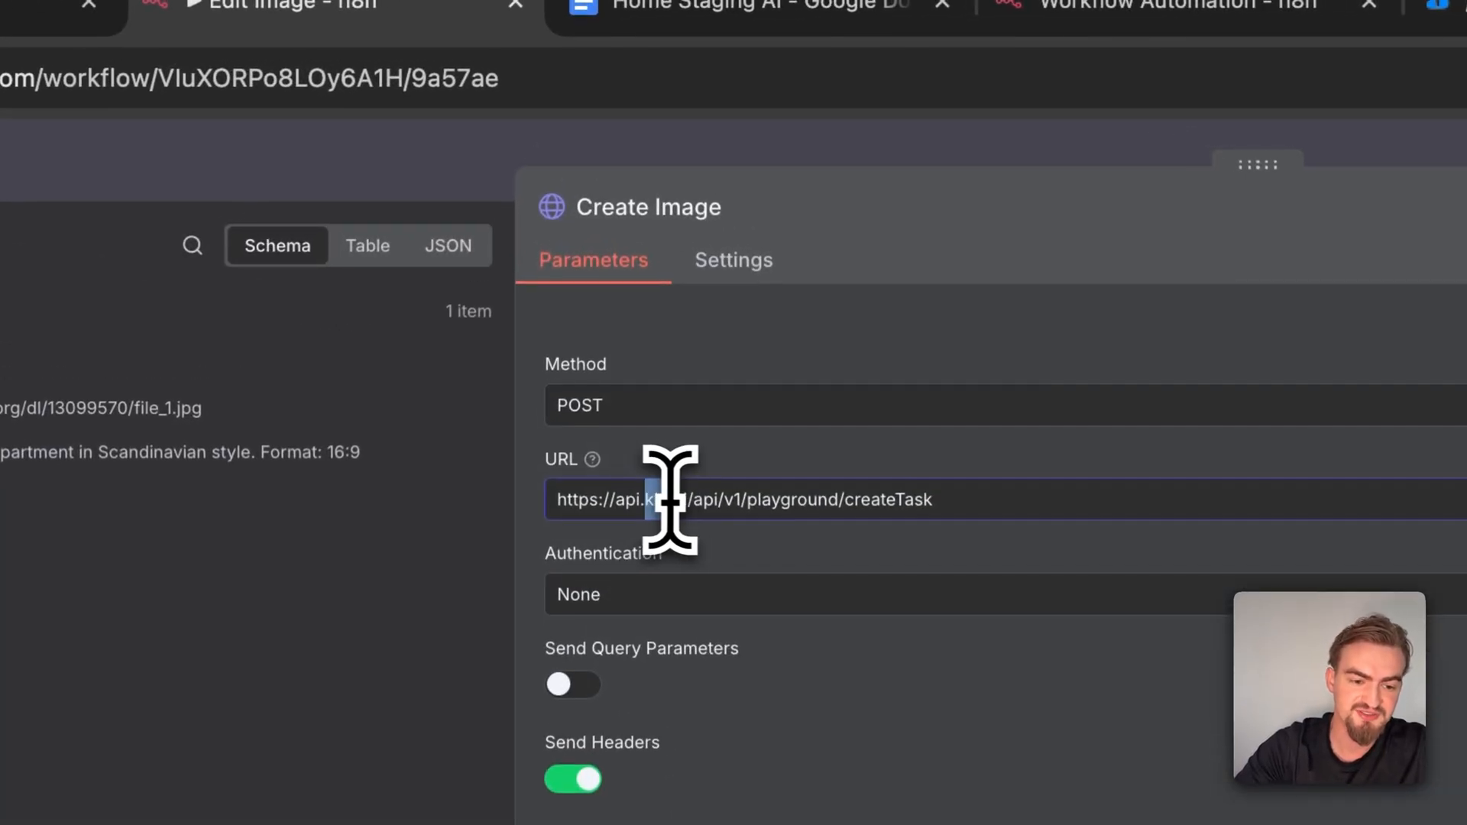
{"action": "left_click", "coordinate": [1310, 33]}
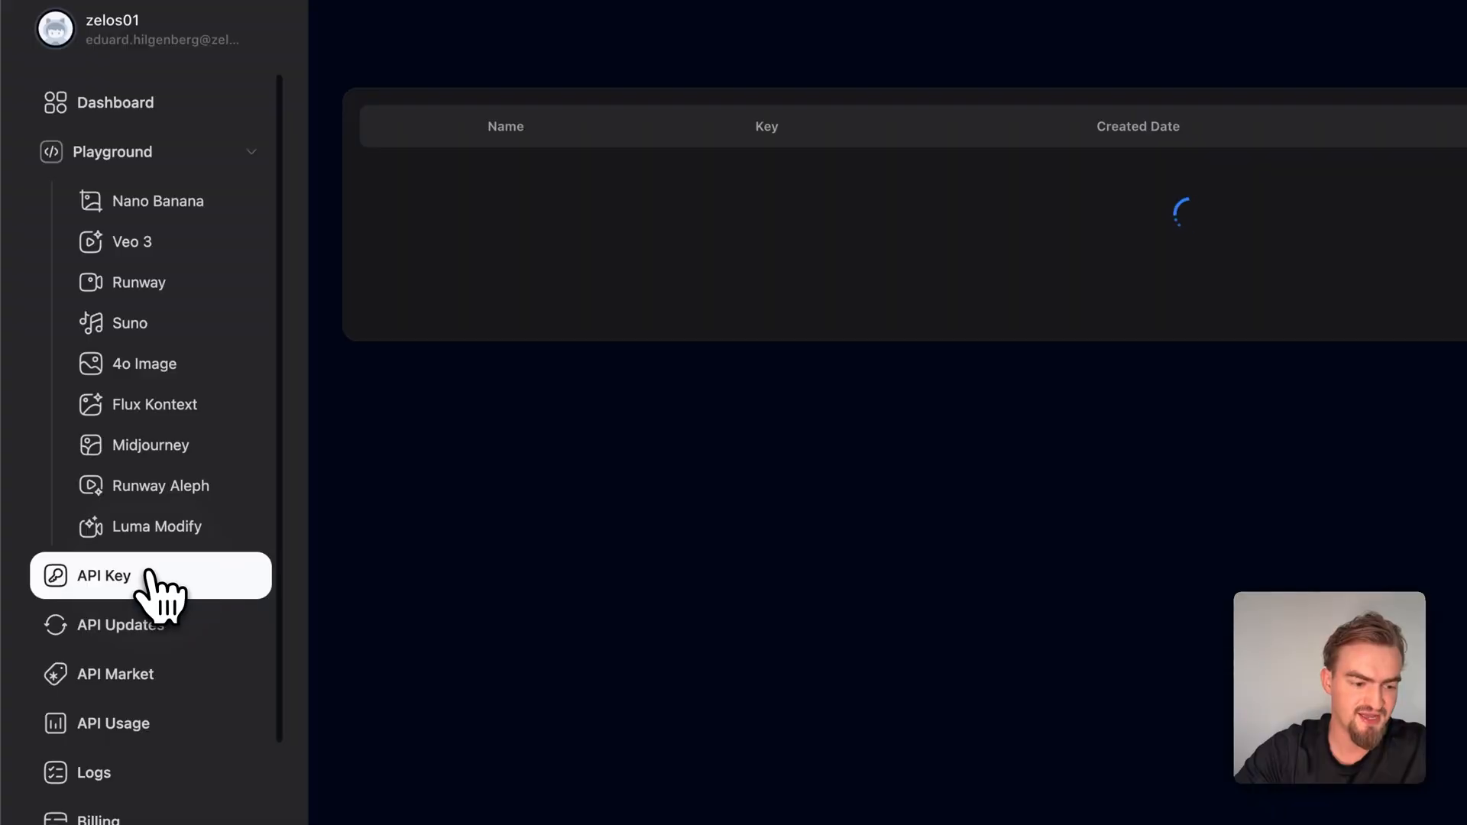
Review the Kie.ai API keys and the nano-banana-edit model page, then revisit the Create Image request.
{"action": "left_click", "coordinate": [104, 575]}
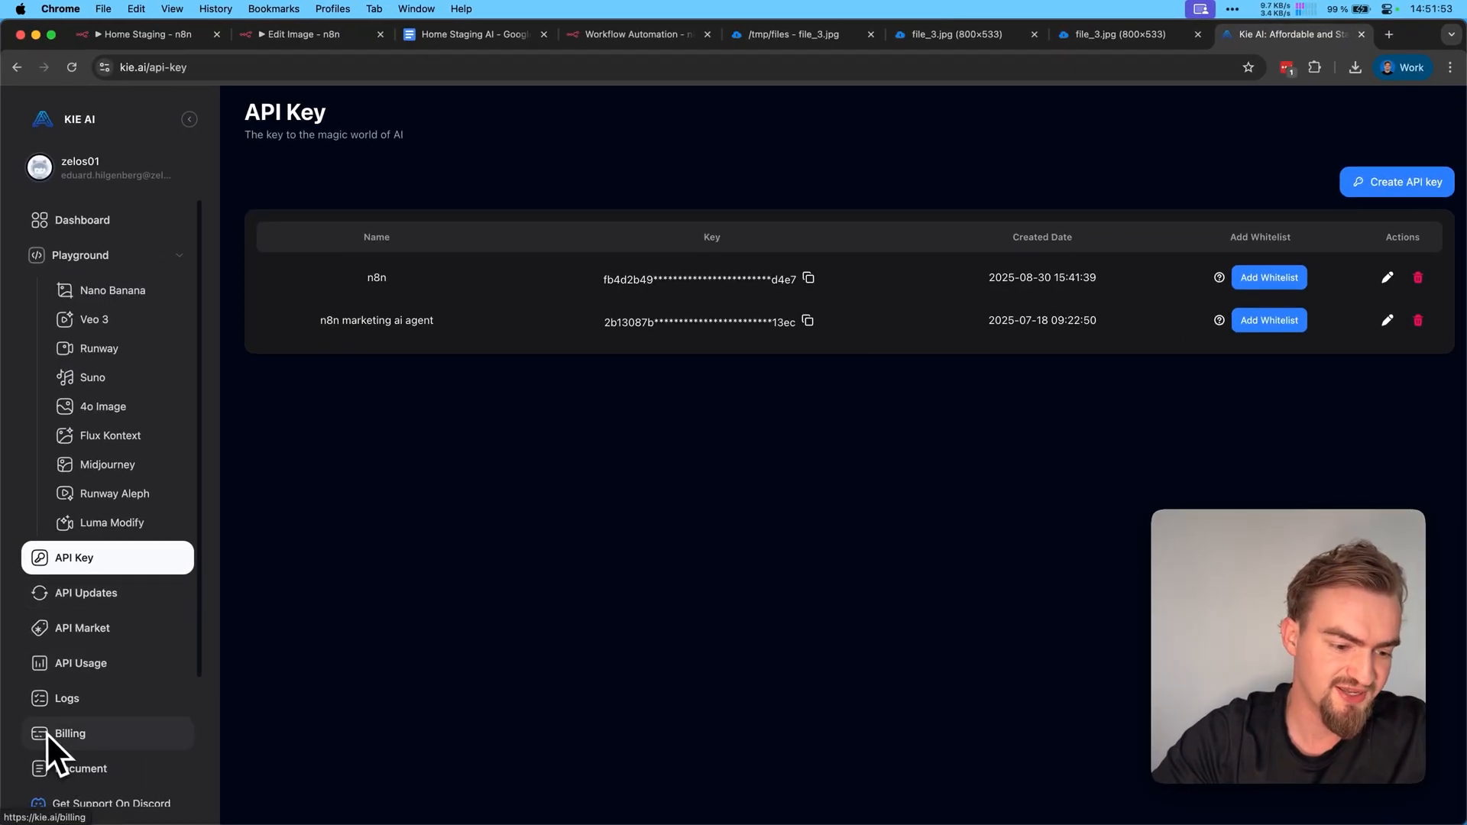
{"action": "mouse_move", "coordinate": [609, 750]}
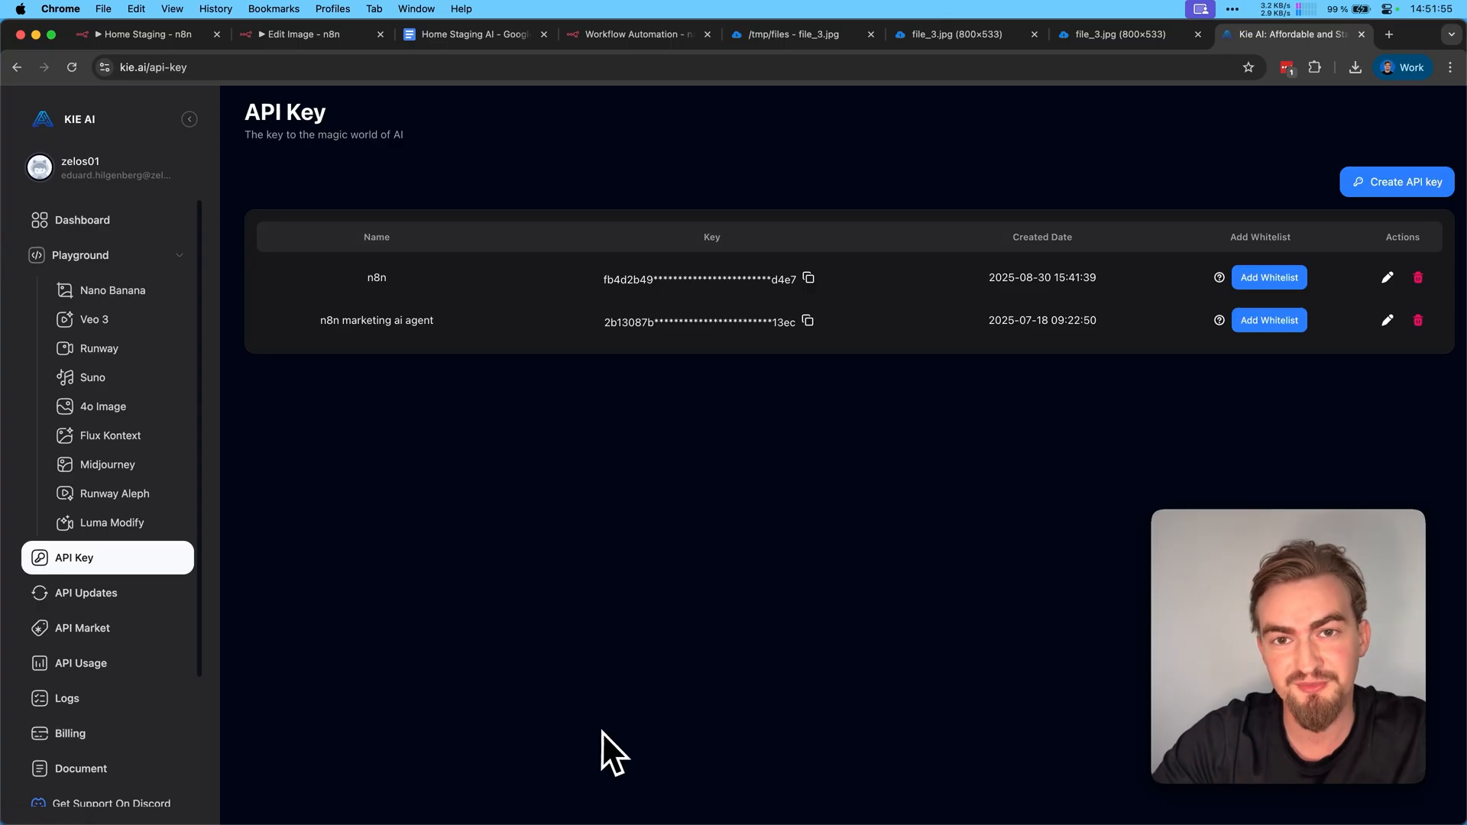
{"action": "left_click", "coordinate": [112, 290]}
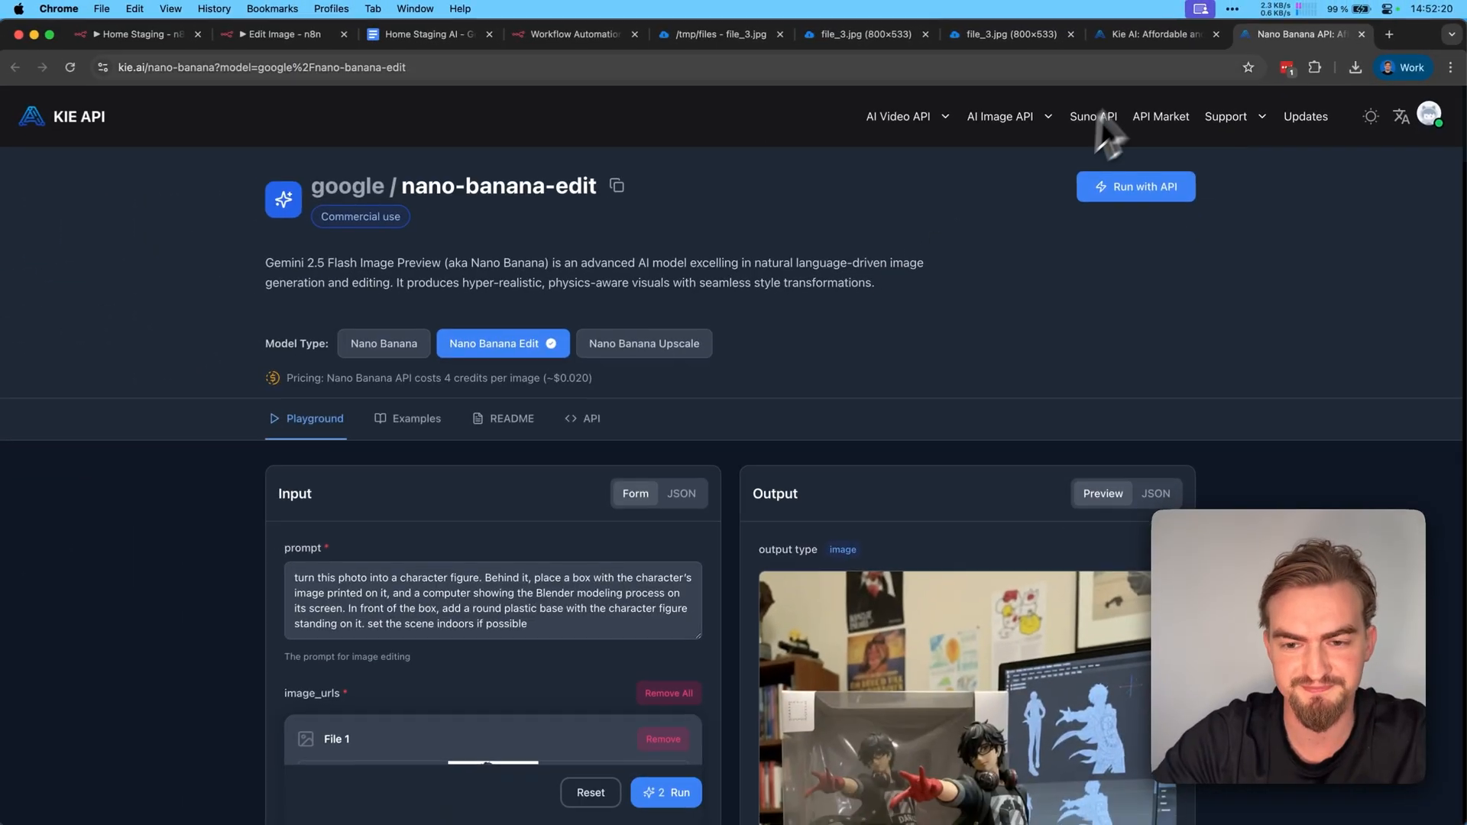
{"action": "left_click", "coordinate": [281, 34]}
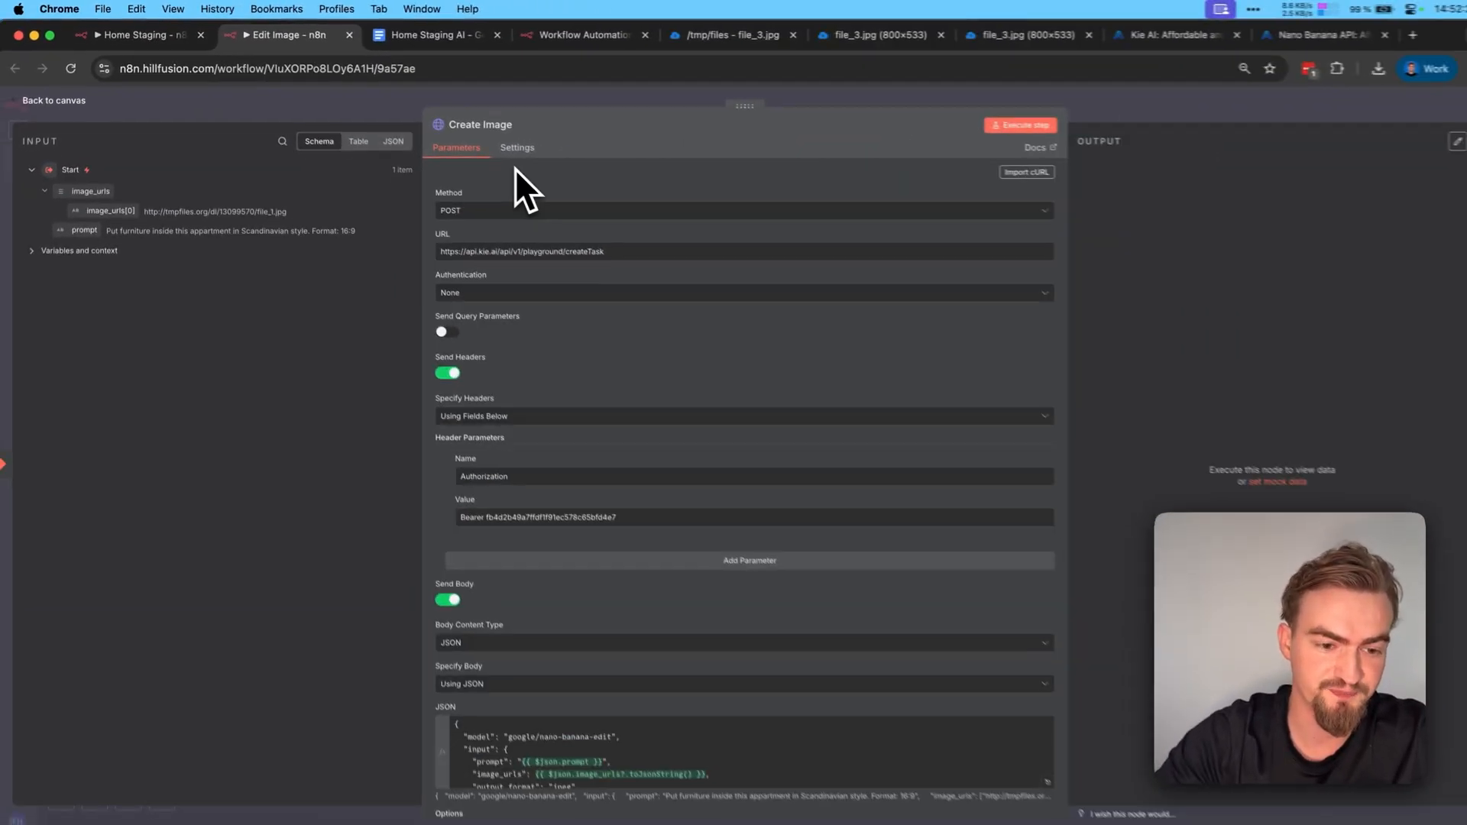
Scroll the completed Home Staging canvas, then switch back to the Home Staging AI notes document.
{"action": "scroll", "scroll_direction": "down", "scroll_amount": 3}
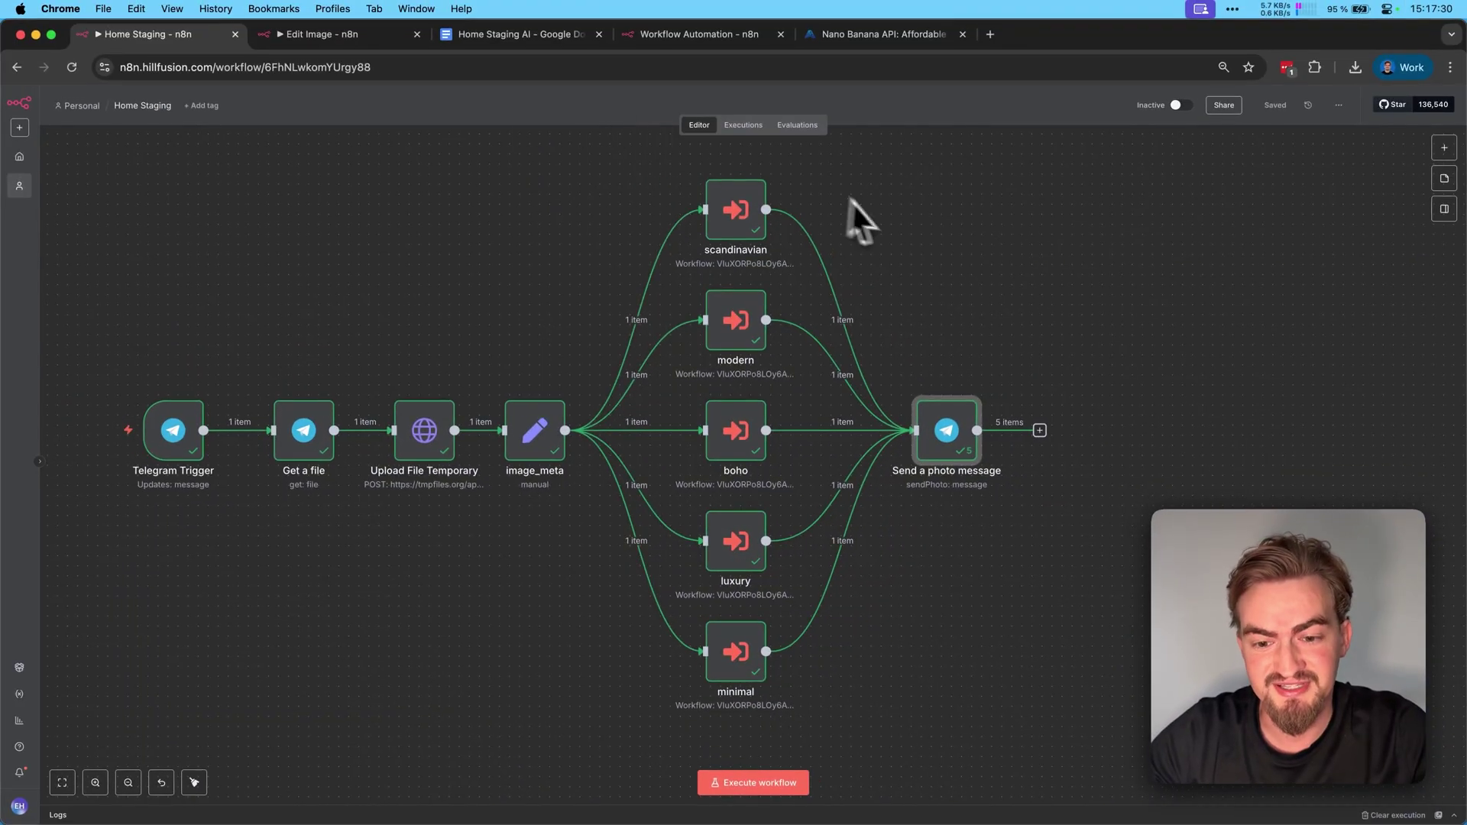
{"action": "mouse_move", "coordinate": [896, 232]}
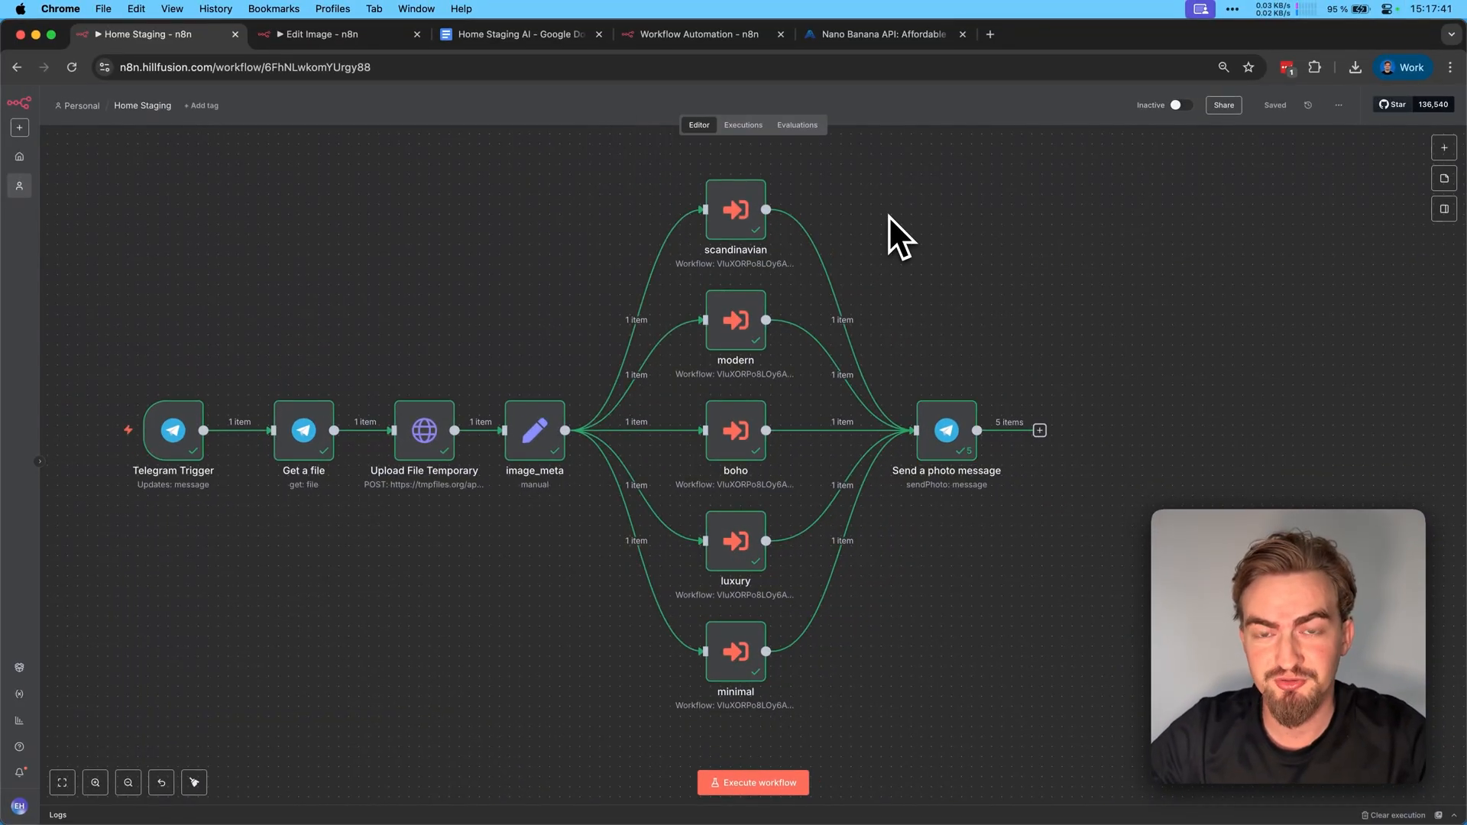
{"action": "left_click", "coordinate": [696, 33]}
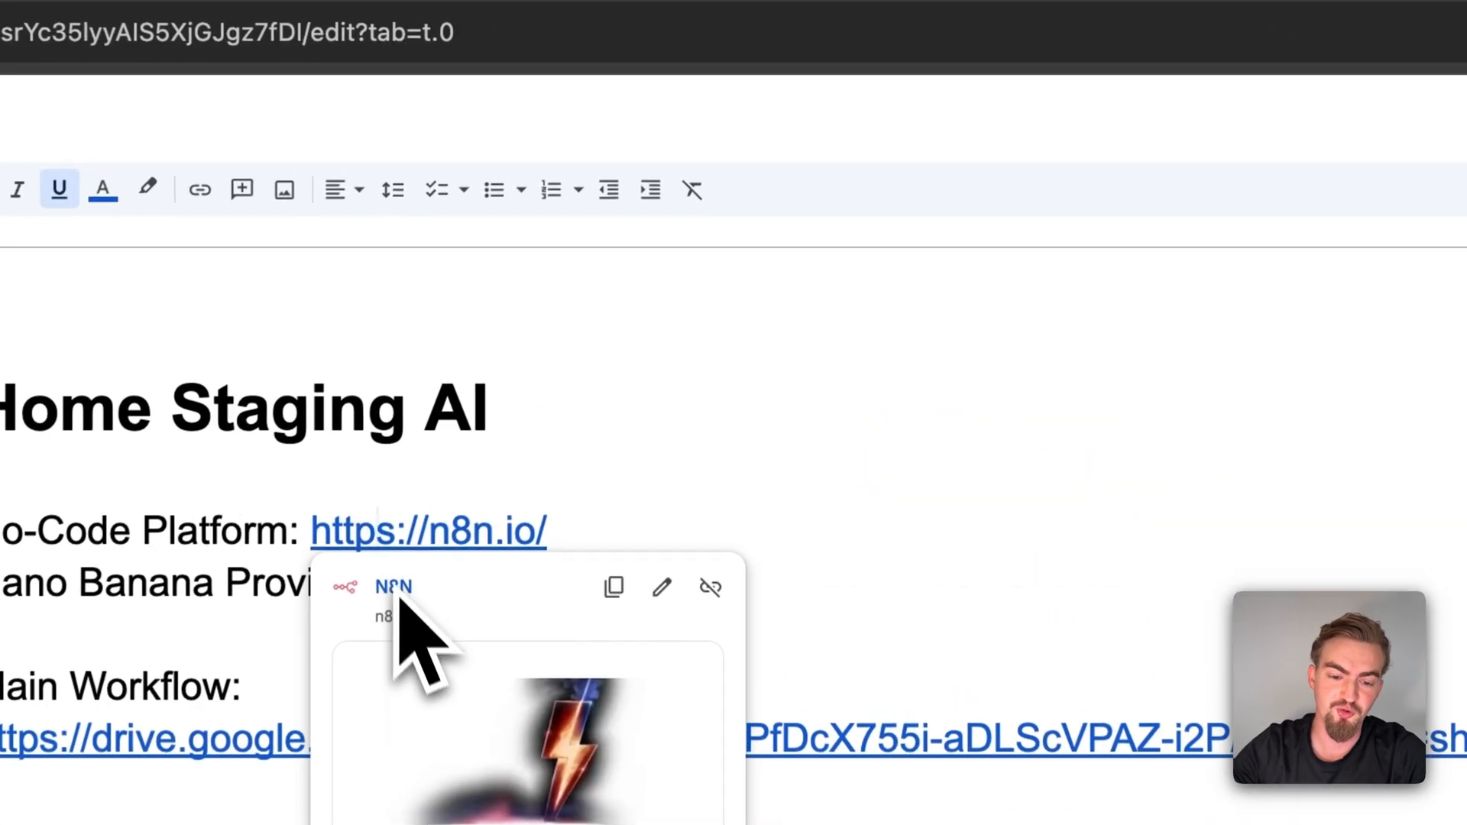
Sign up on n8n.io for the free 14-day cloud trial, then return to the Home Staging notes.
{"action": "left_click", "coordinate": [428, 531]}
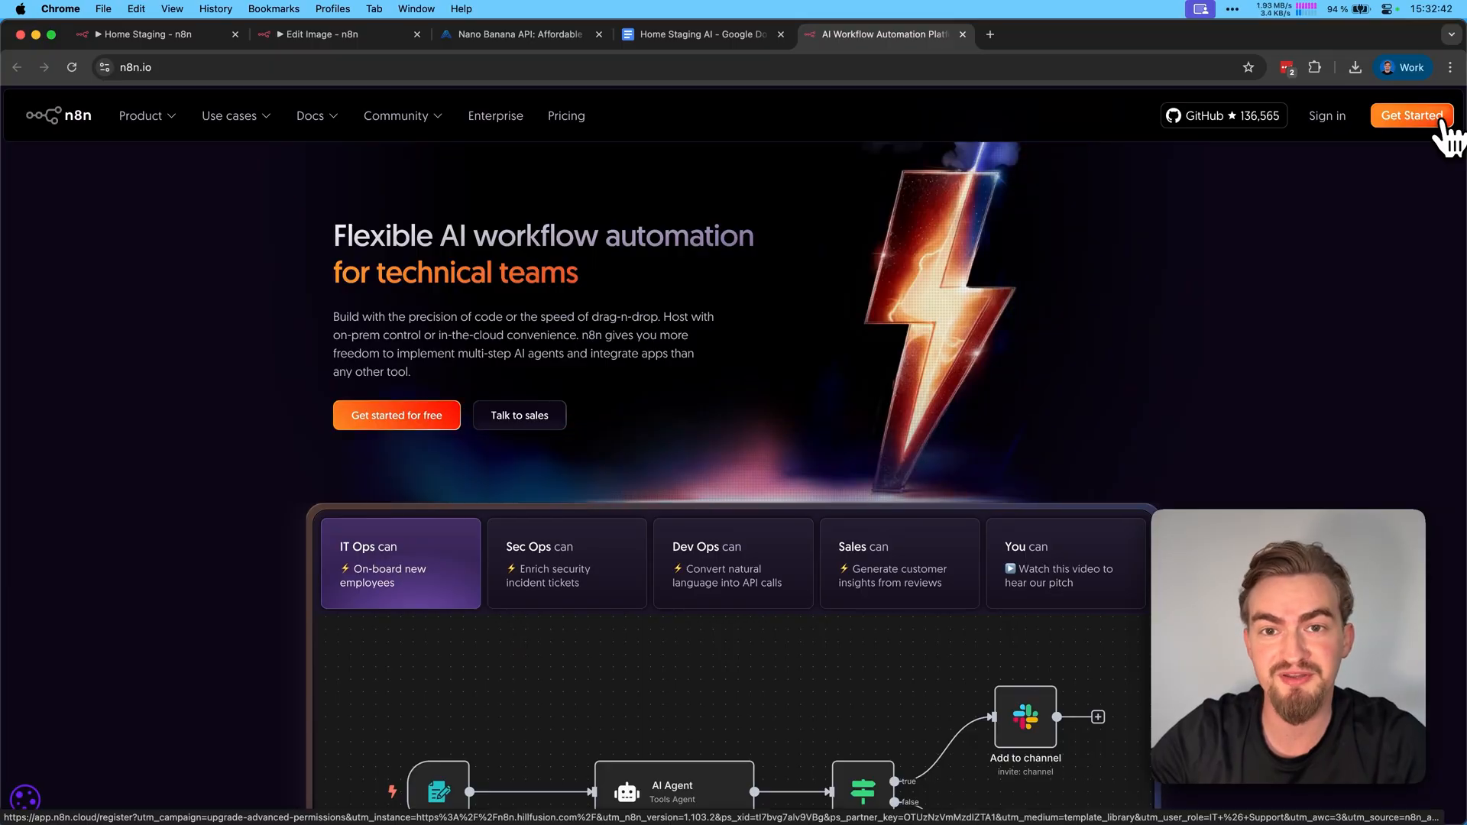
{"action": "left_click", "coordinate": [1411, 116]}
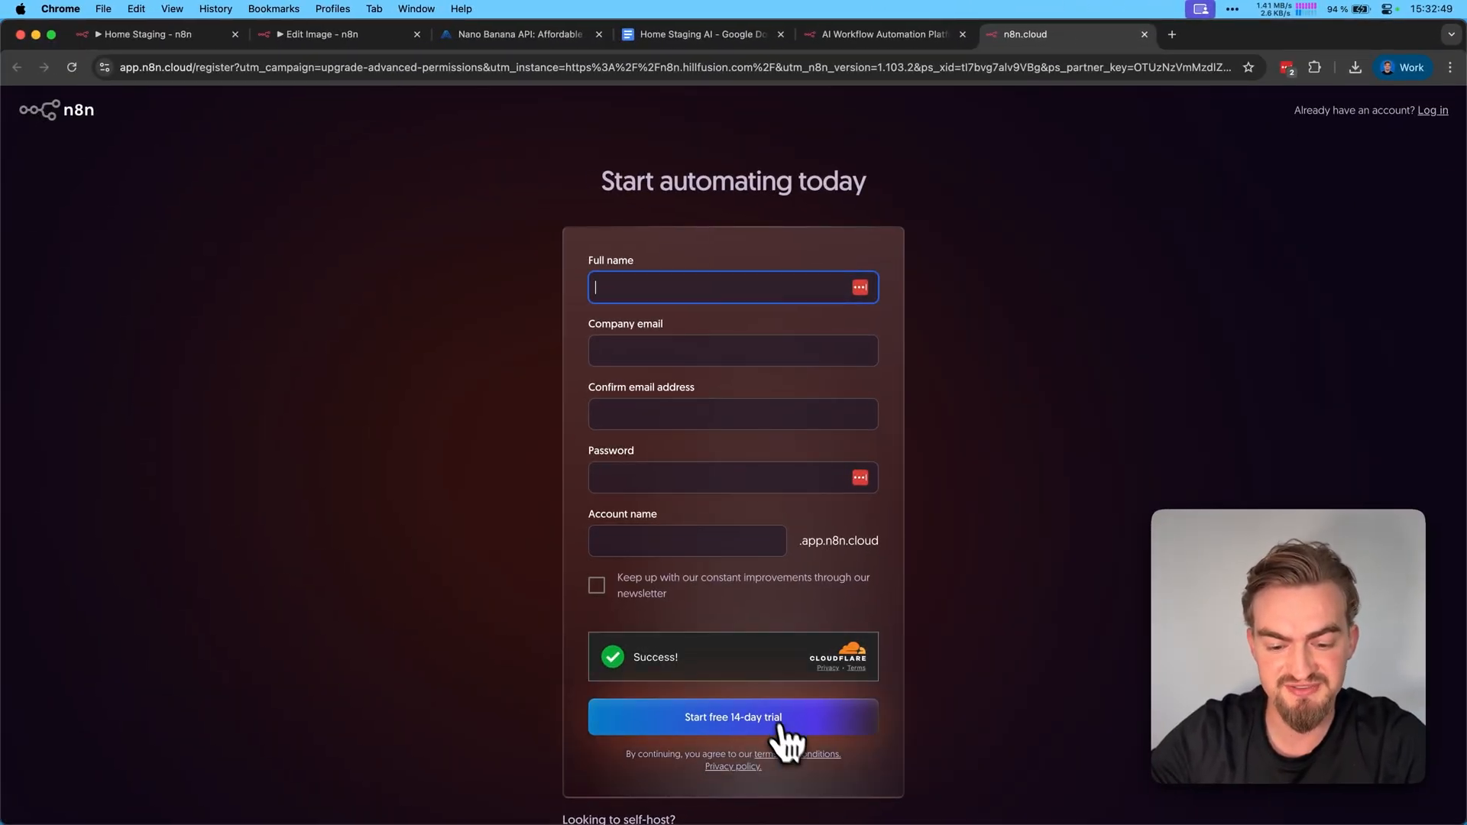
{"action": "left_click", "coordinate": [733, 717]}
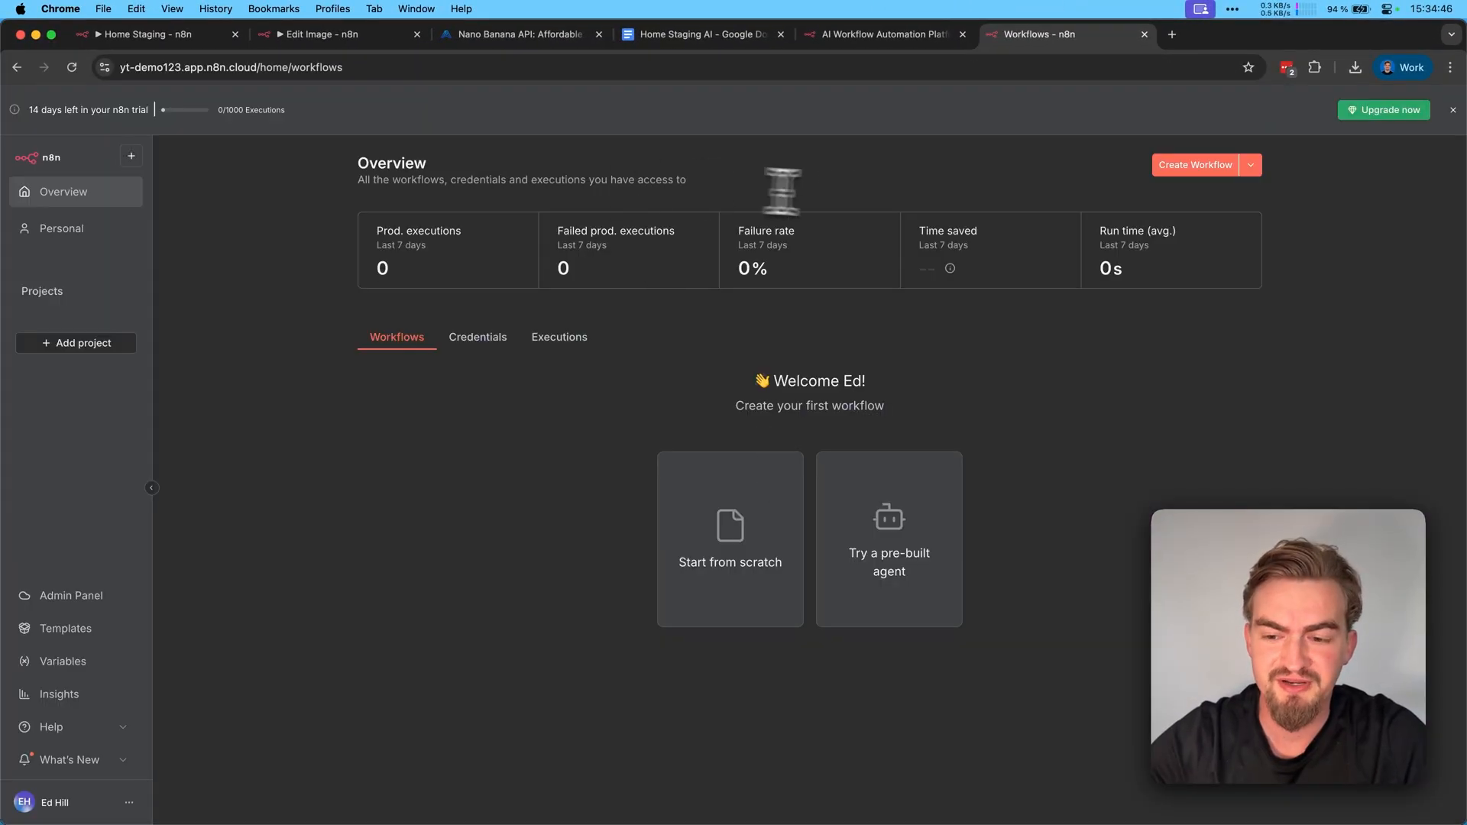
{"action": "left_click", "coordinate": [697, 34]}
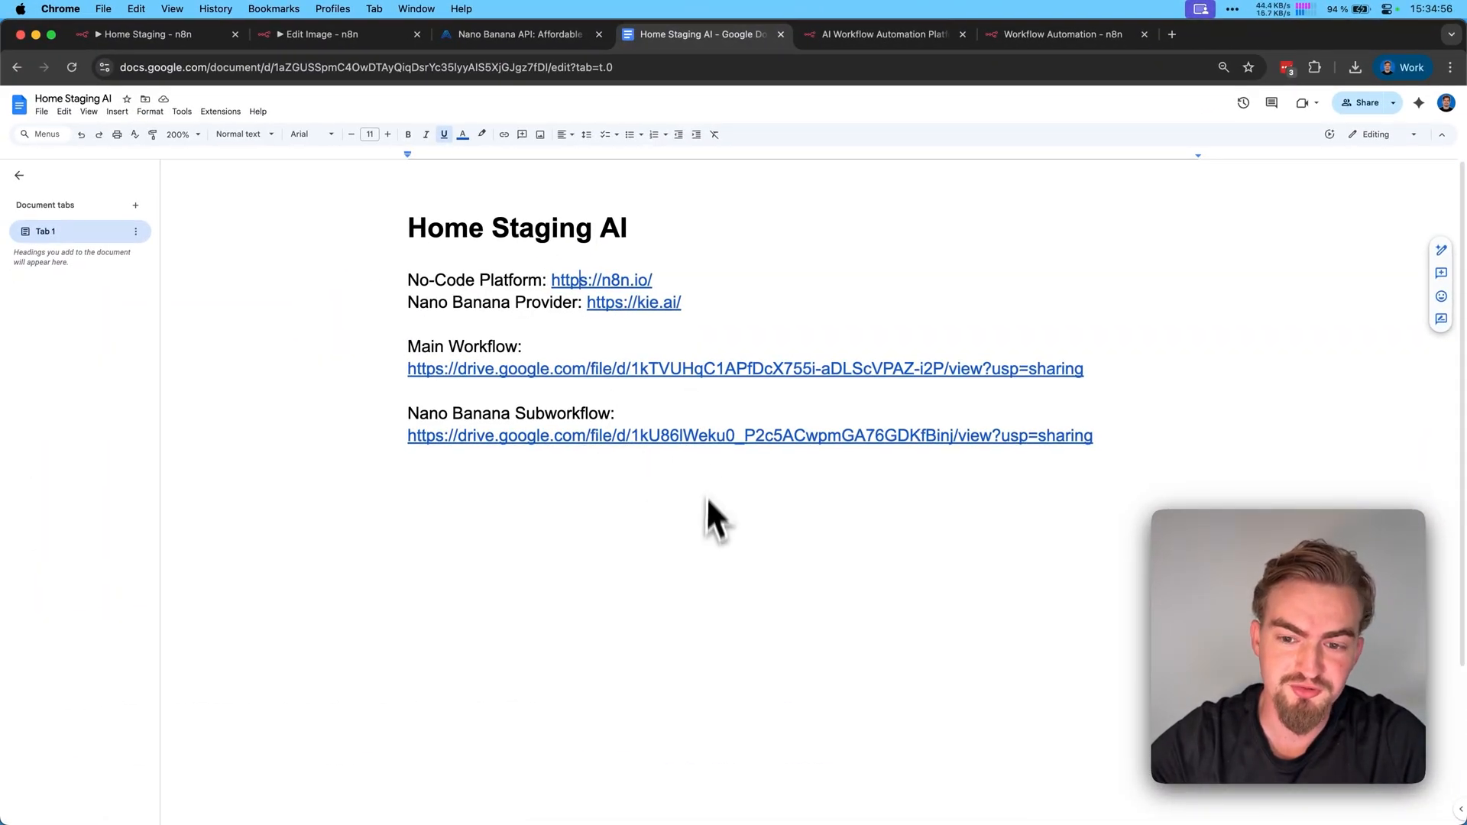
Import Edit Image.json into the new trial workspace and check its Create Image request's missing API key.
{"action": "left_click", "coordinate": [1061, 34]}
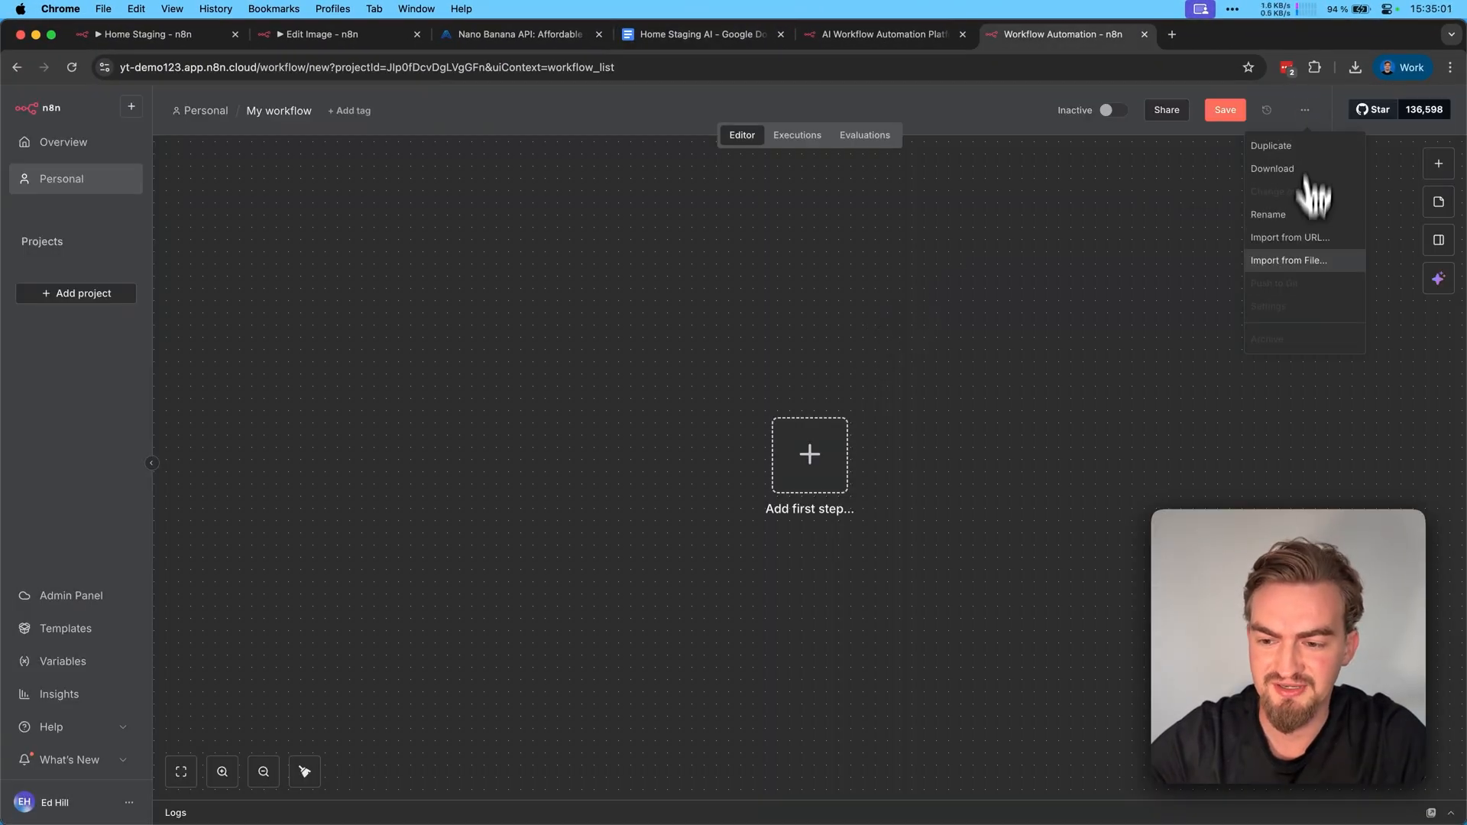
{"action": "left_click", "coordinate": [1289, 259]}
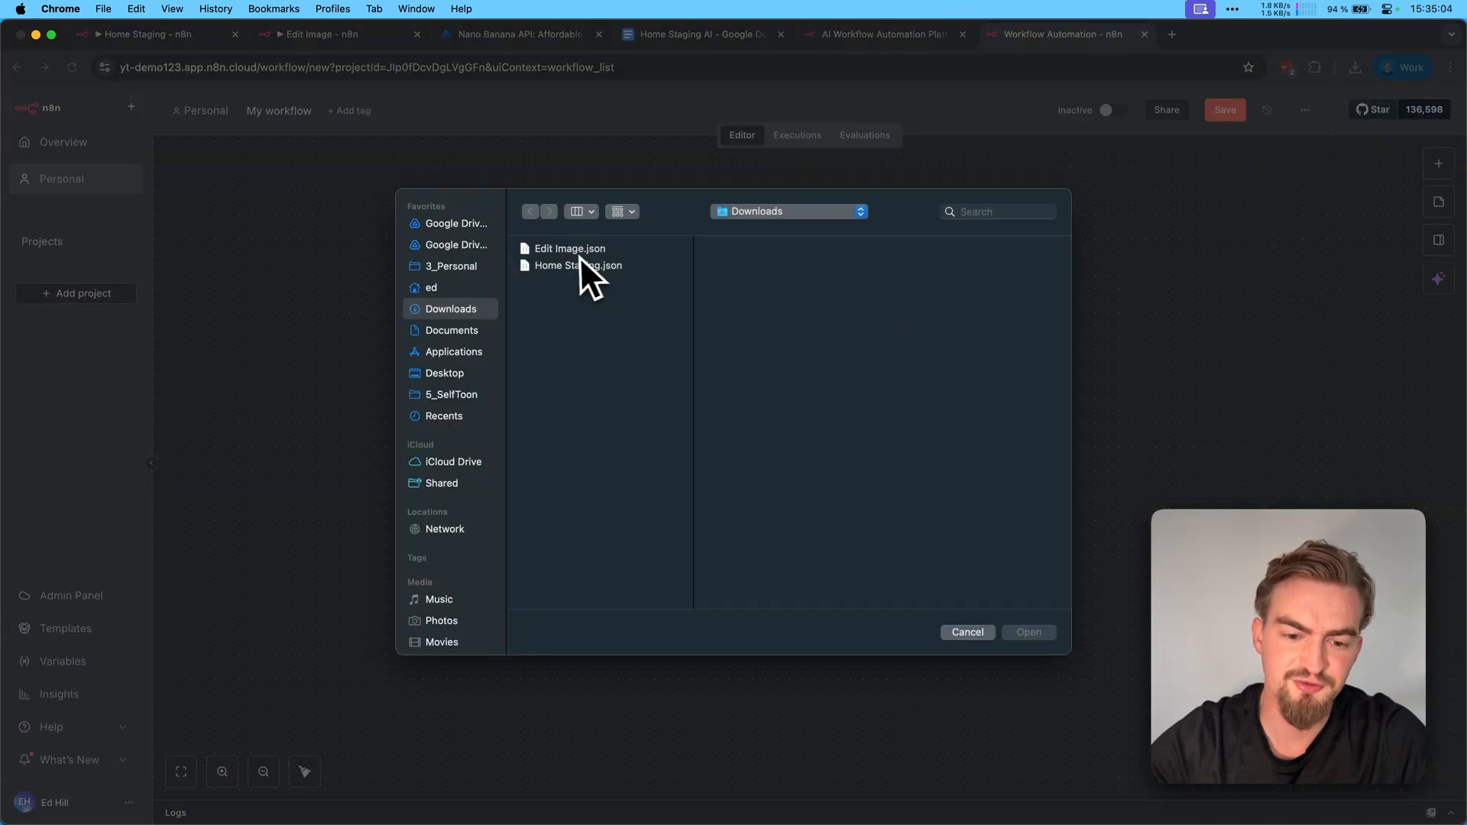
{"action": "double_click", "coordinate": [568, 247]}
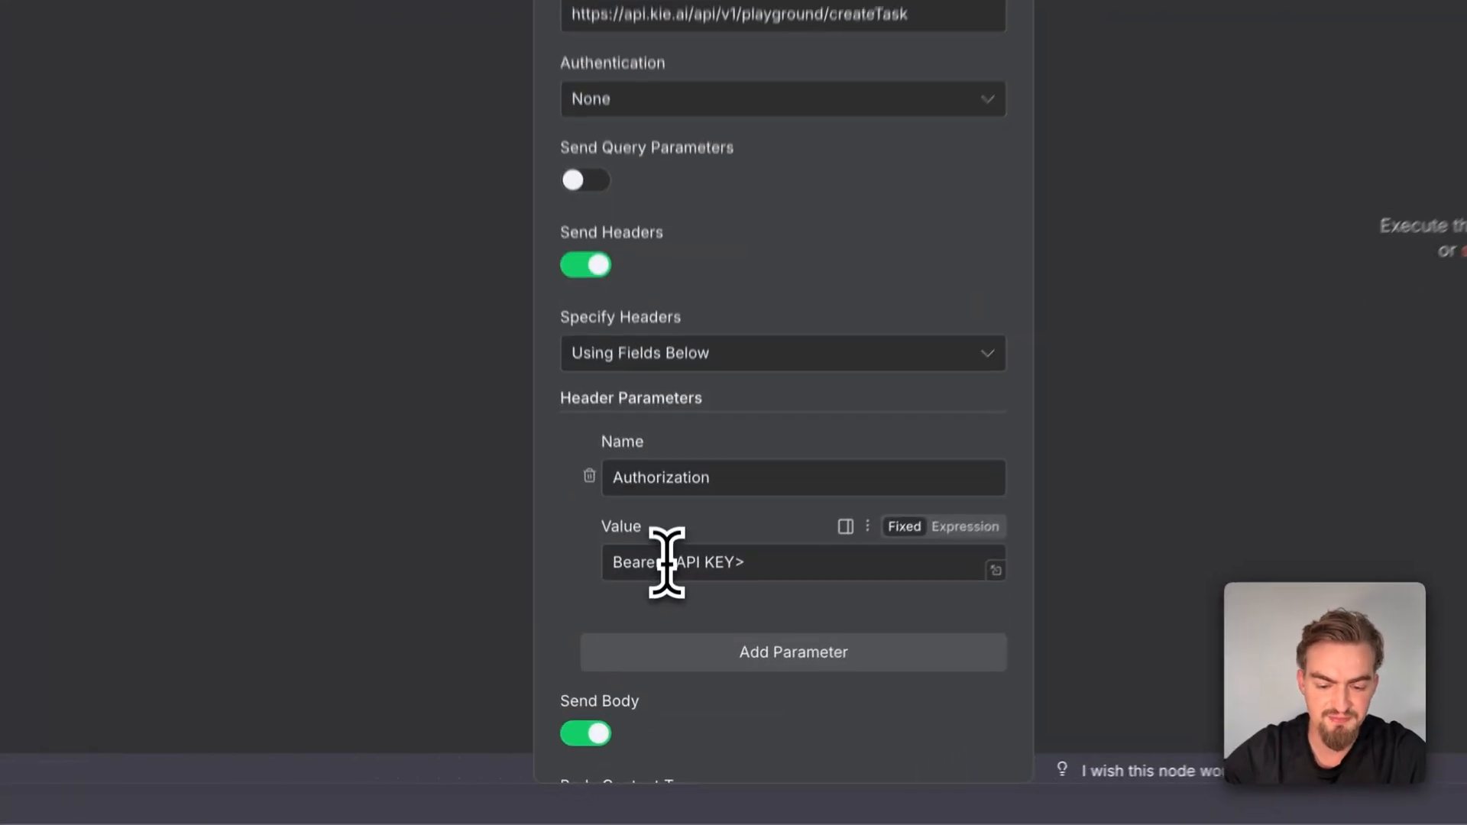
{"action": "left_click", "coordinate": [679, 562]}
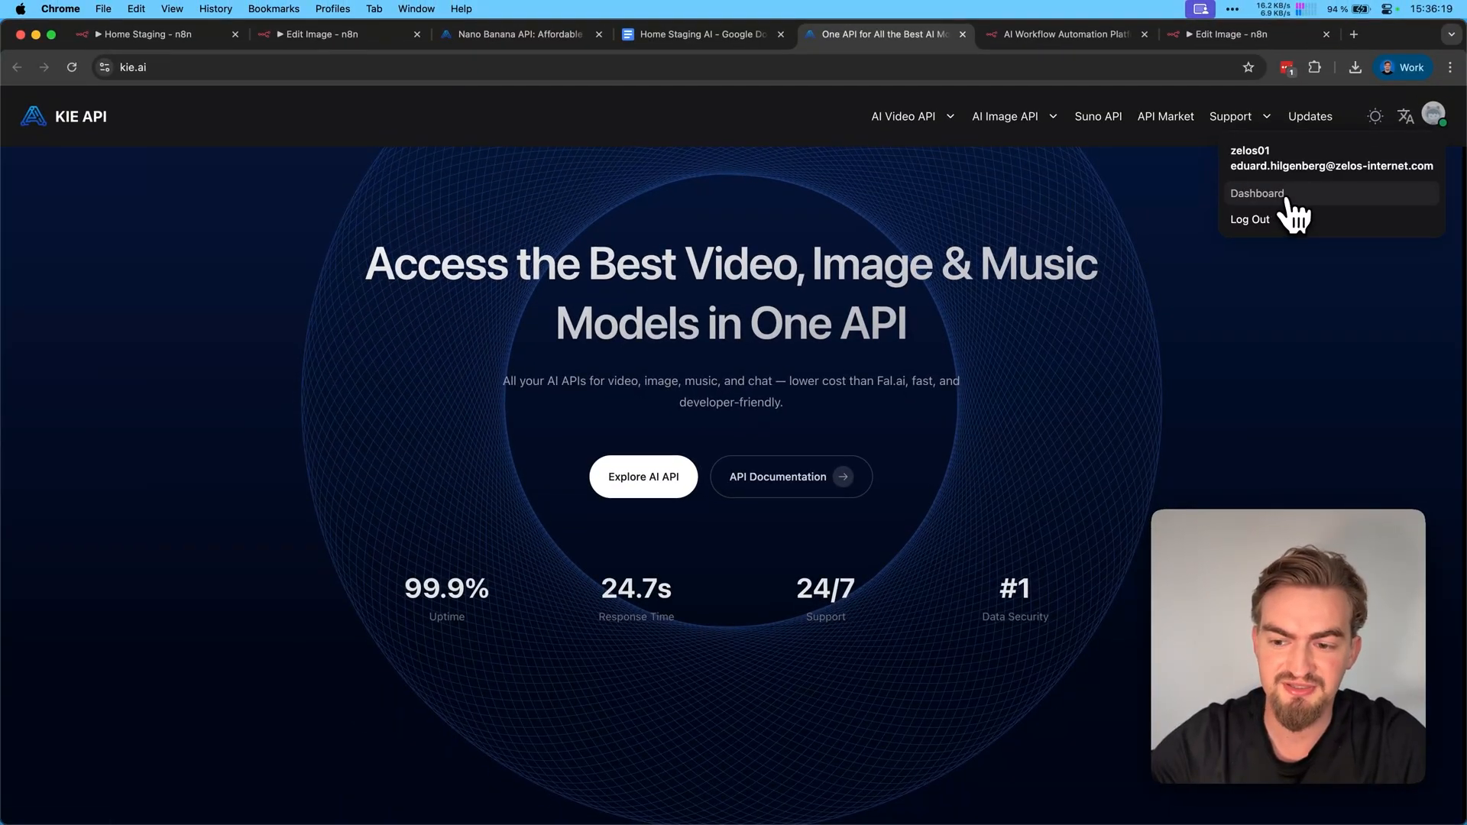
Create a Kie.ai API key named 'test' from the dashboard and copy it.
{"action": "left_click", "coordinate": [1256, 193]}
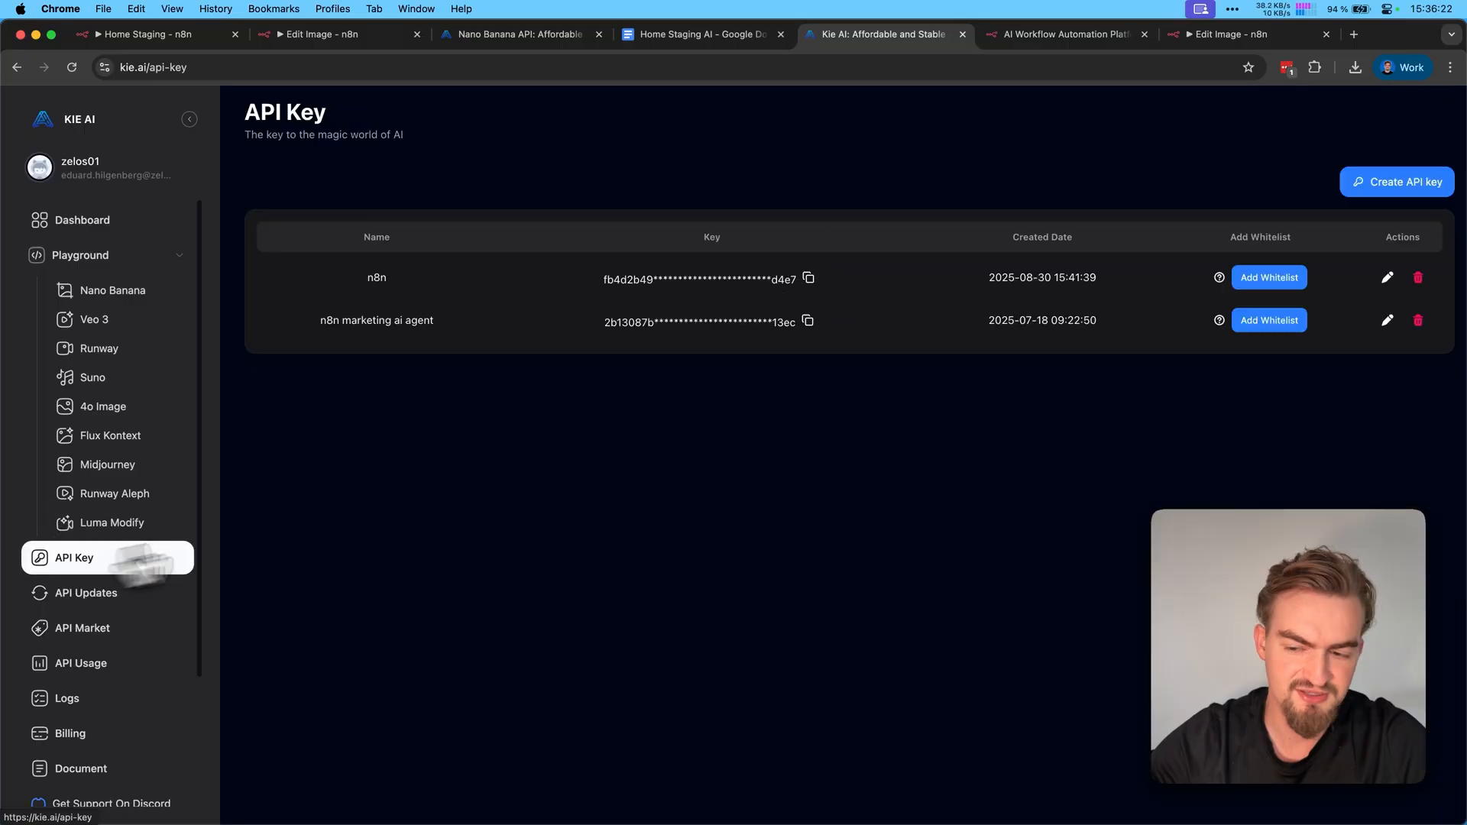
{"action": "left_click", "coordinate": [1396, 182]}
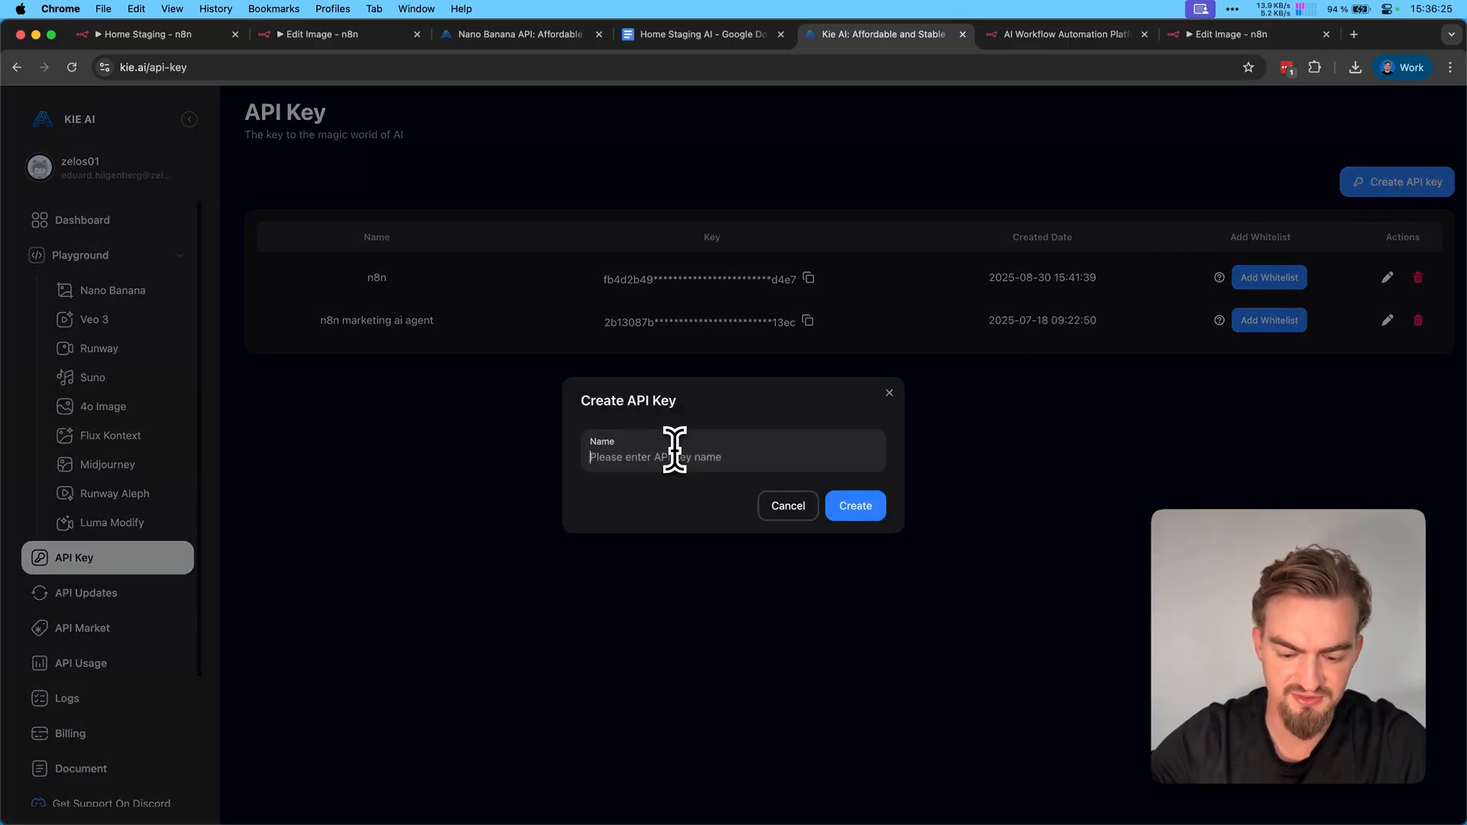
{"action": "left_click", "coordinate": [853, 505]}
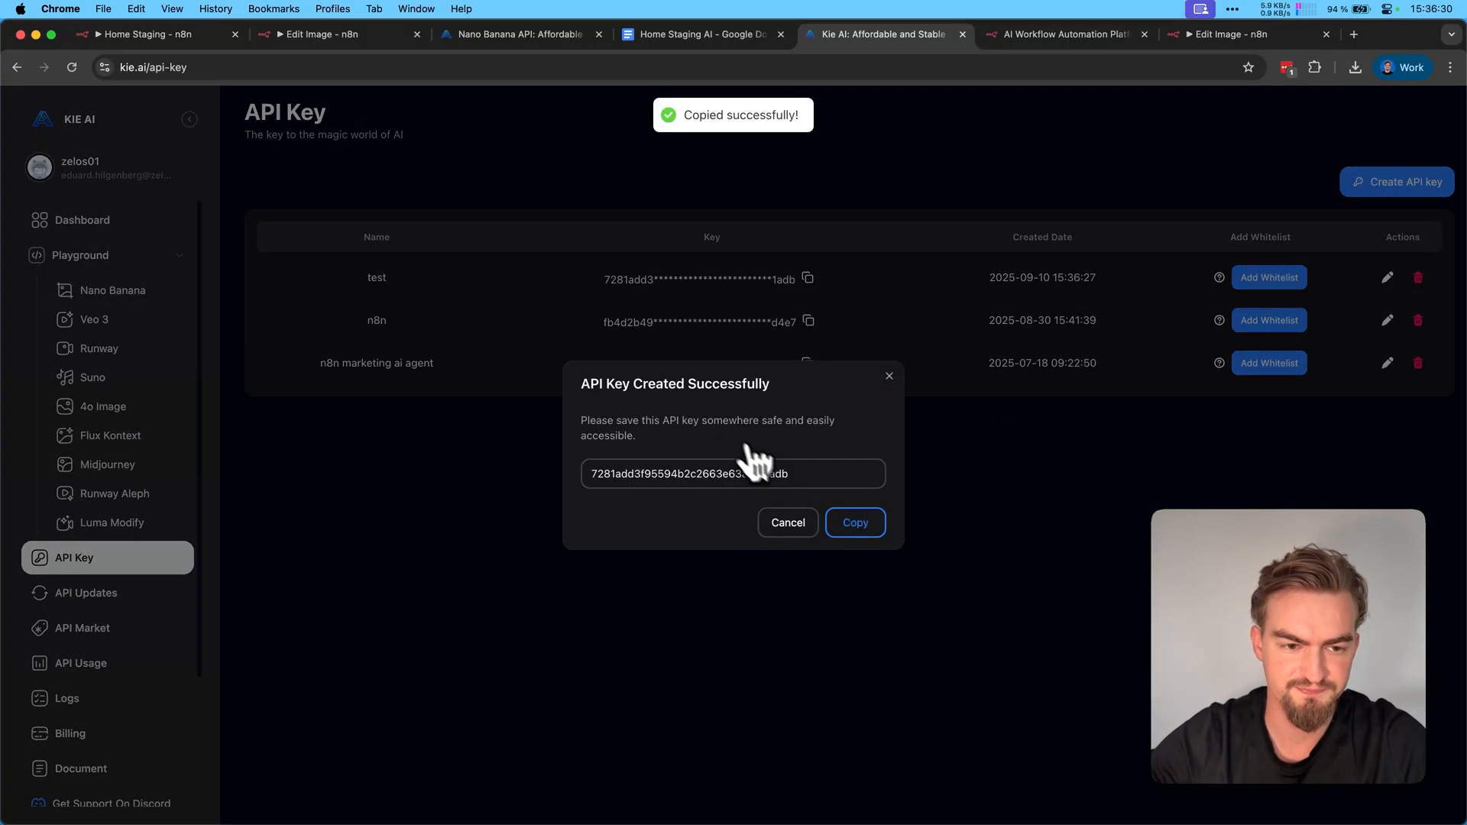
{"action": "left_click", "coordinate": [1247, 34]}
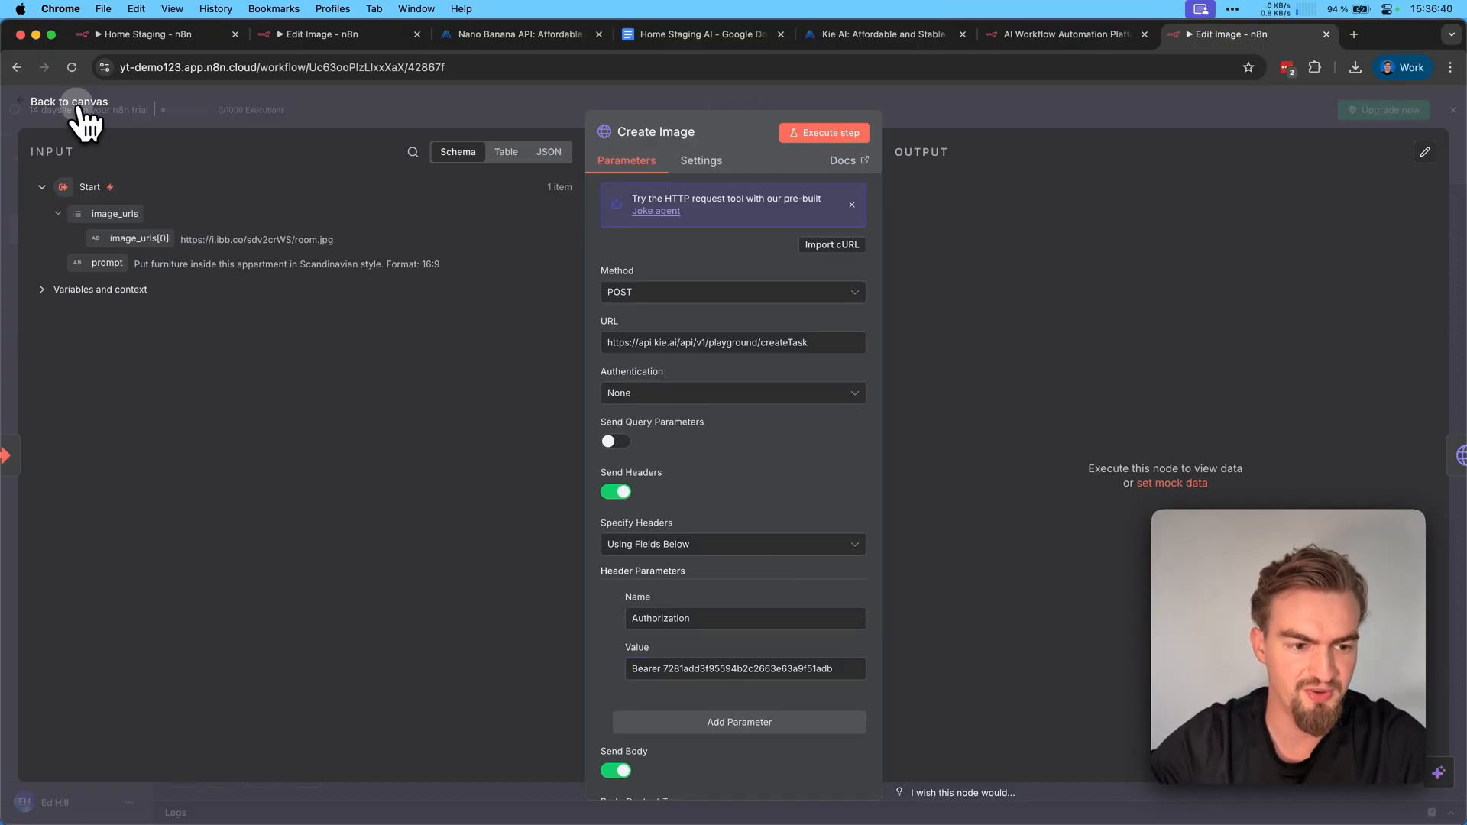
Paste the Kie.ai key after 'Bearer' in the Create Image and Get Image Authorization headers.
{"action": "left_click", "coordinate": [68, 100]}
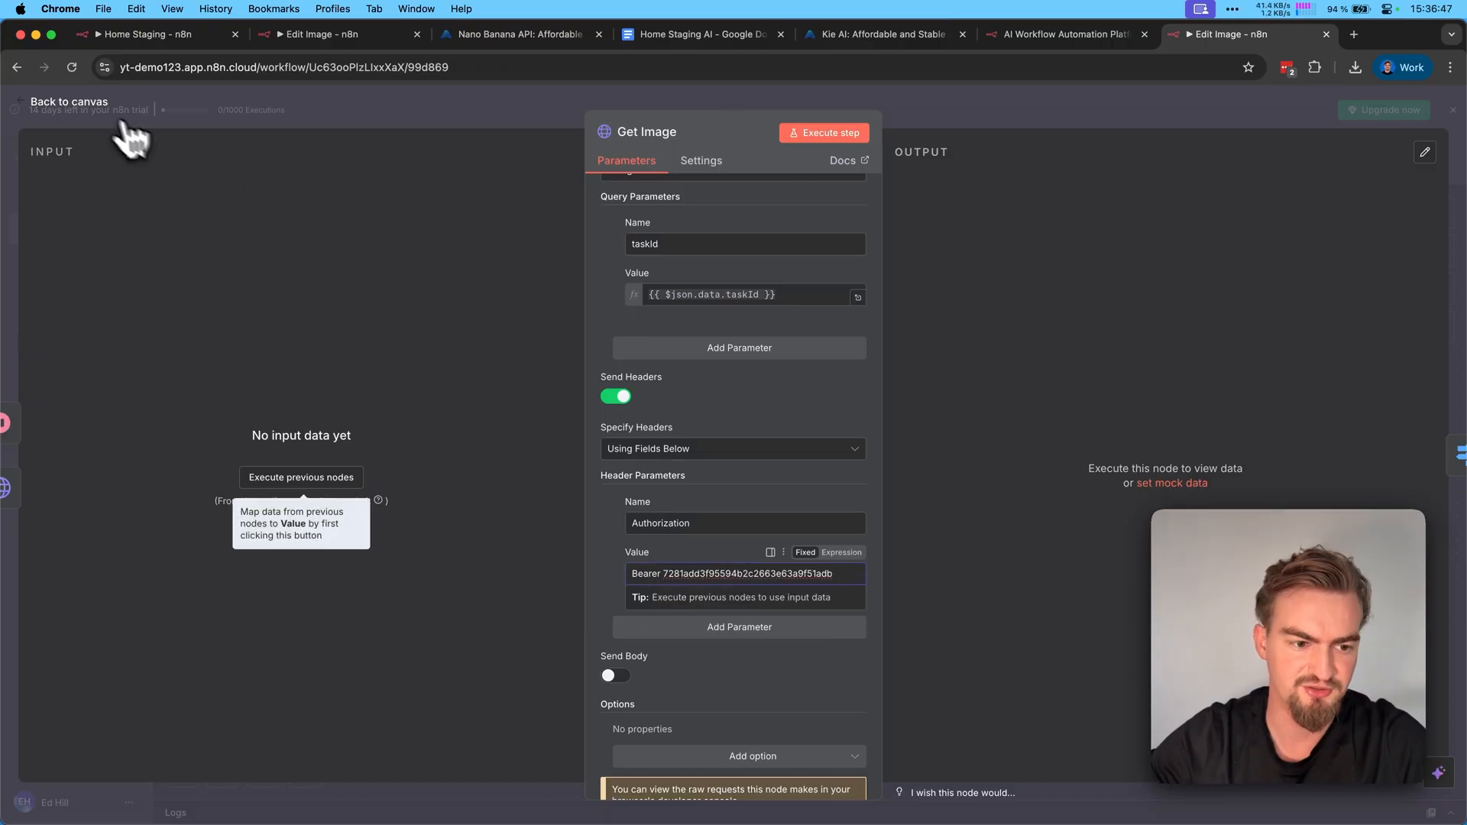
{"action": "left_click", "coordinate": [68, 101]}
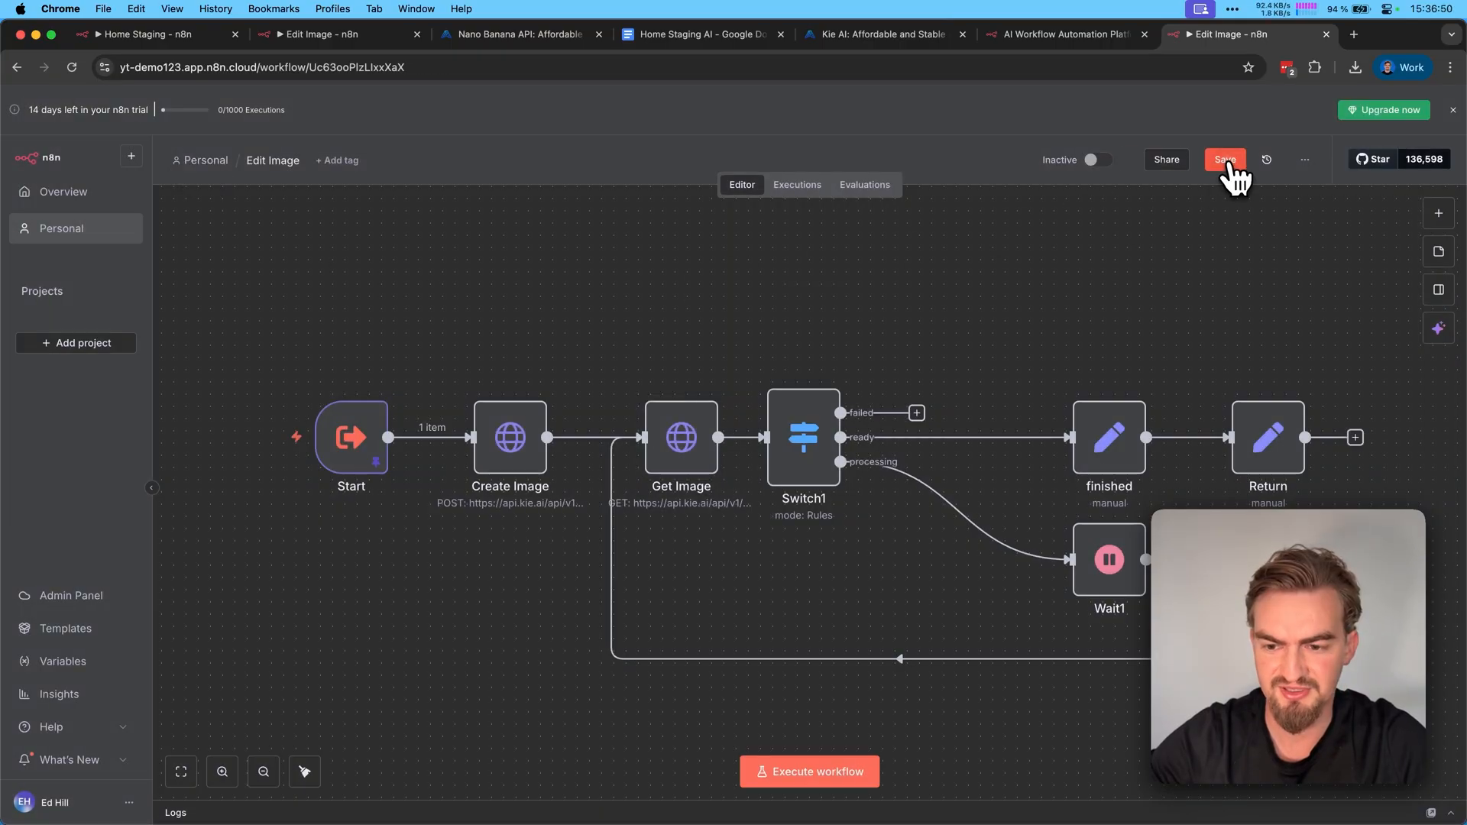
Save and execute Edit Image, then open the Return node's result_url showing the staged living room.
{"action": "left_click", "coordinate": [1224, 159]}
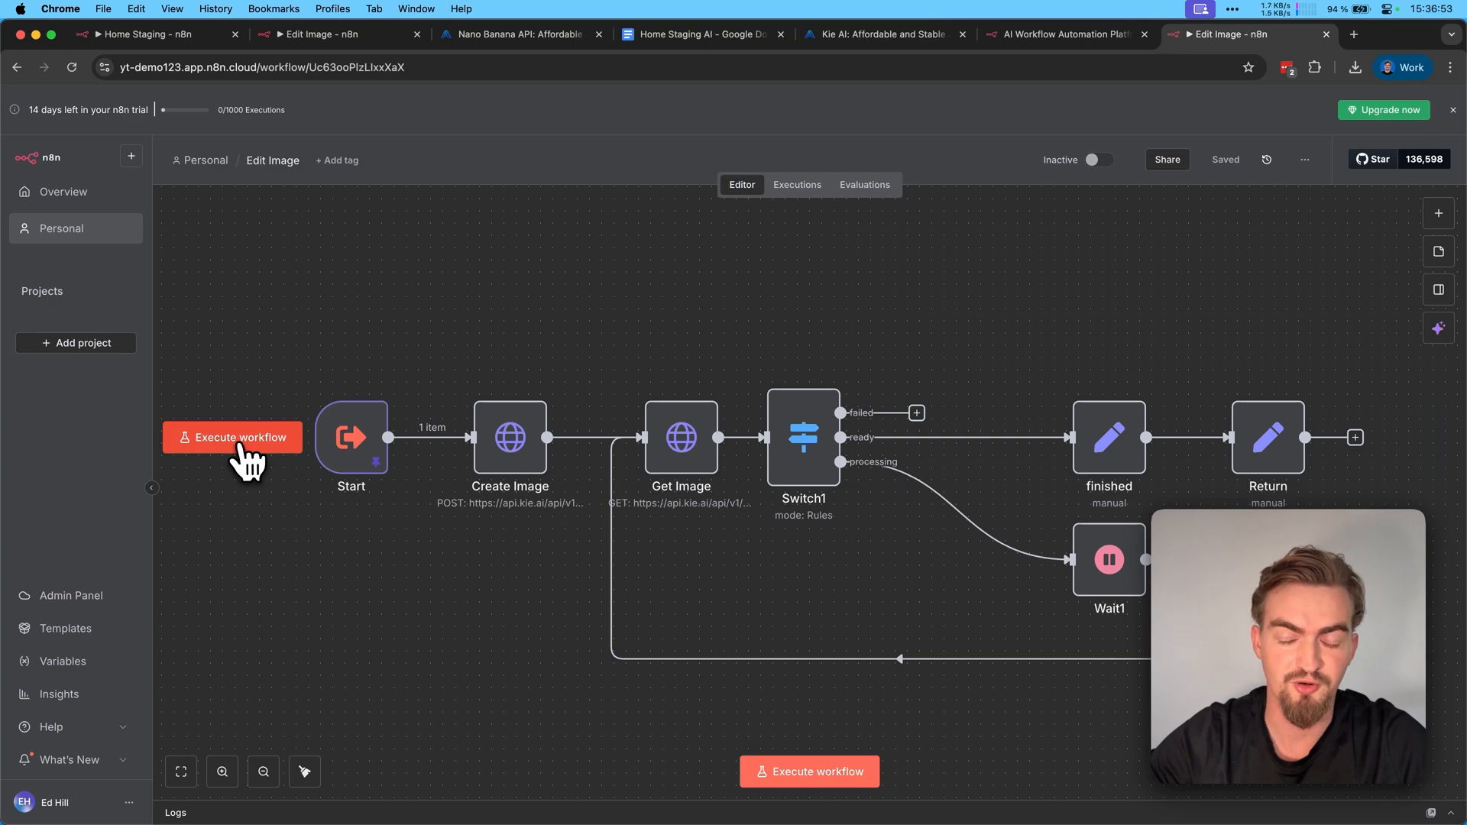
{"action": "left_click", "coordinate": [233, 437]}
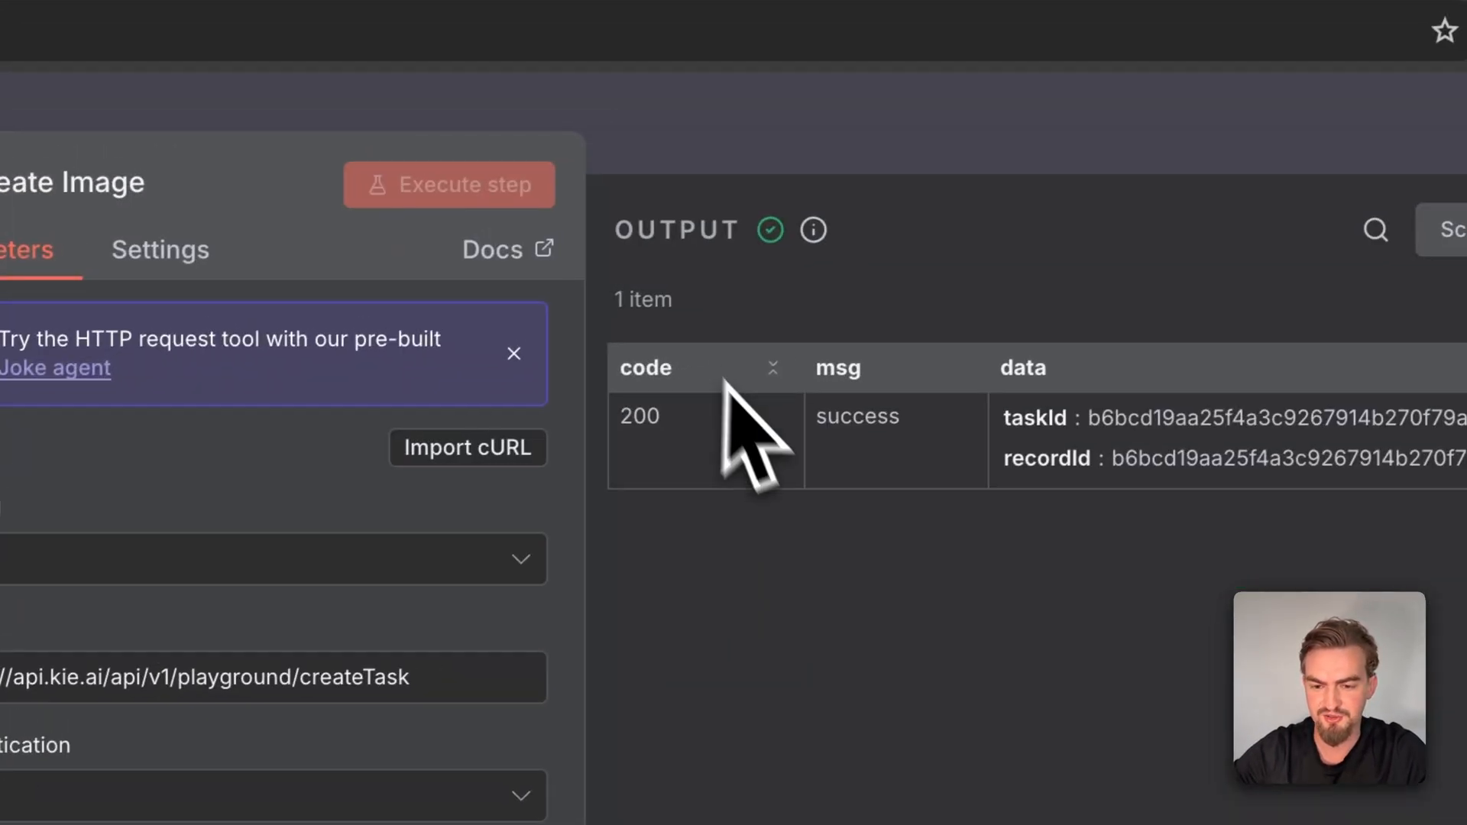
{"action": "double_click", "coordinate": [854, 417]}
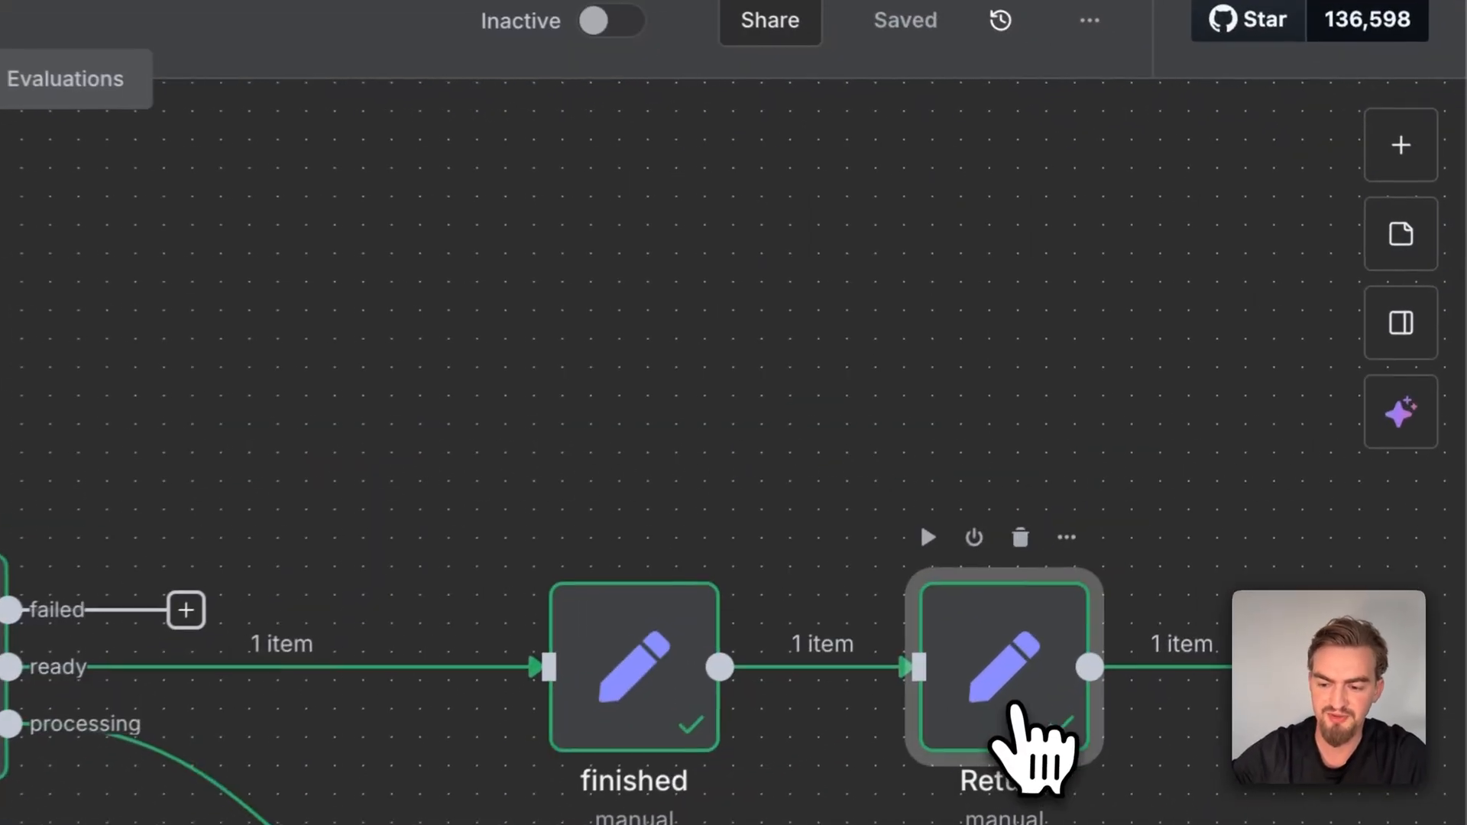
{"action": "double_click", "coordinate": [1000, 664]}
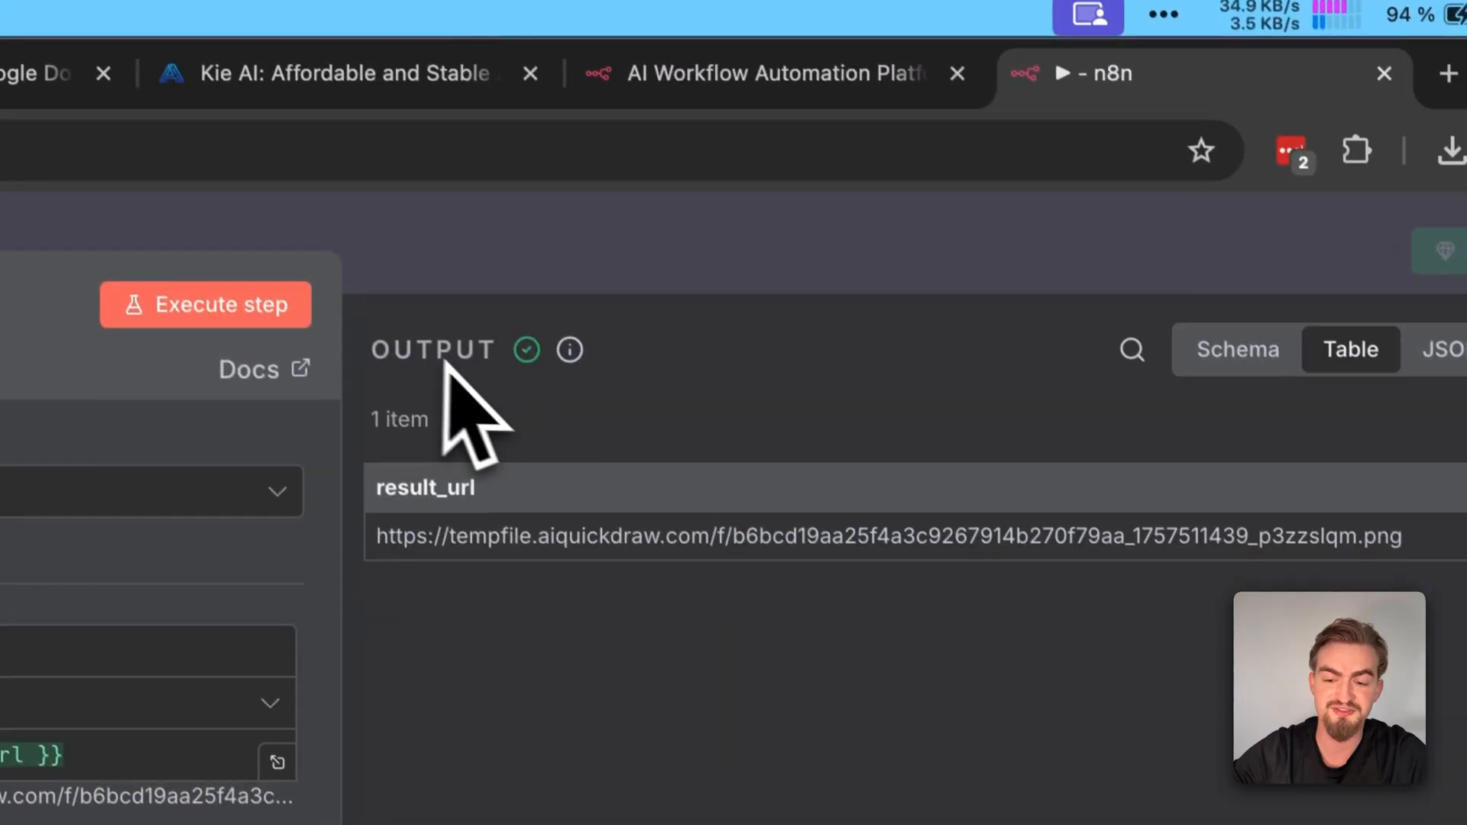
{"action": "mouse_move", "coordinate": [846, 542]}
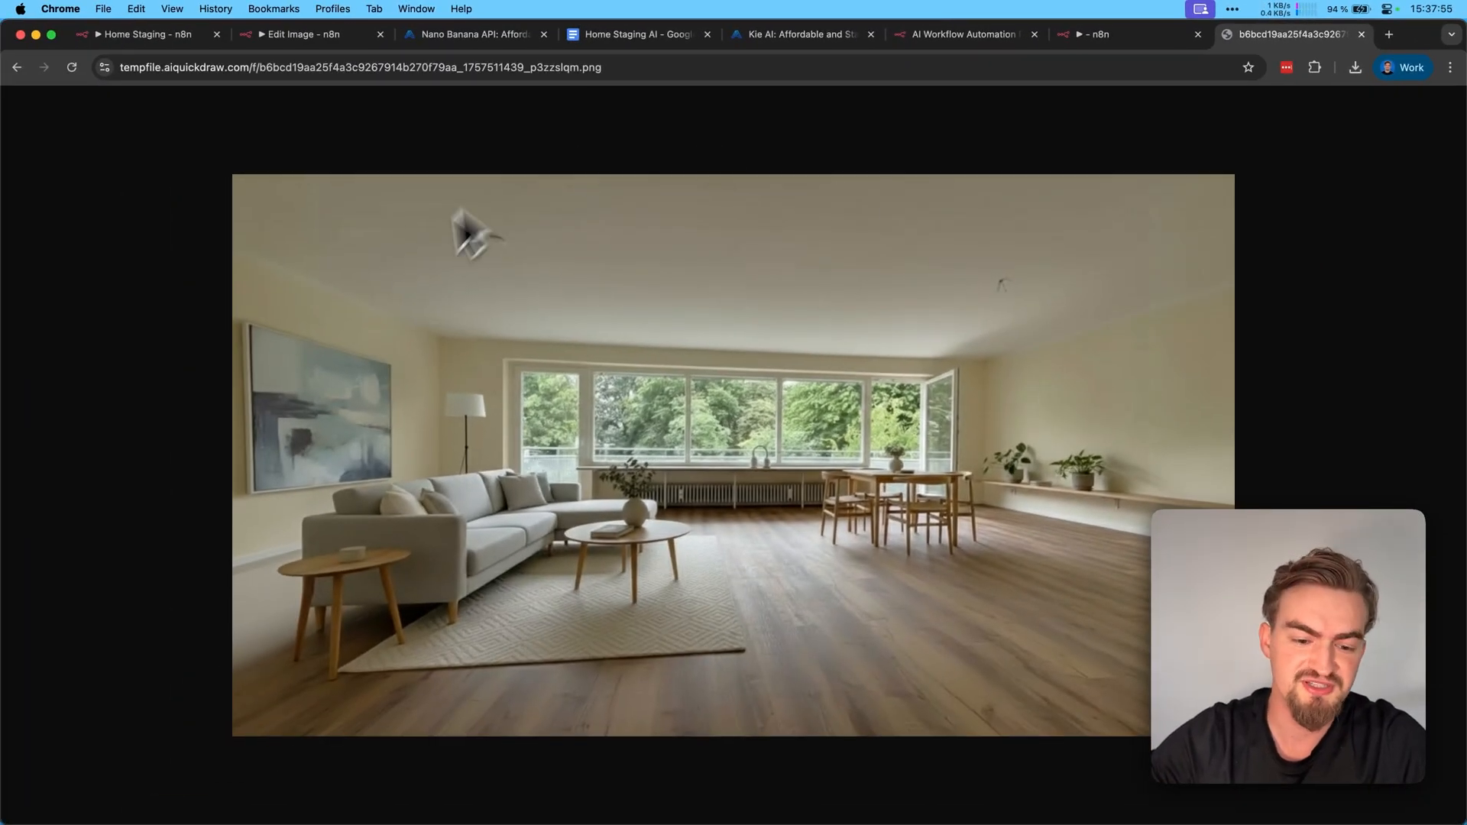
{"action": "left_click", "coordinate": [1122, 34]}
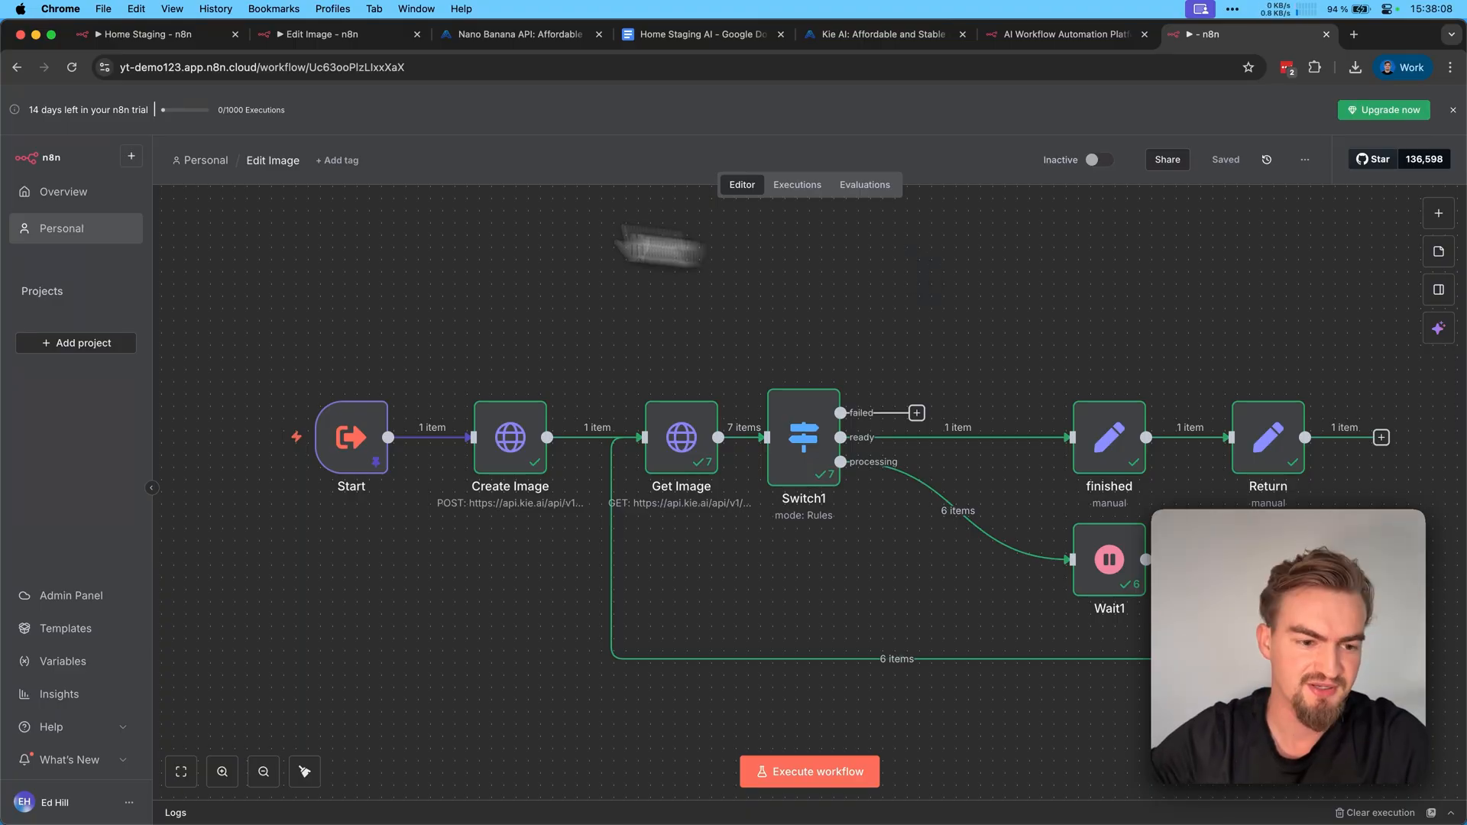
Create a new Personal workflow and import Home Staging.json from file.
{"action": "left_click", "coordinate": [131, 156]}
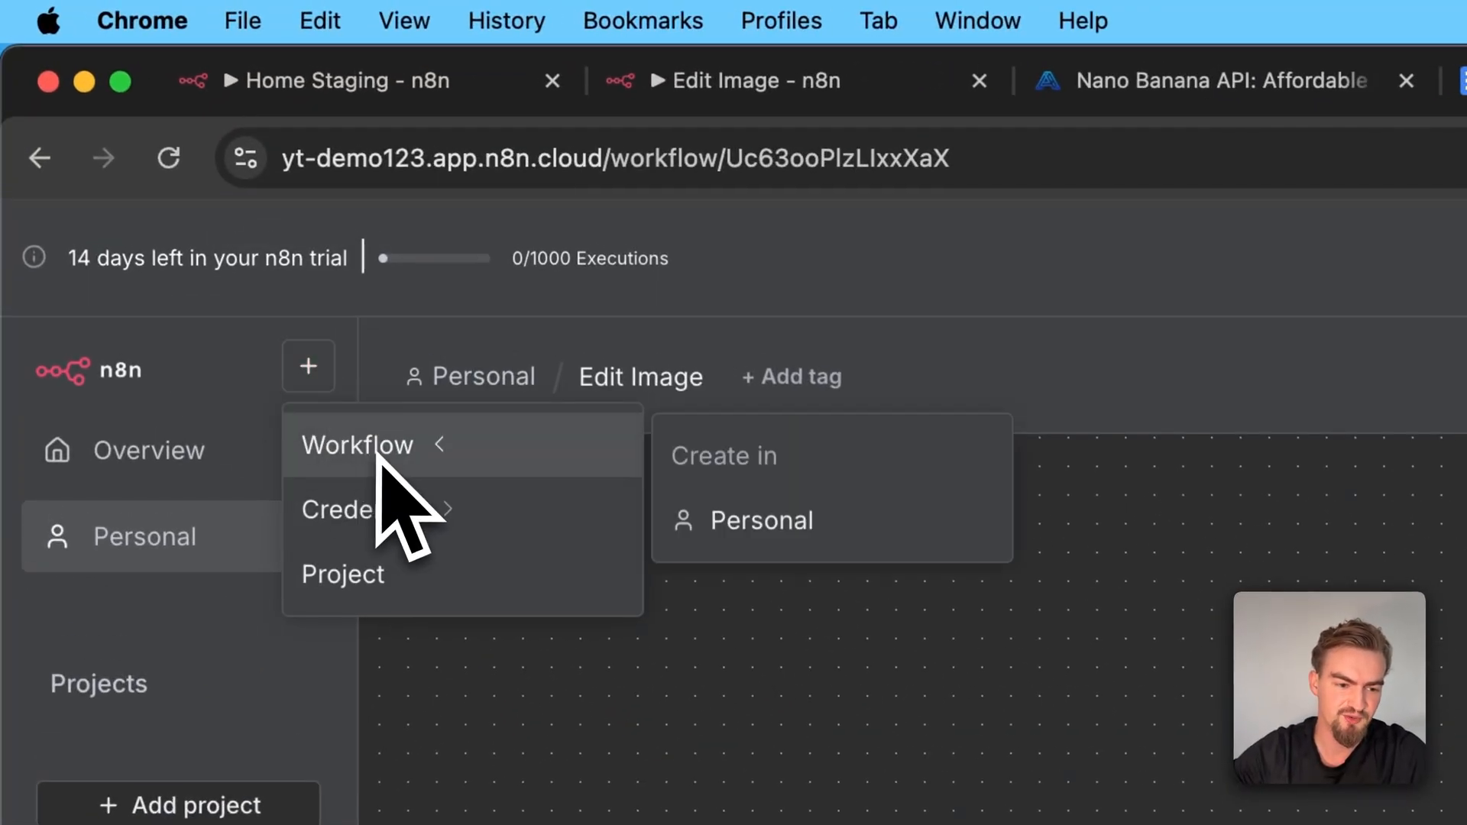
{"action": "left_click", "coordinate": [358, 445]}
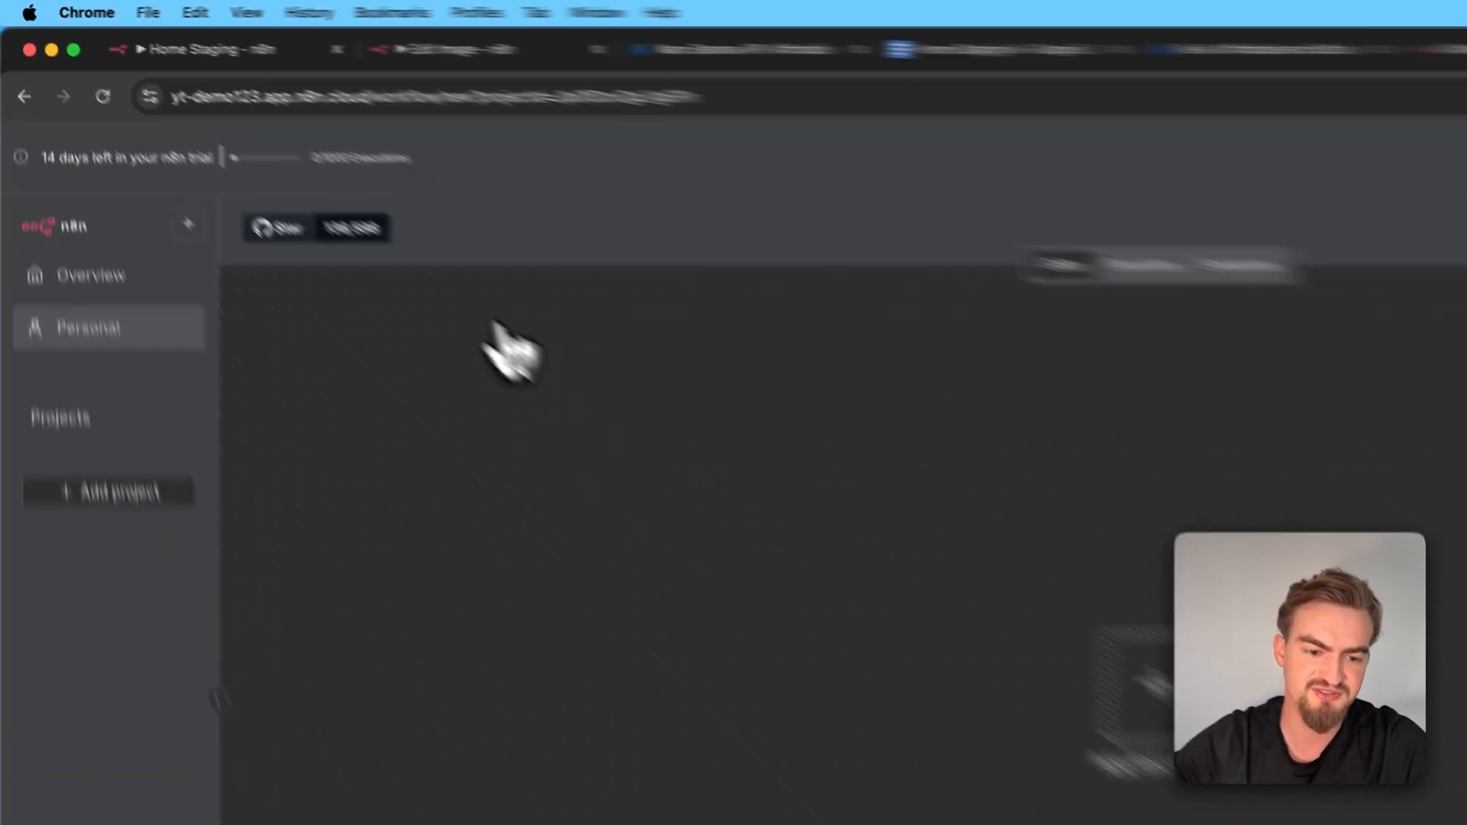
{"action": "left_click", "coordinate": [1304, 159]}
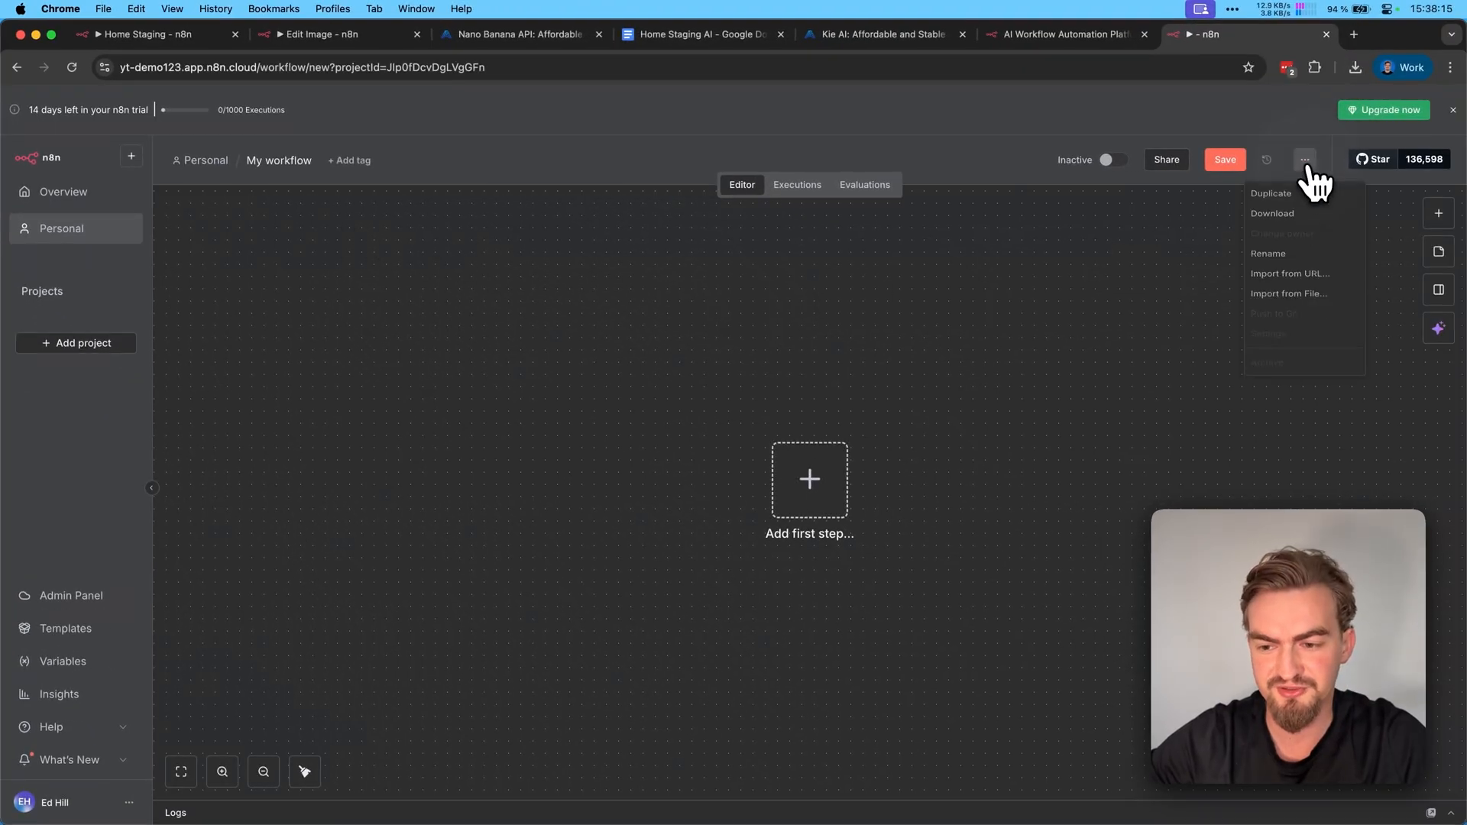
{"action": "left_click", "coordinate": [1289, 293]}
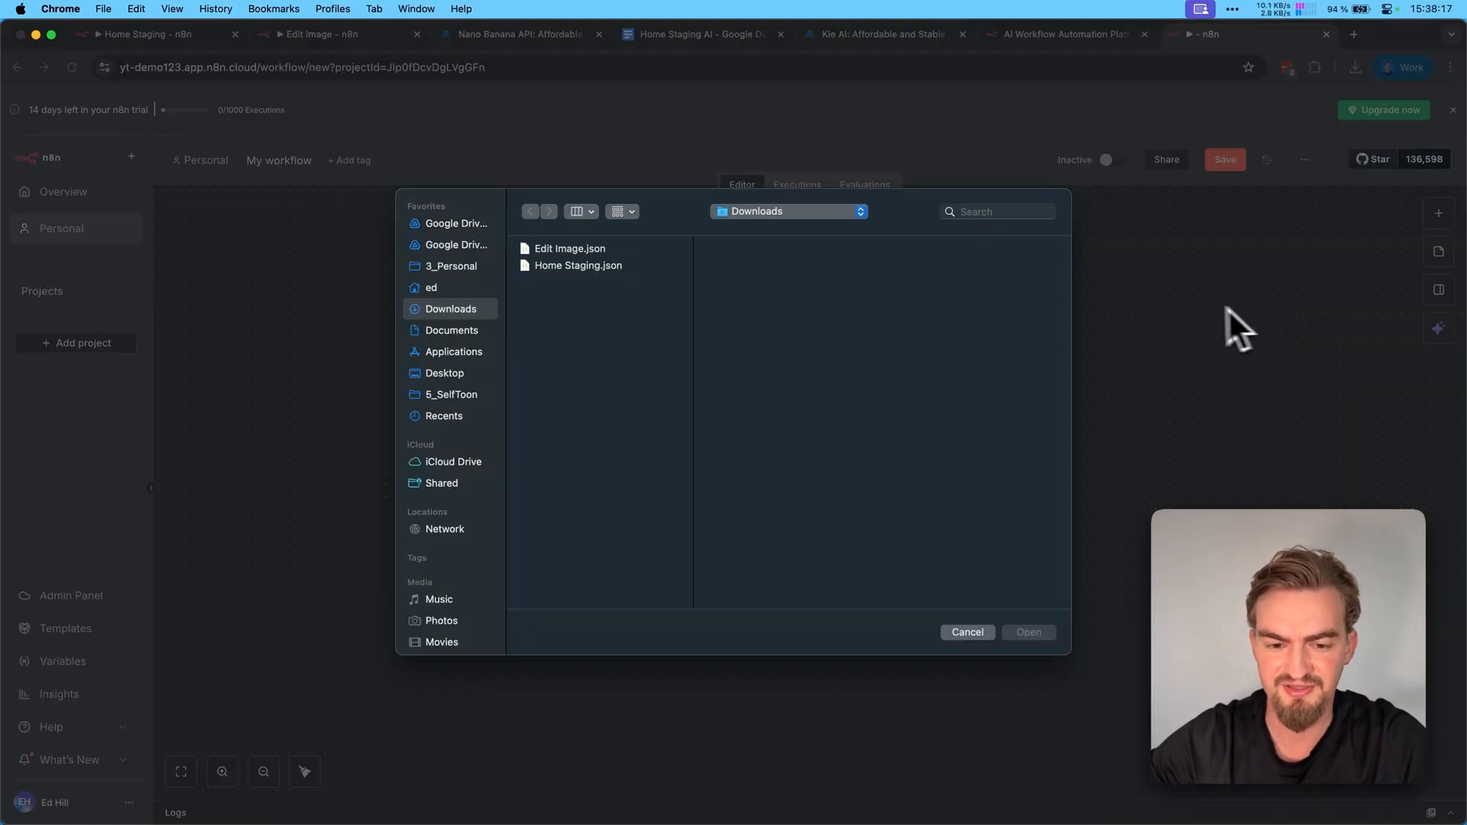
{"action": "mouse_move", "coordinate": [599, 291]}
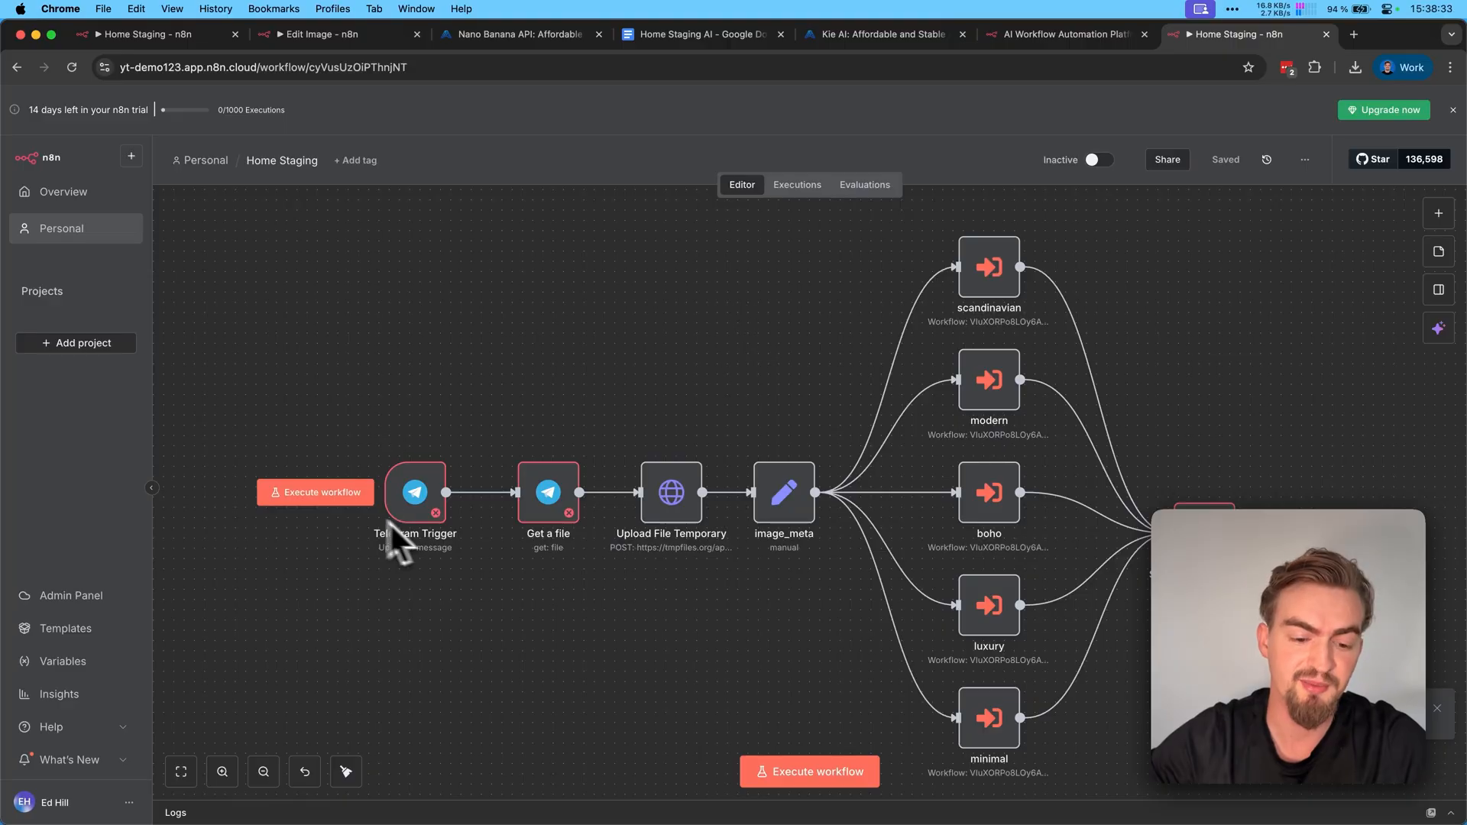
Create a Telegram Trigger credential using the access token of a new BotFather bot.
{"action": "double_click", "coordinate": [414, 492]}
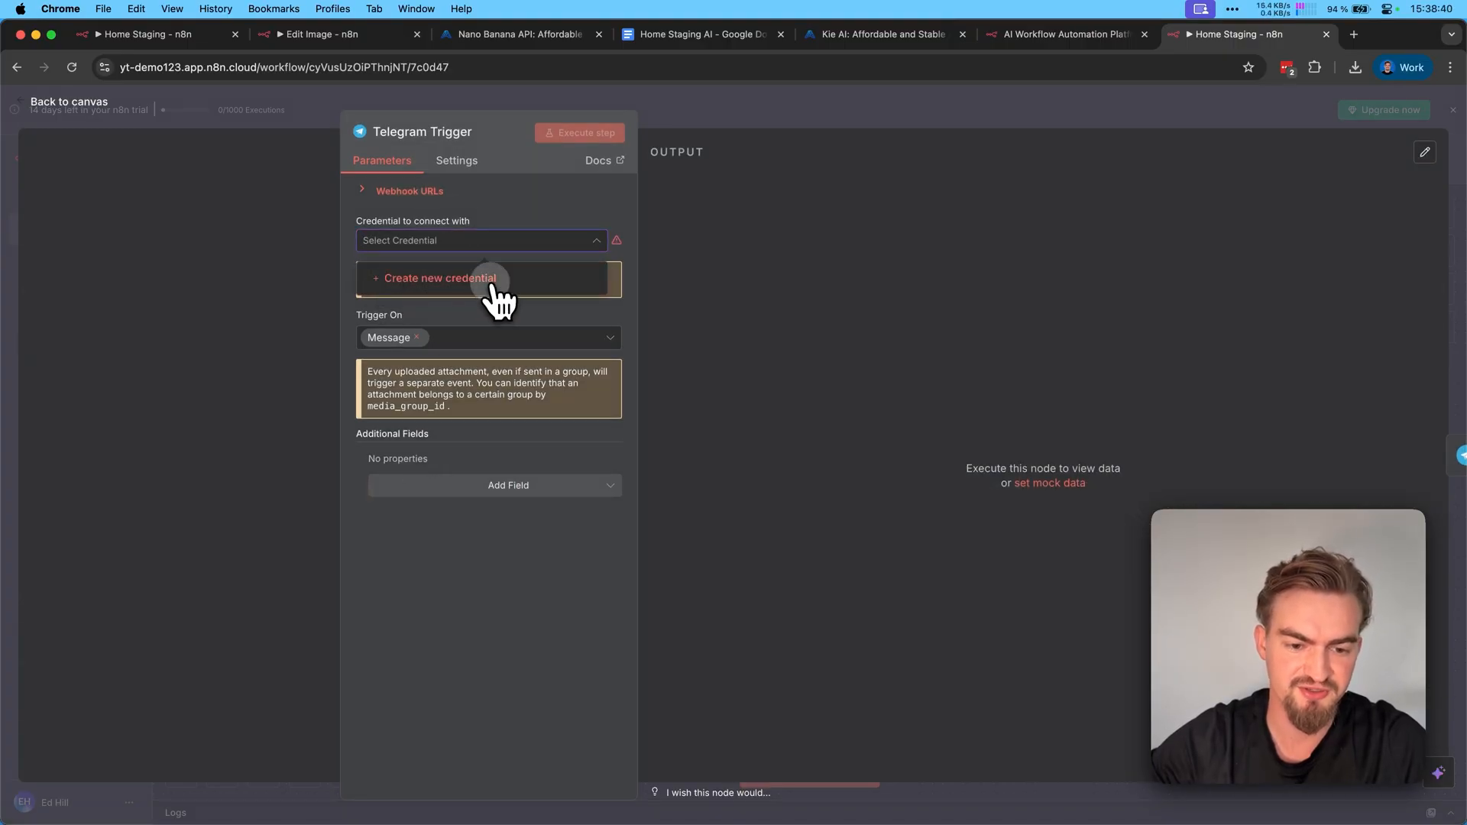
{"action": "left_click", "coordinate": [437, 278]}
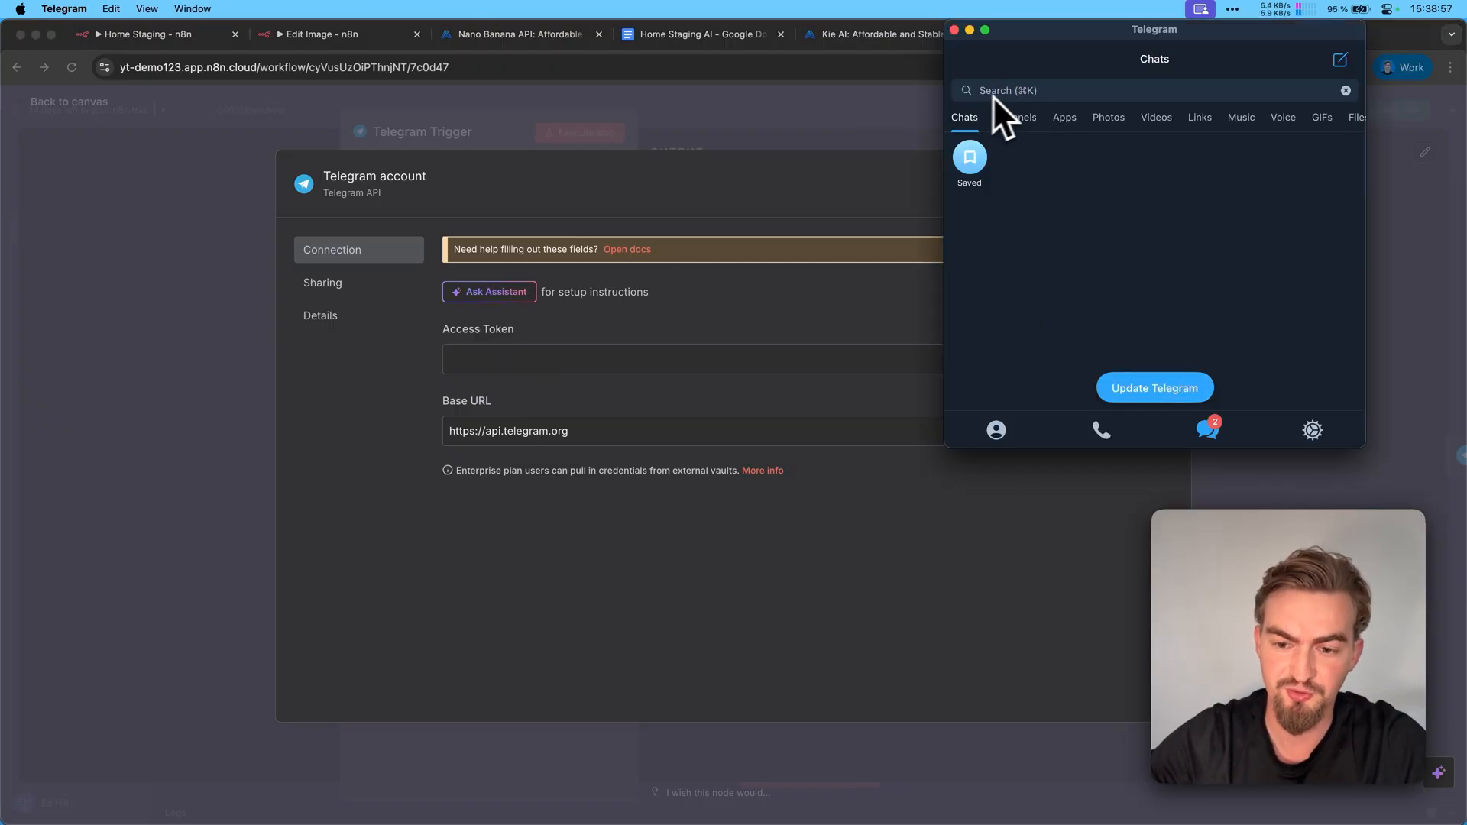
{"action": "type", "text": "botfather"}
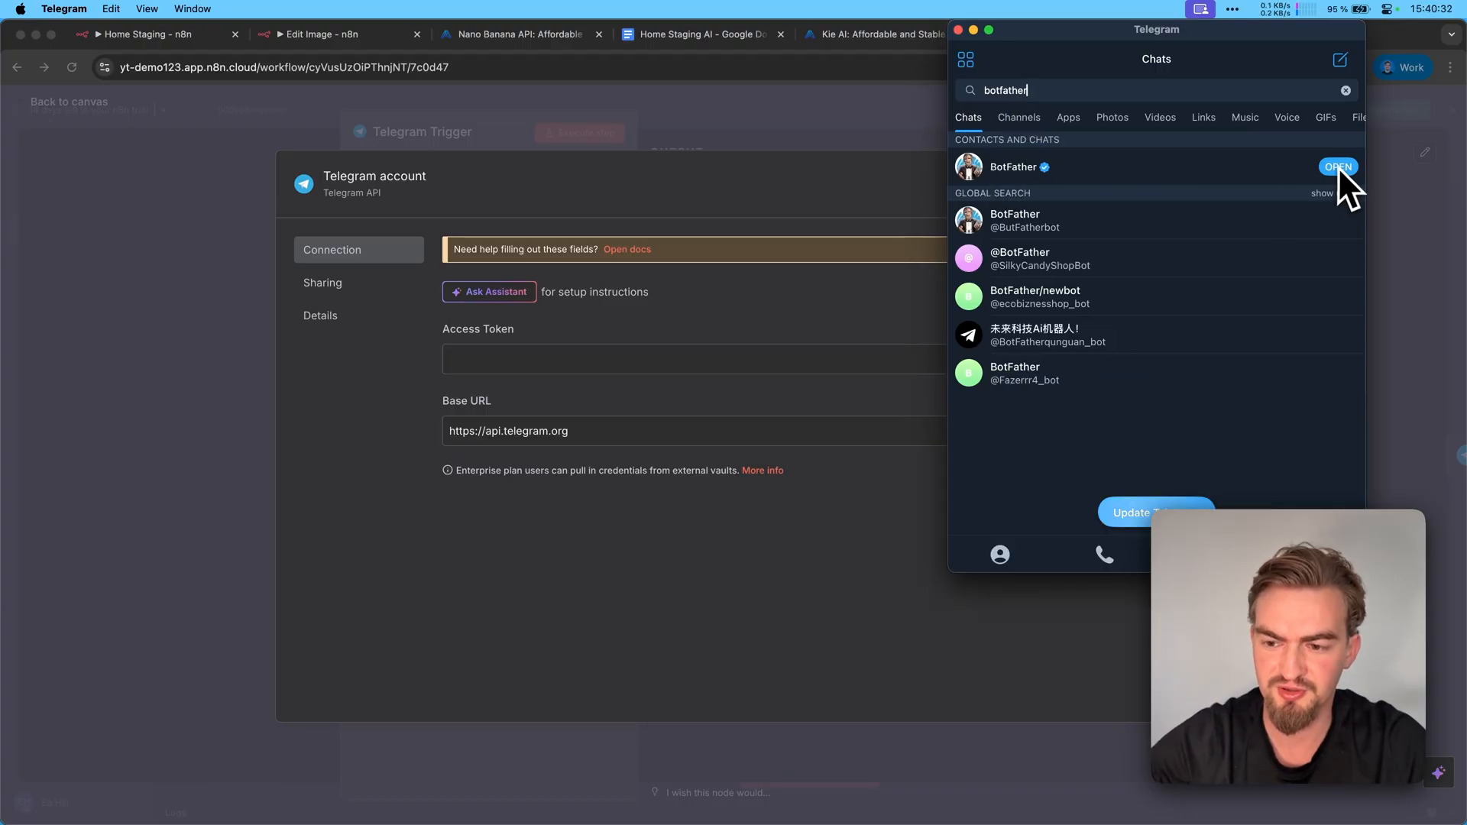
{"action": "left_click", "coordinate": [1337, 166]}
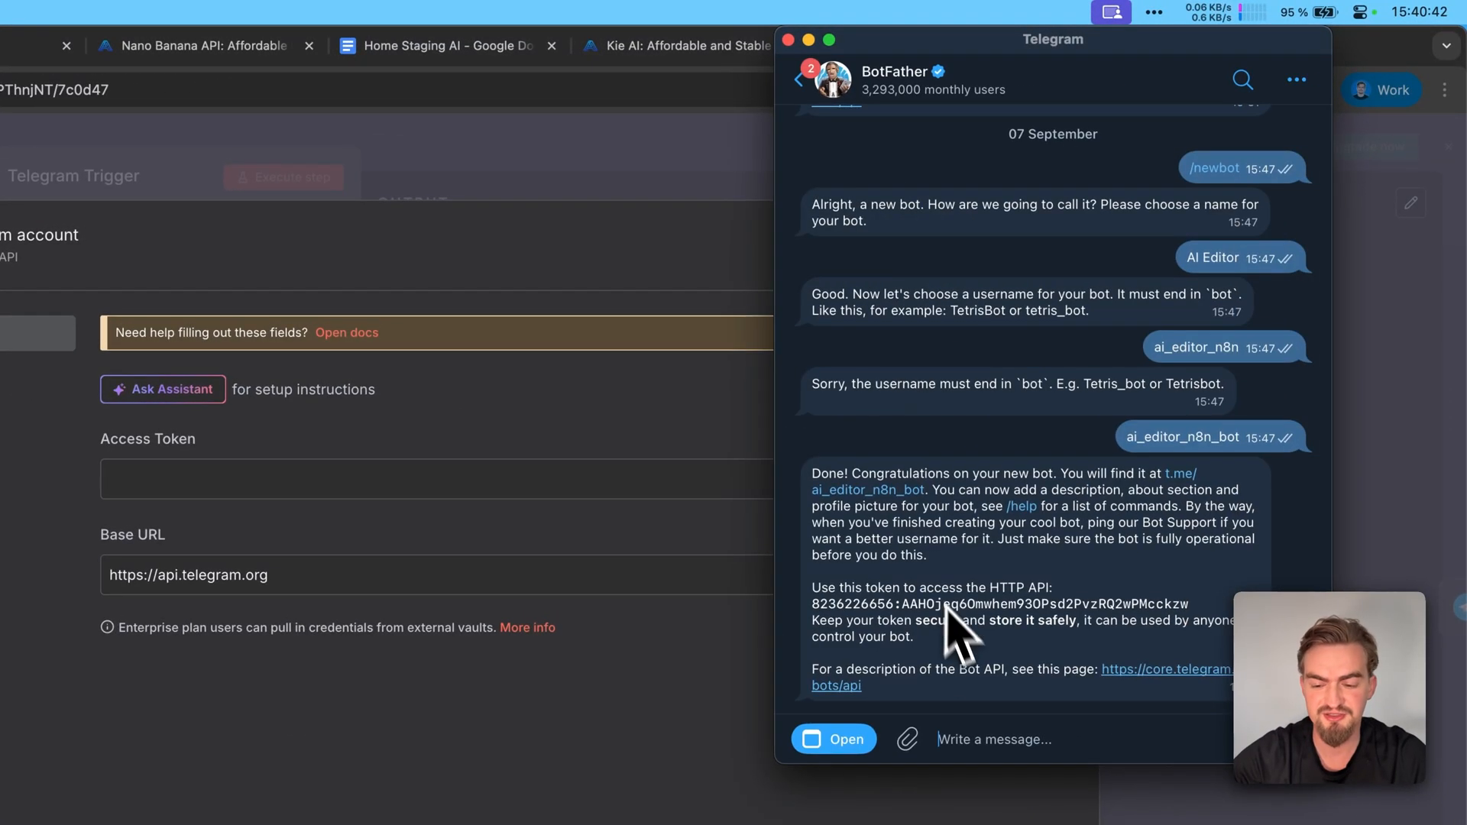
{"action": "type", "text": "/"}
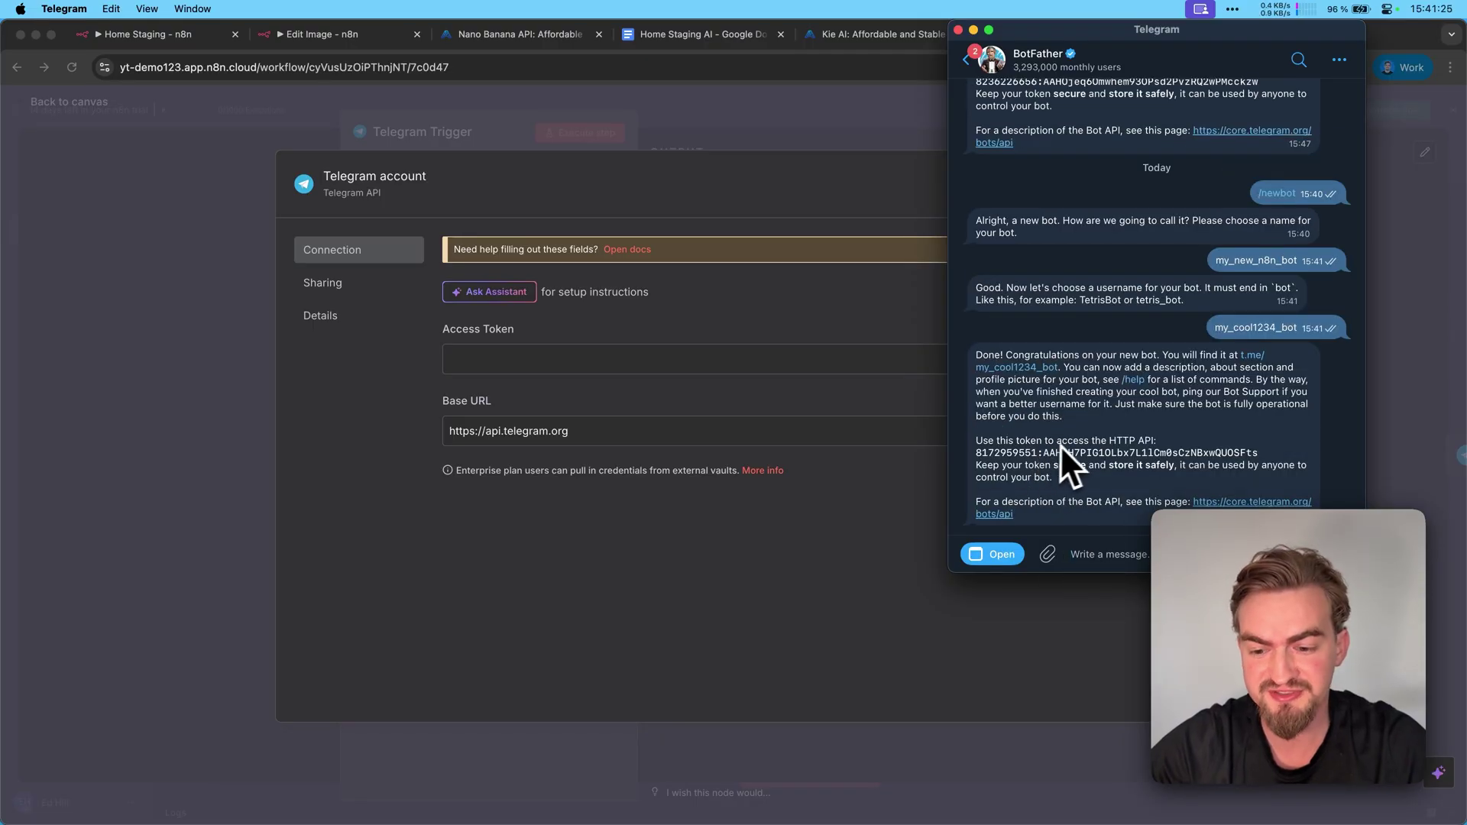
{"action": "double_click", "coordinate": [1113, 451]}
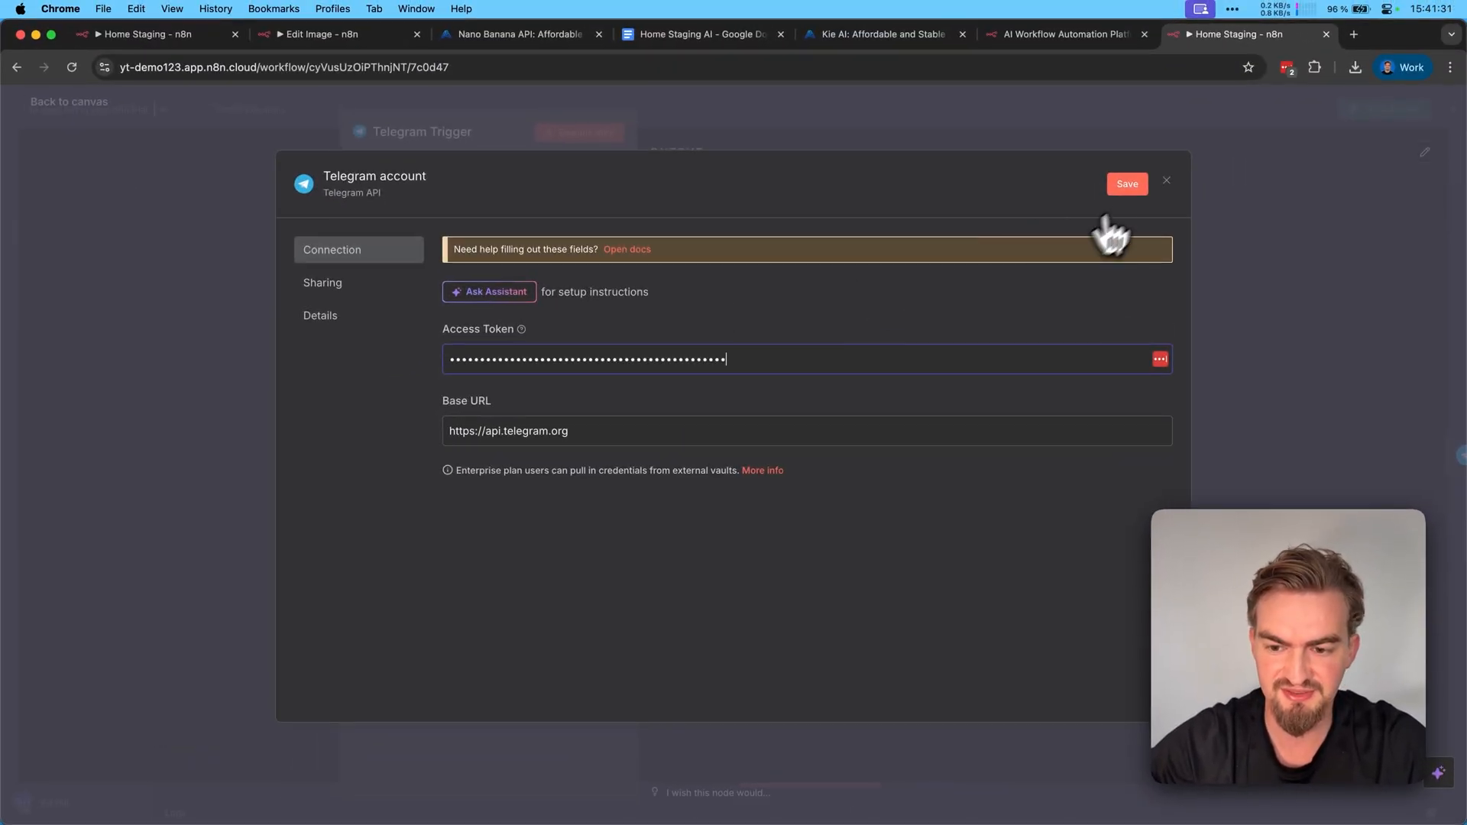
Save the Telegram account credential and select it in Get a file and Send a photo message.
{"action": "left_click", "coordinate": [1125, 184]}
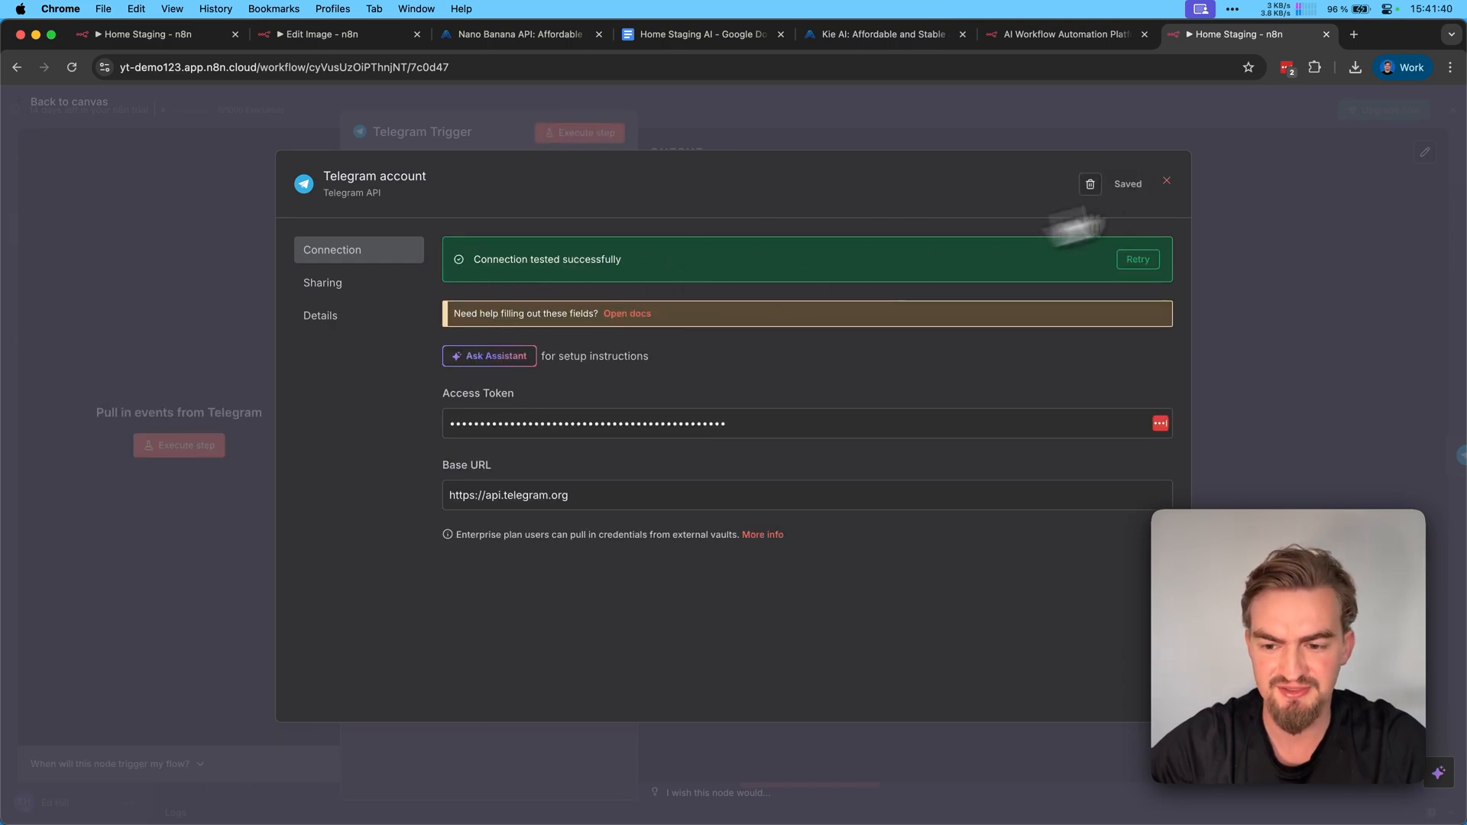
{"action": "left_click", "coordinate": [1167, 181]}
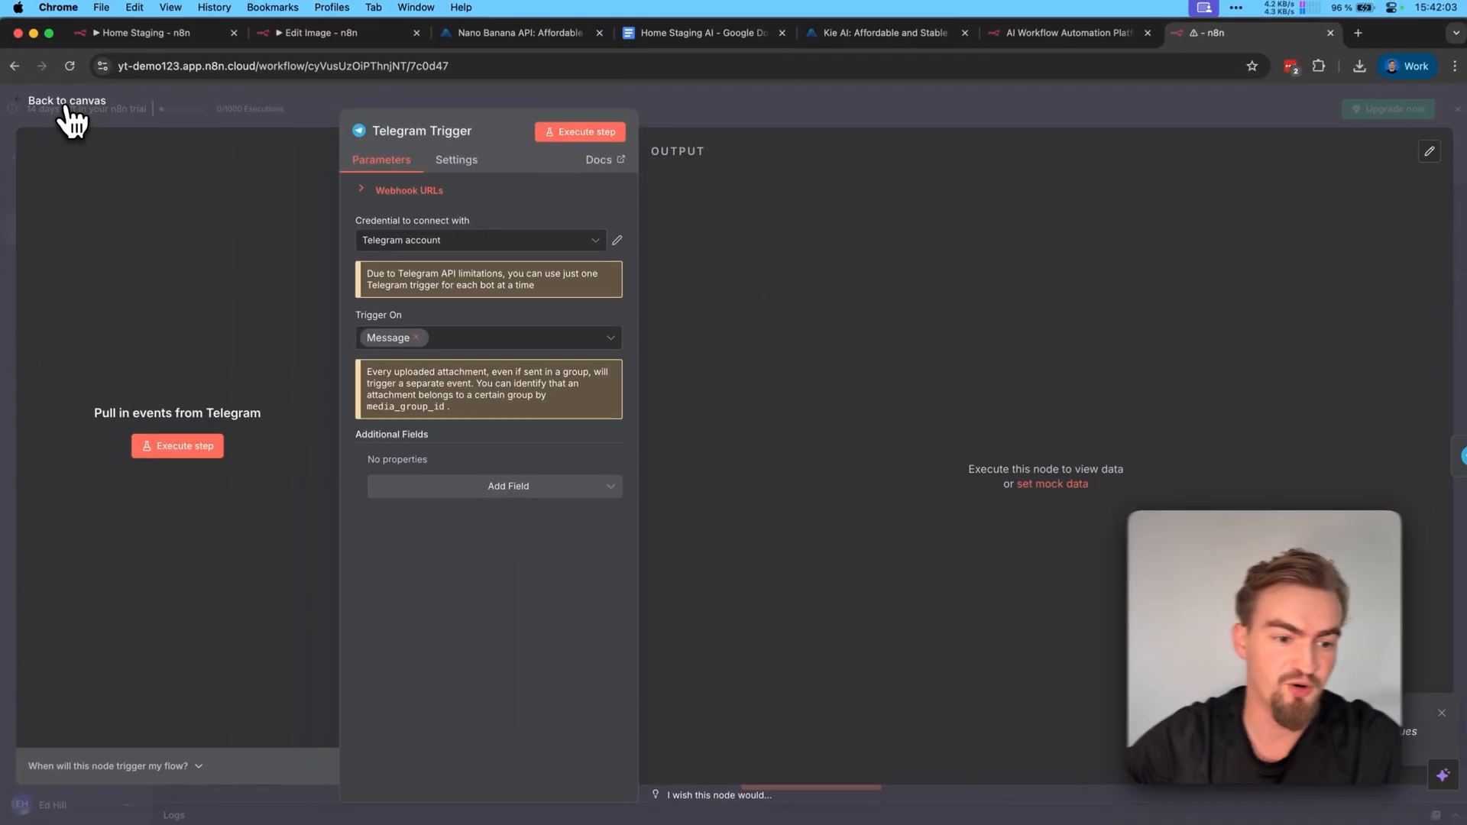
{"action": "left_click", "coordinate": [67, 100]}
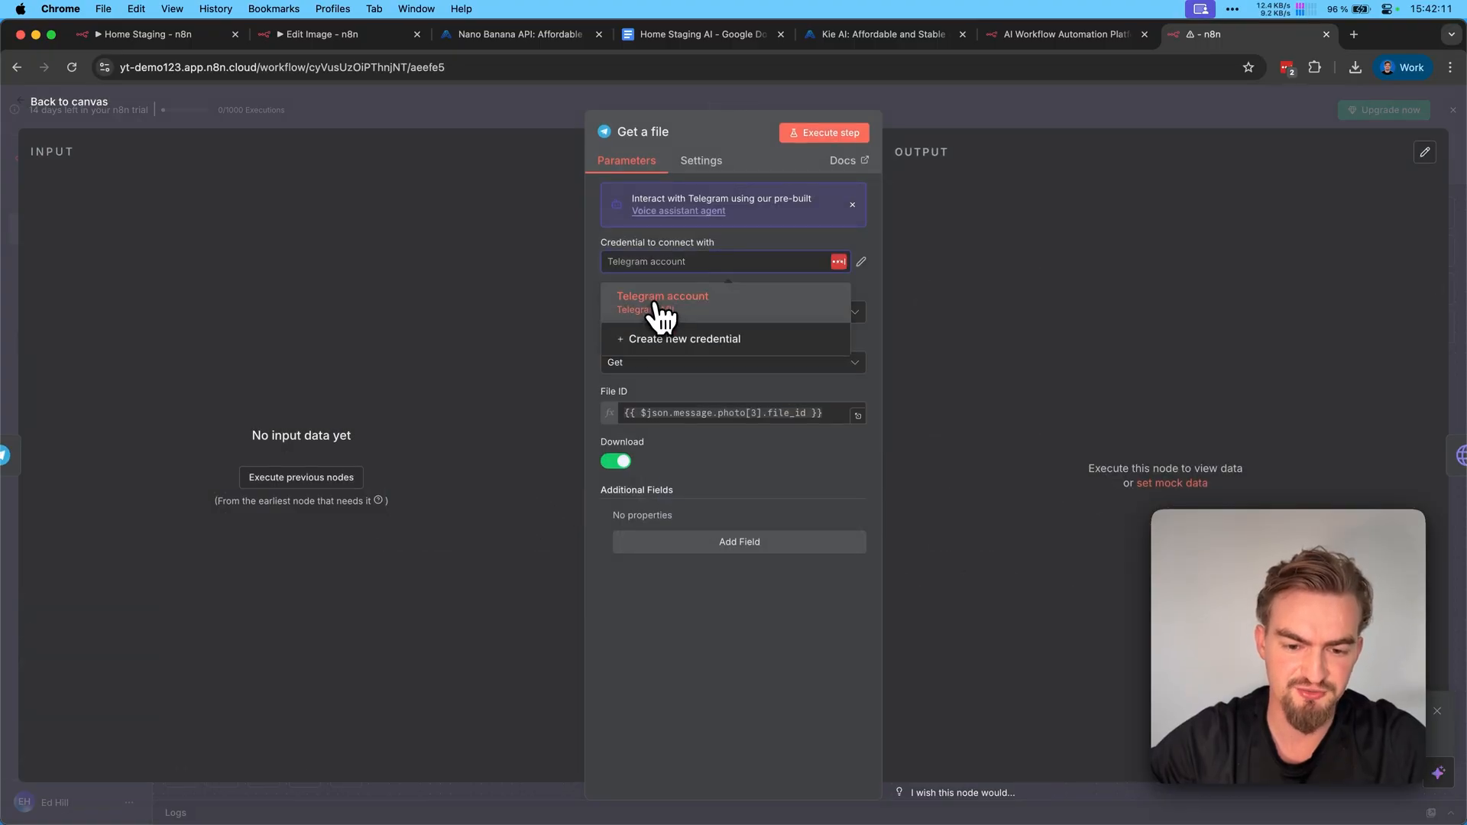
{"action": "left_click", "coordinate": [68, 101]}
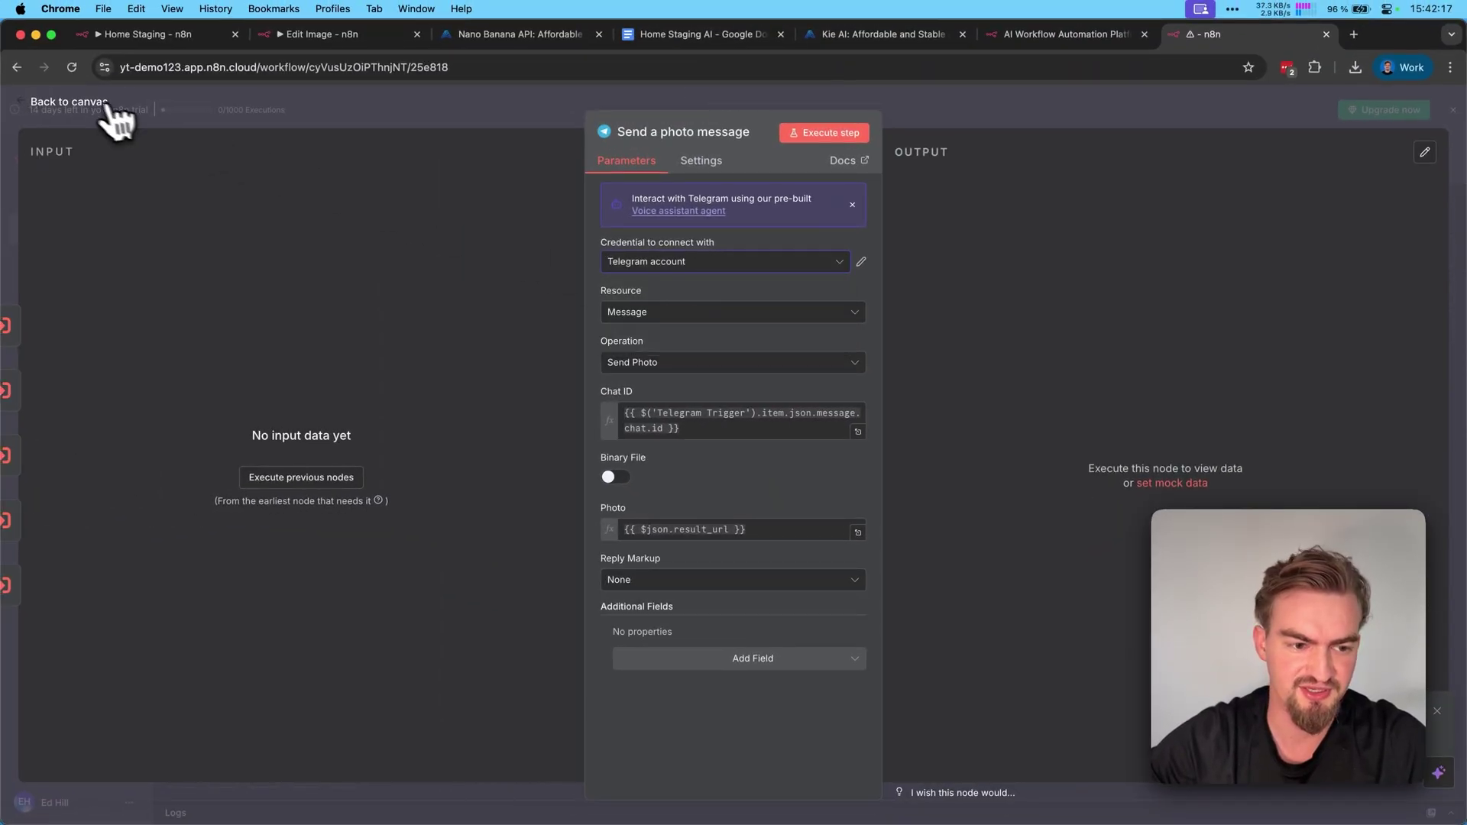
{"action": "left_click", "coordinate": [68, 101]}
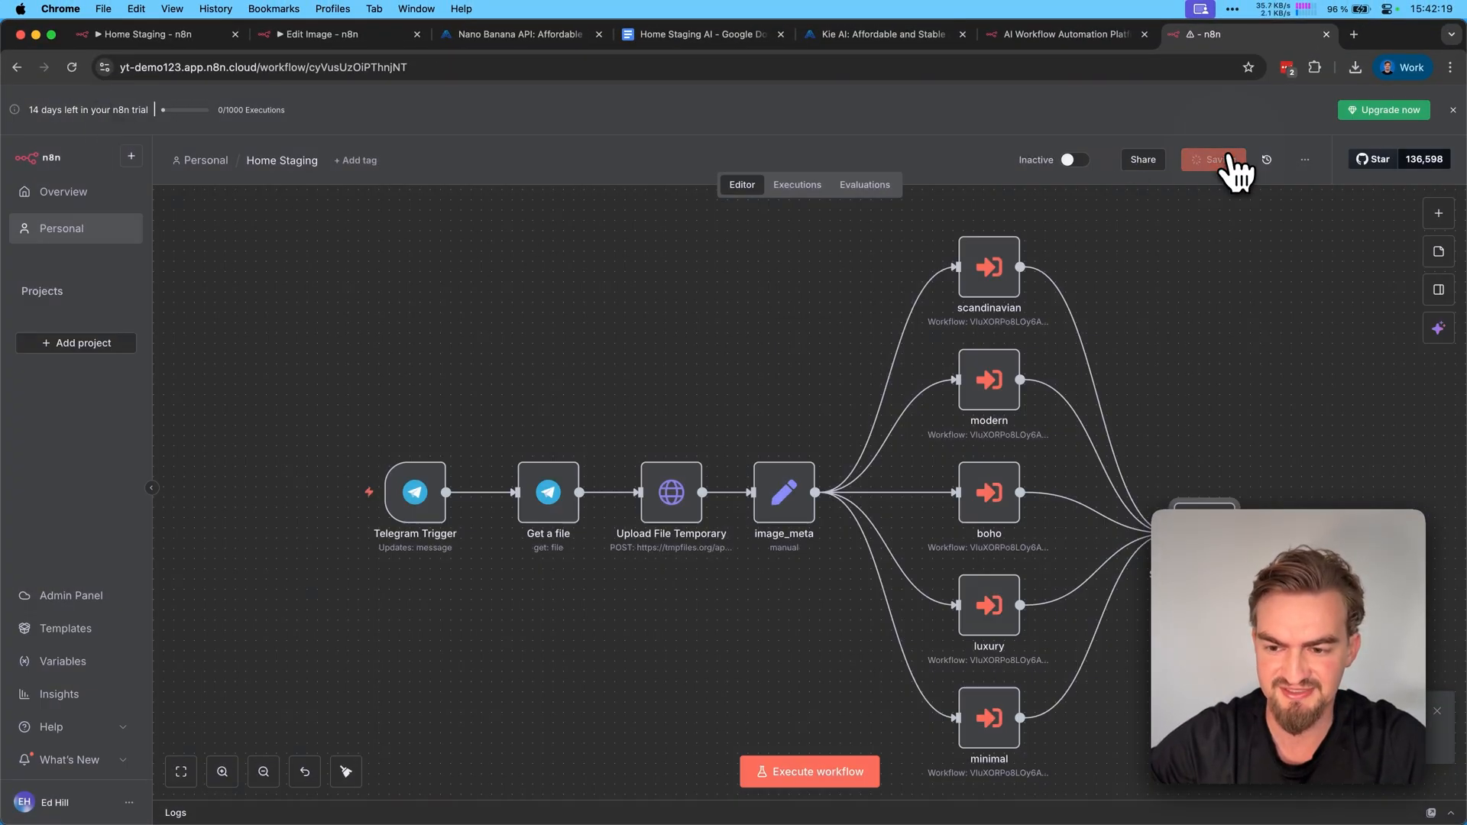
Save the workflow, then capture /start and a test photo from the bot as Telegram Trigger output.
{"action": "left_click", "coordinate": [1212, 159]}
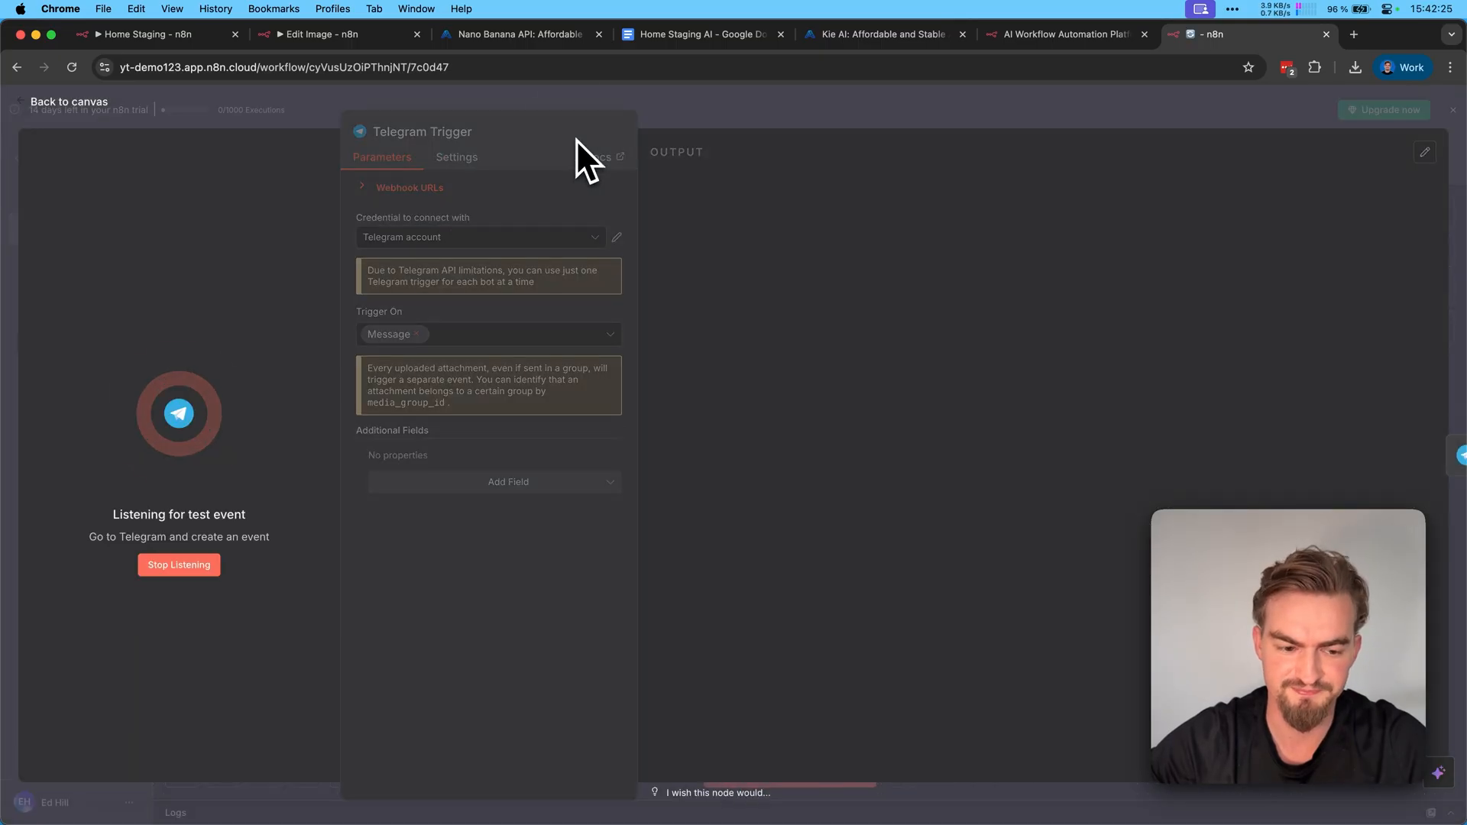
{"action": "mouse_move", "coordinate": [753, 313]}
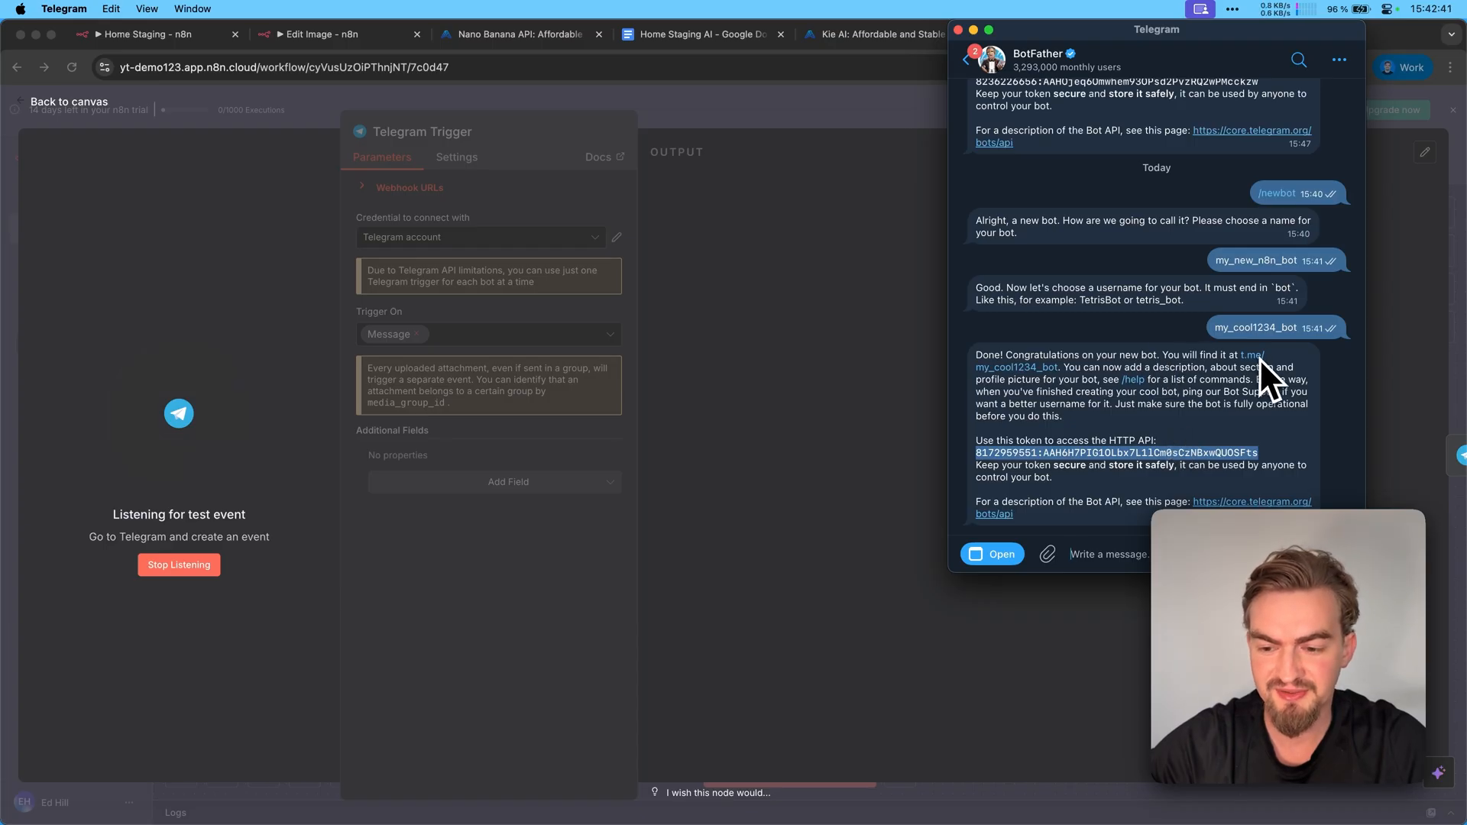
{"action": "mouse_move", "coordinate": [1263, 374]}
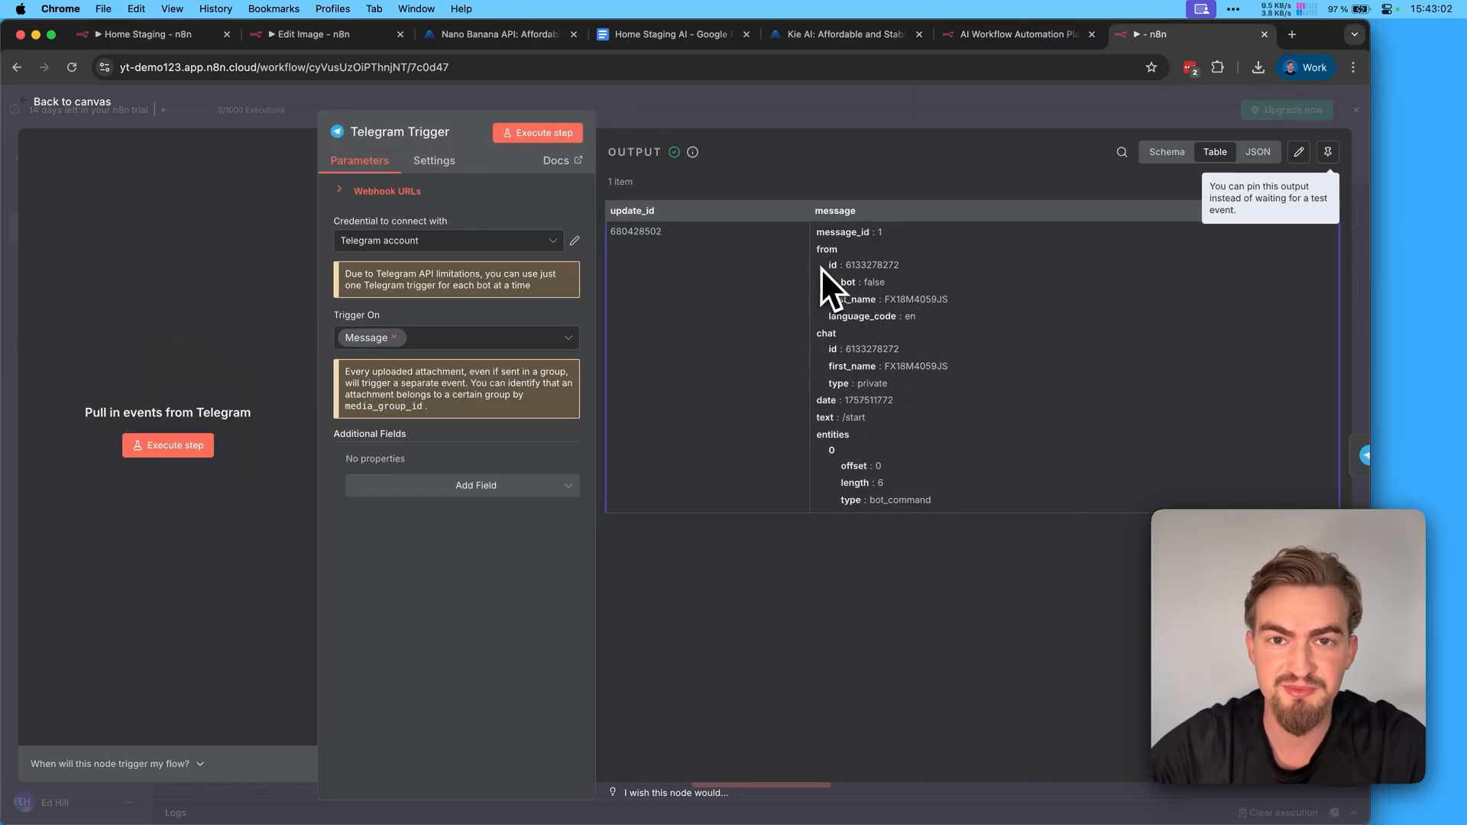
{"action": "mouse_move", "coordinate": [538, 133]}
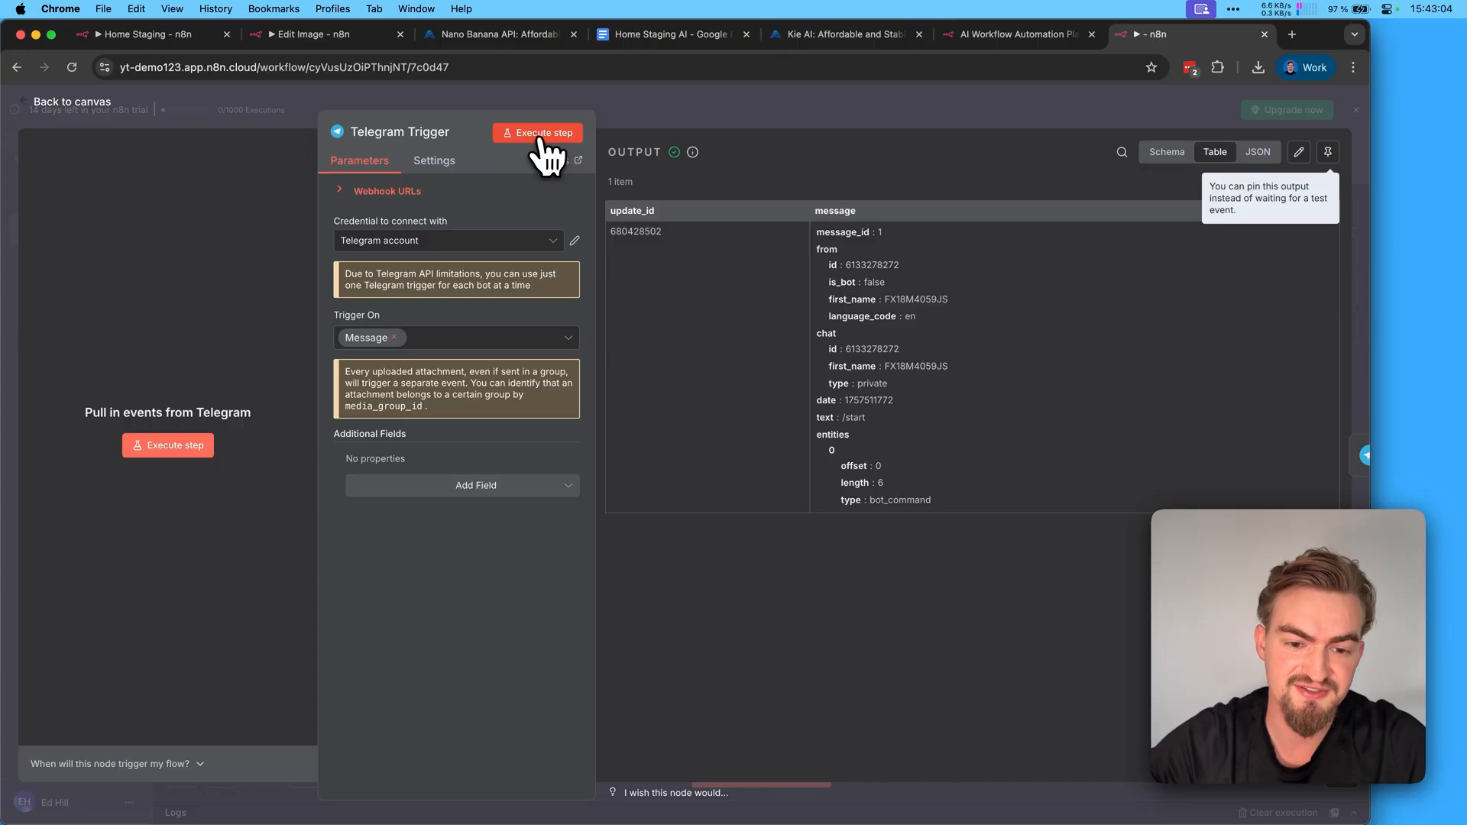
{"action": "left_click", "coordinate": [538, 132]}
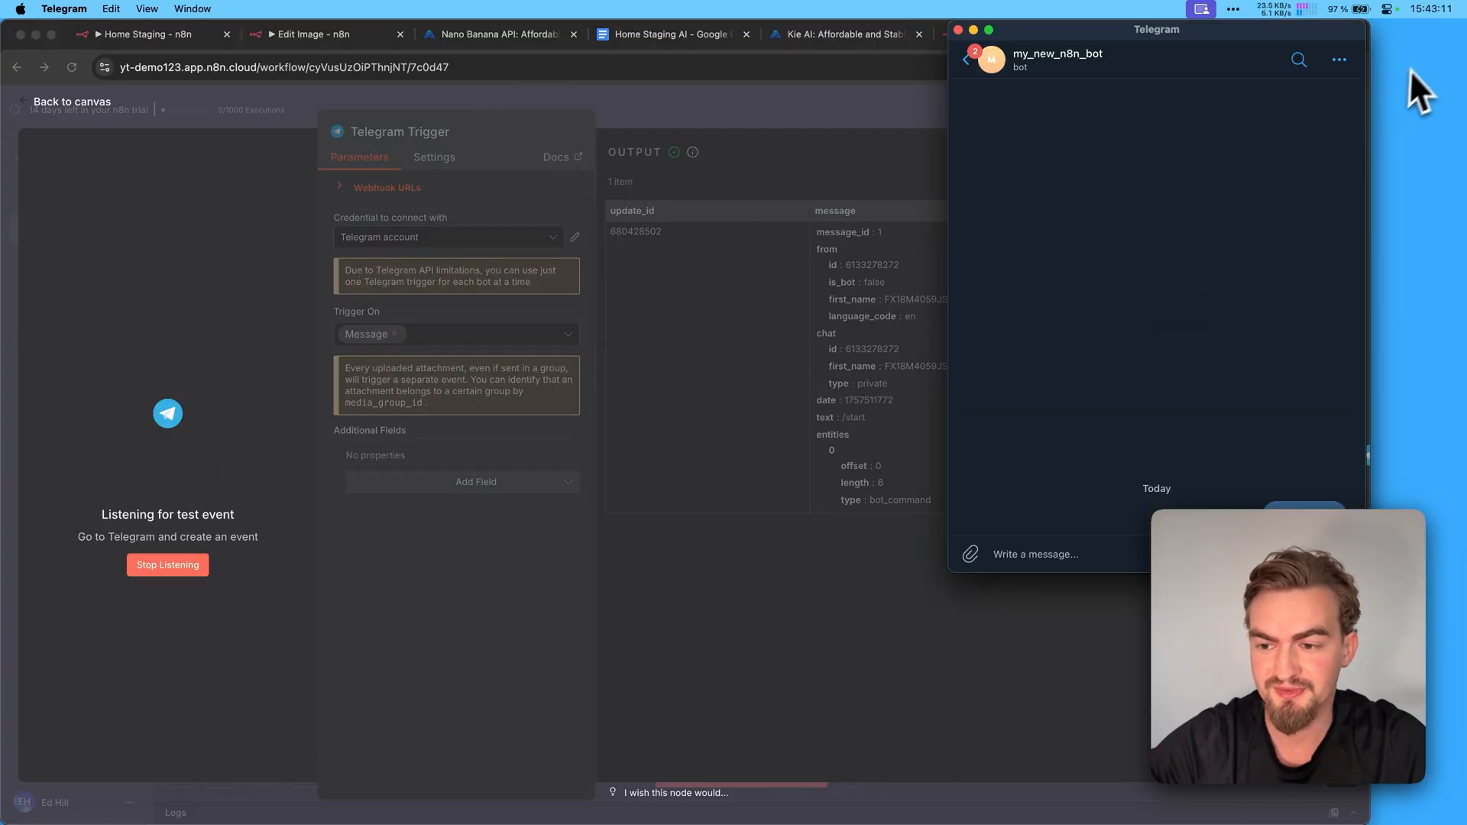
{"action": "left_click", "coordinate": [970, 554]}
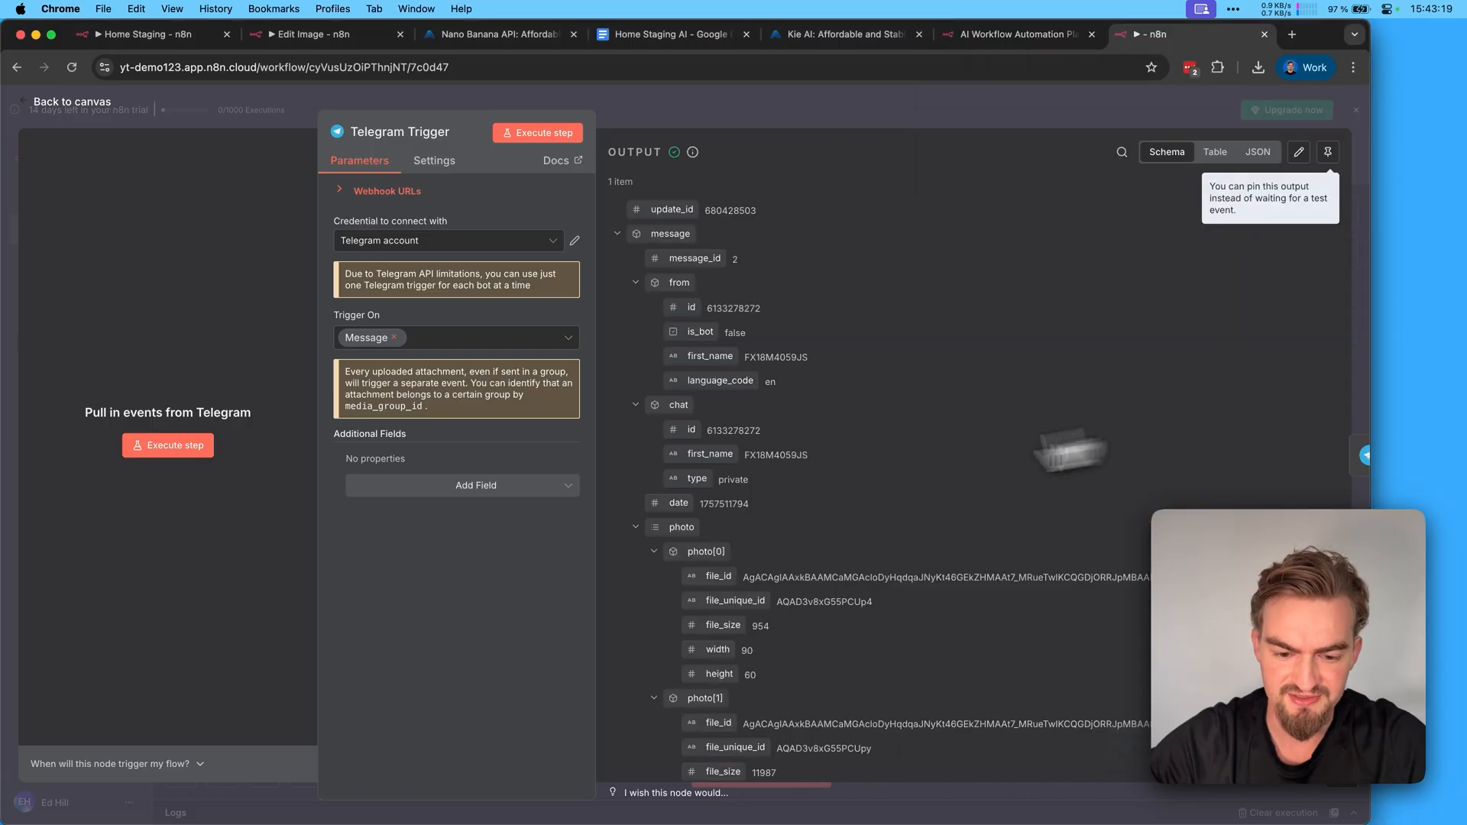
{"action": "left_click", "coordinate": [71, 101]}
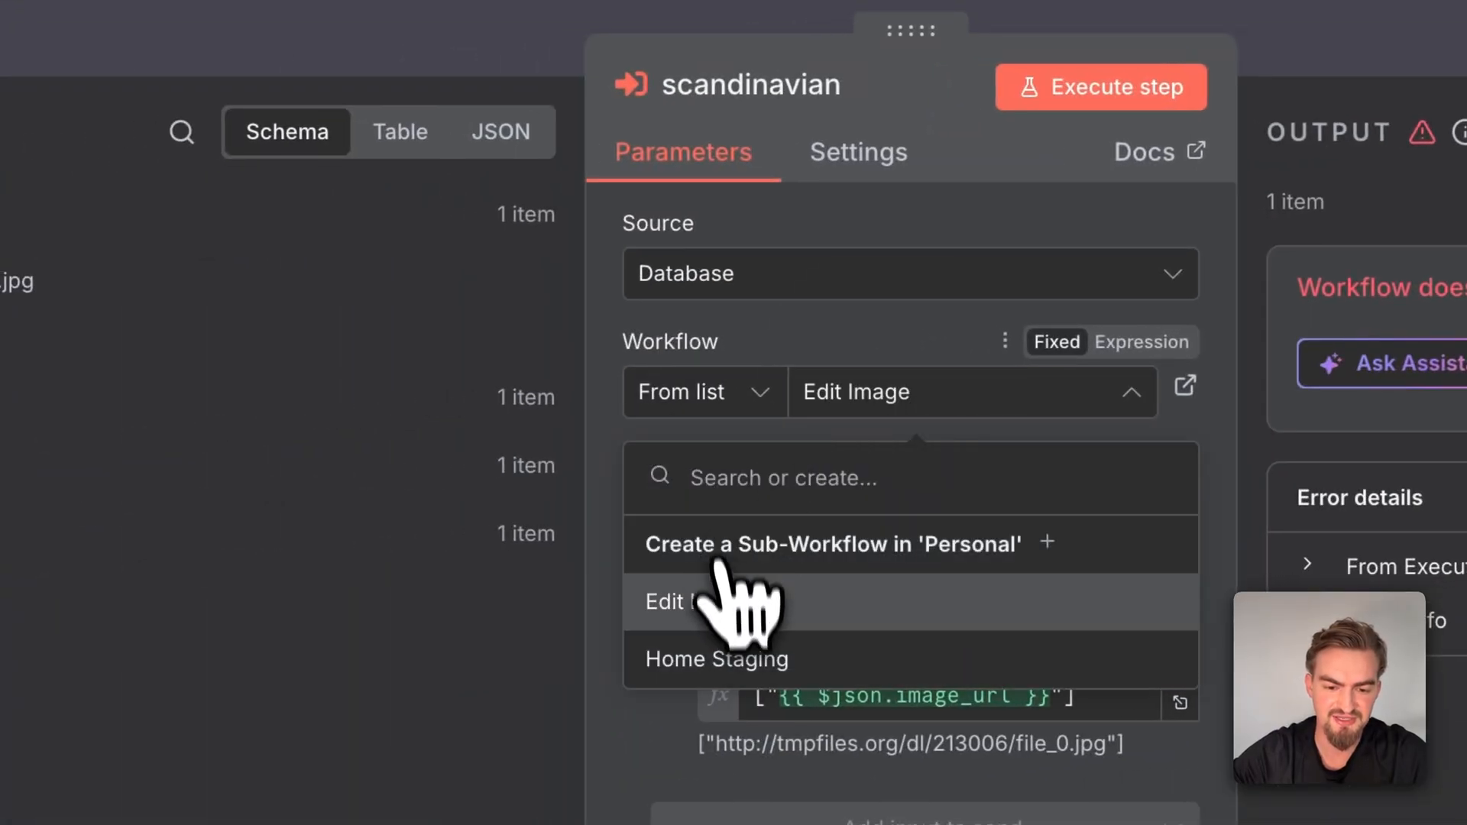
Point the scandinavian node at Edit Image with prompt and image_urls inputs, then execute it.
{"action": "left_click", "coordinate": [671, 601]}
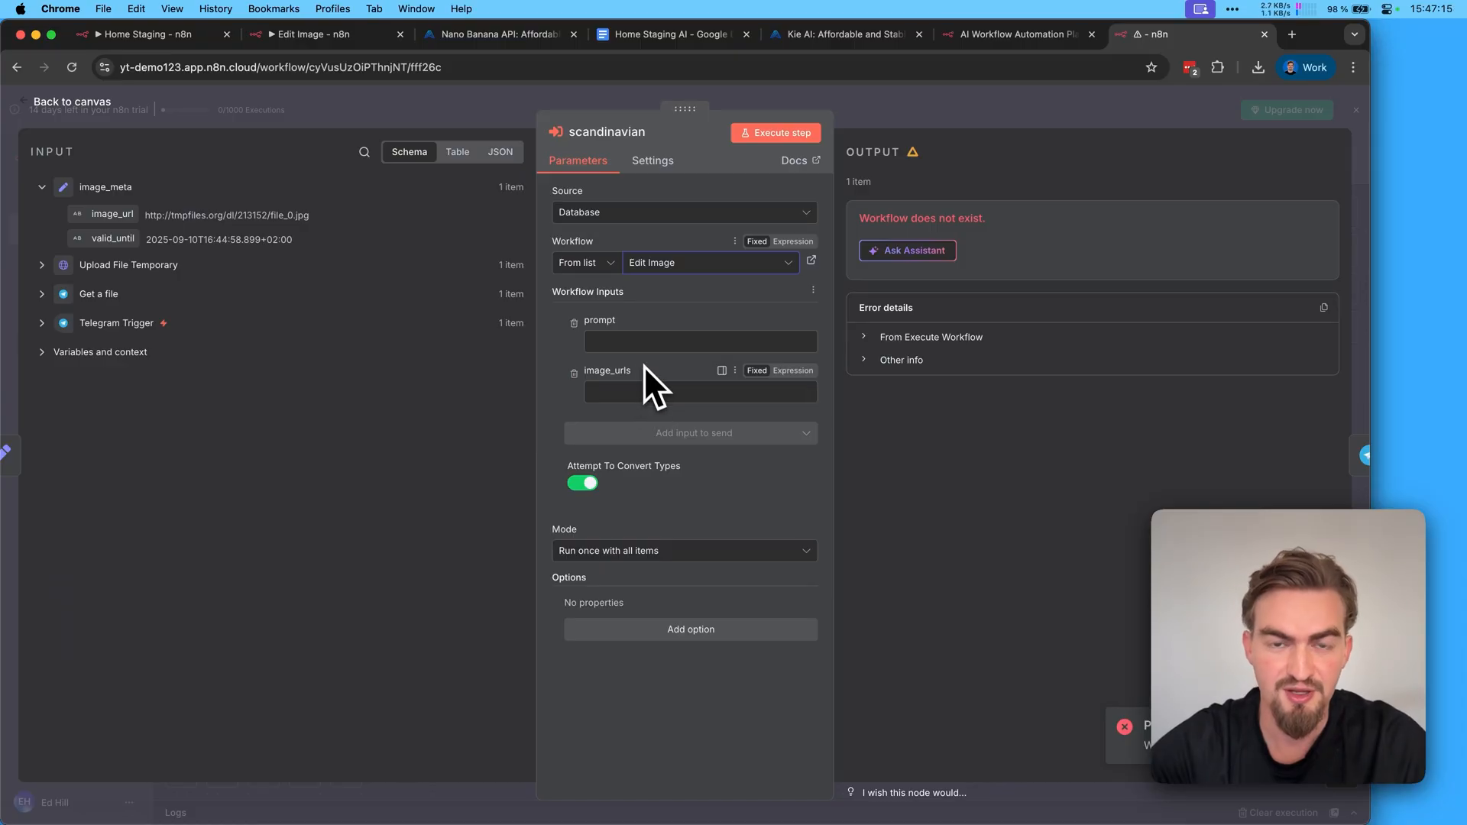
{"action": "left_click", "coordinate": [670, 34]}
{"action": "type", "text": "[\"{{ $json.image_url }}\"]"}
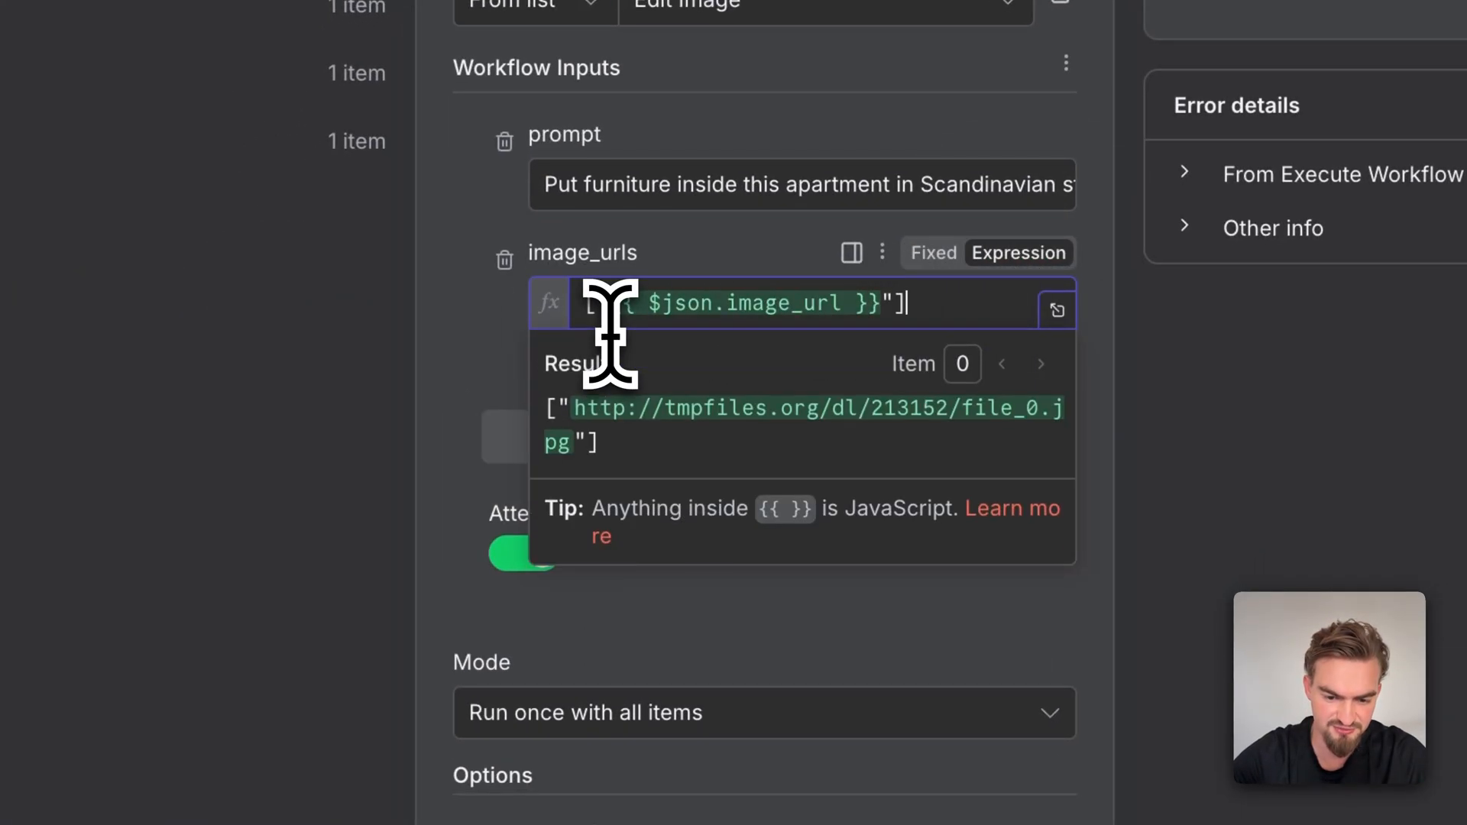
{"action": "left_click", "coordinate": [778, 132]}
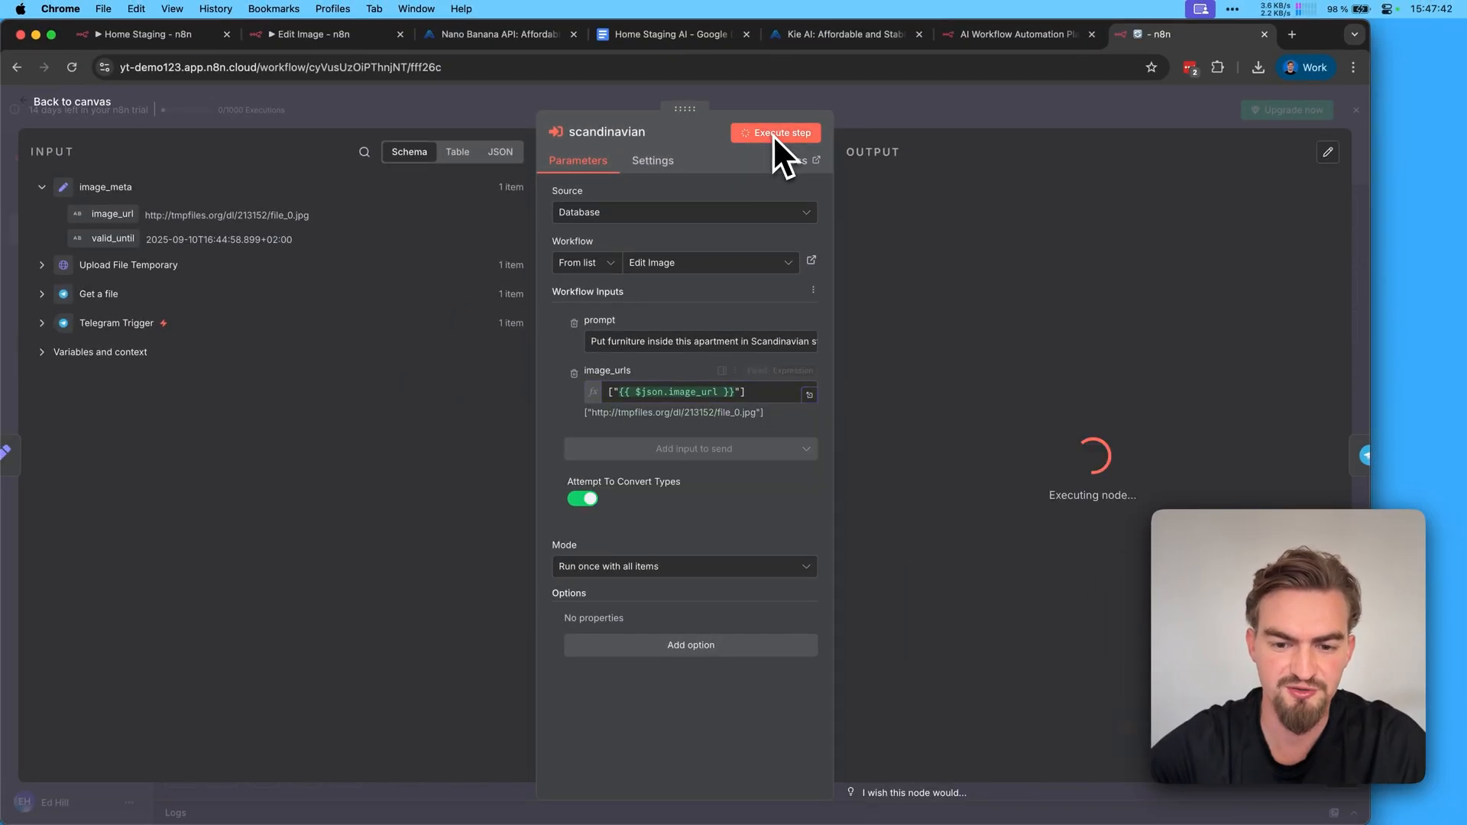
{"action": "left_click", "coordinate": [72, 101]}
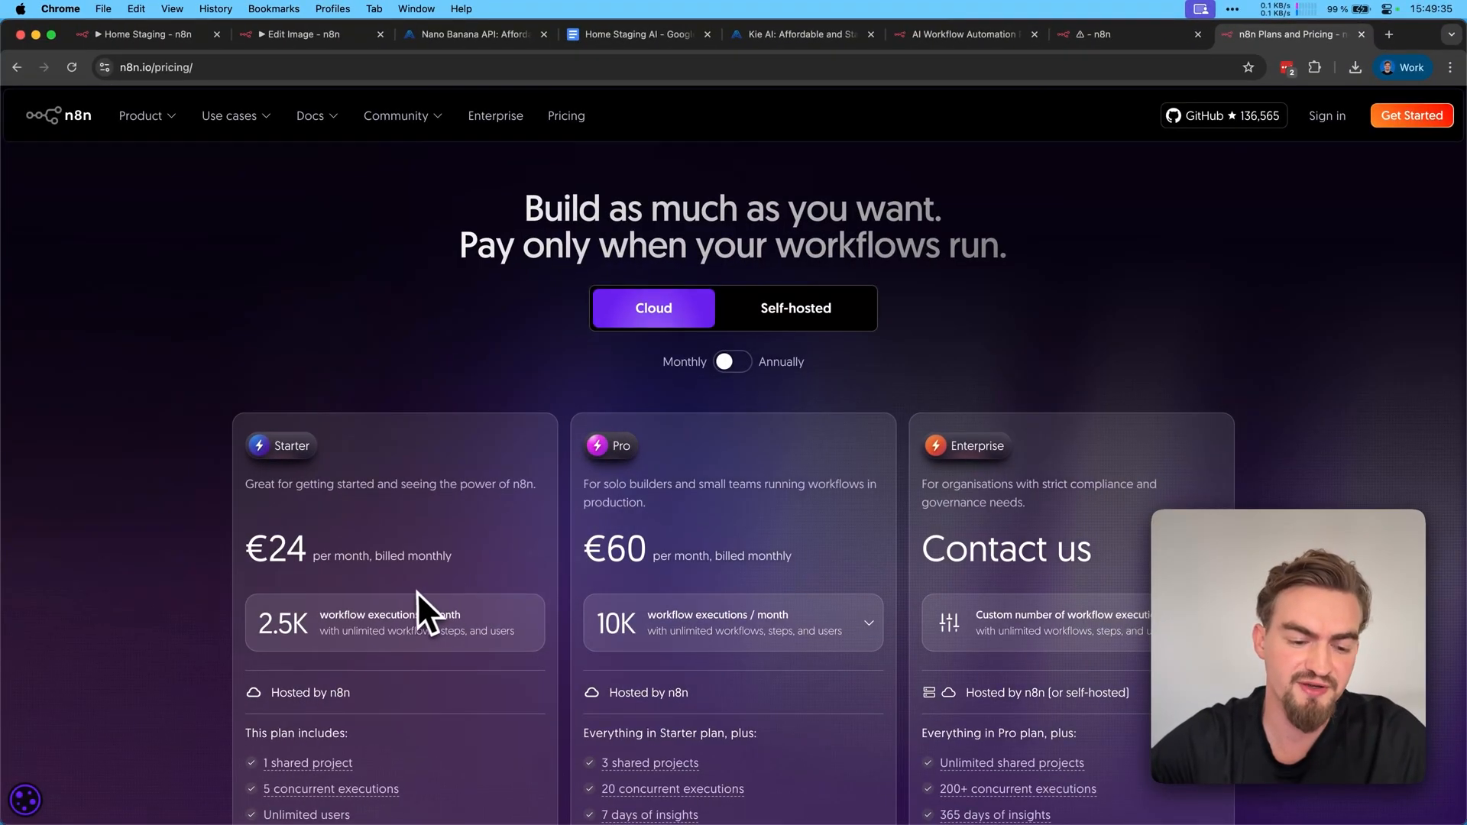
{"action": "mouse_move", "coordinate": [482, 585]}
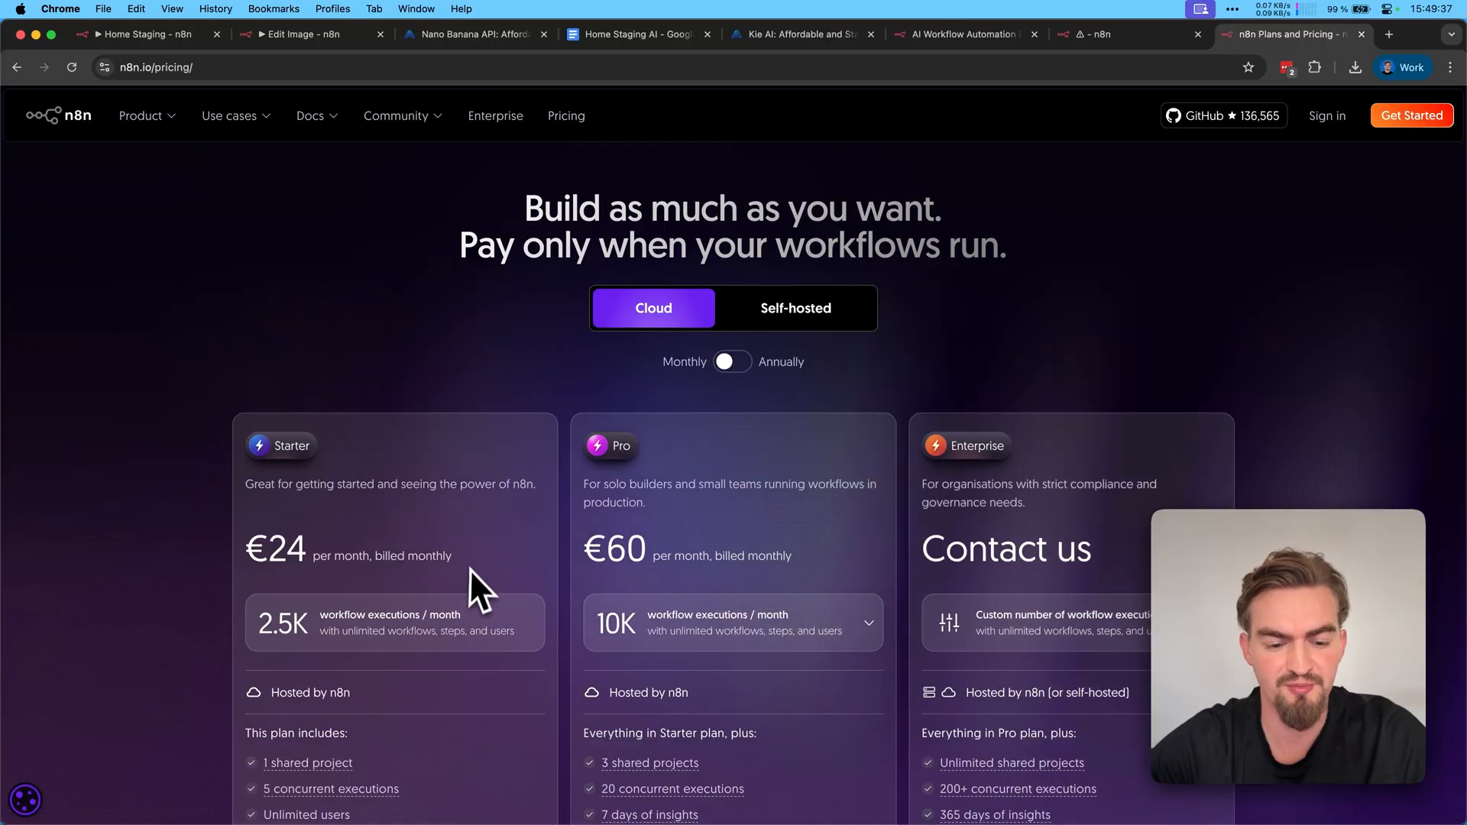
{"action": "mouse_move", "coordinate": [350, 589]}
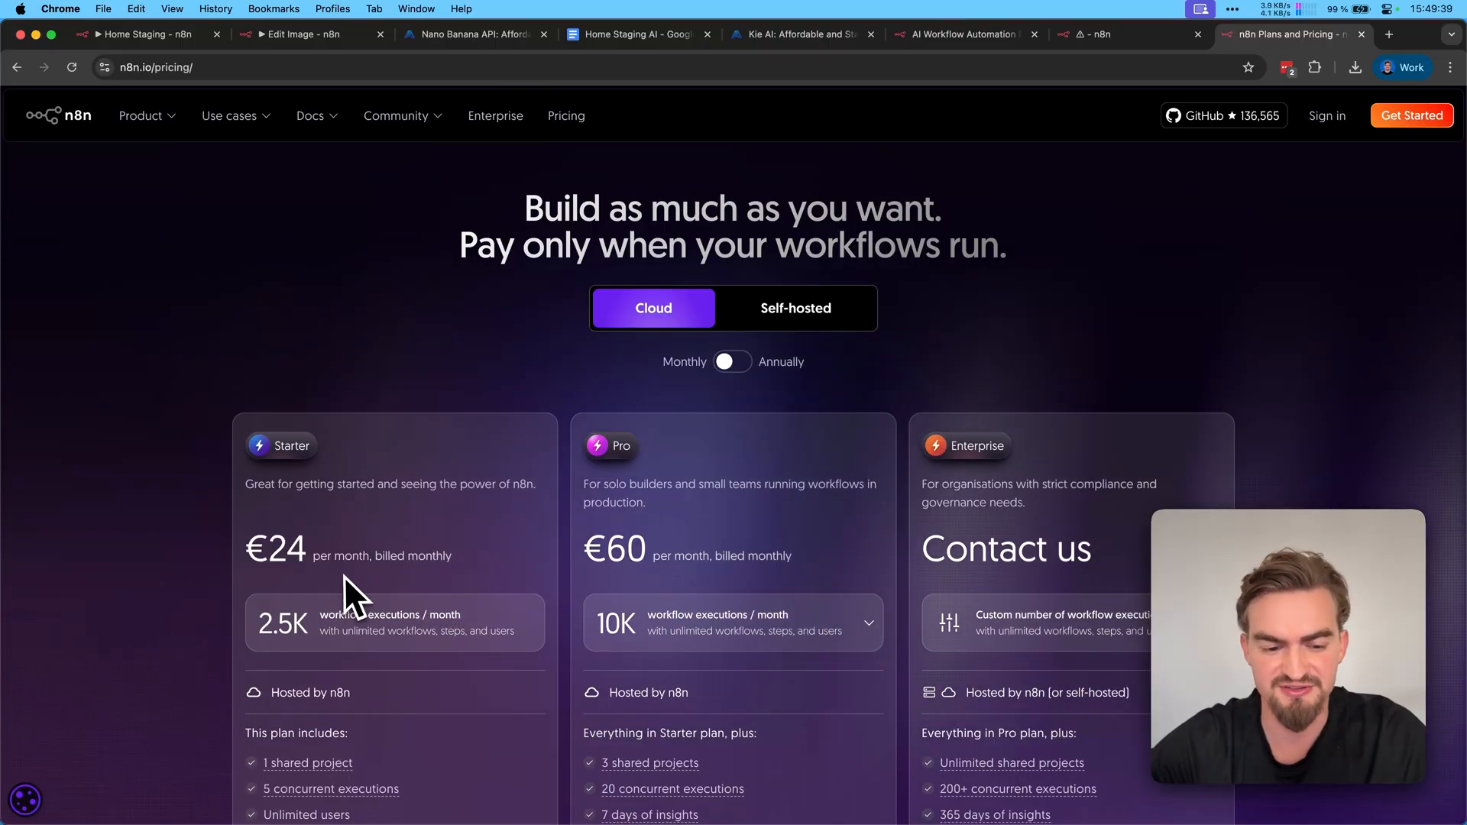
{"action": "mouse_move", "coordinate": [281, 551]}
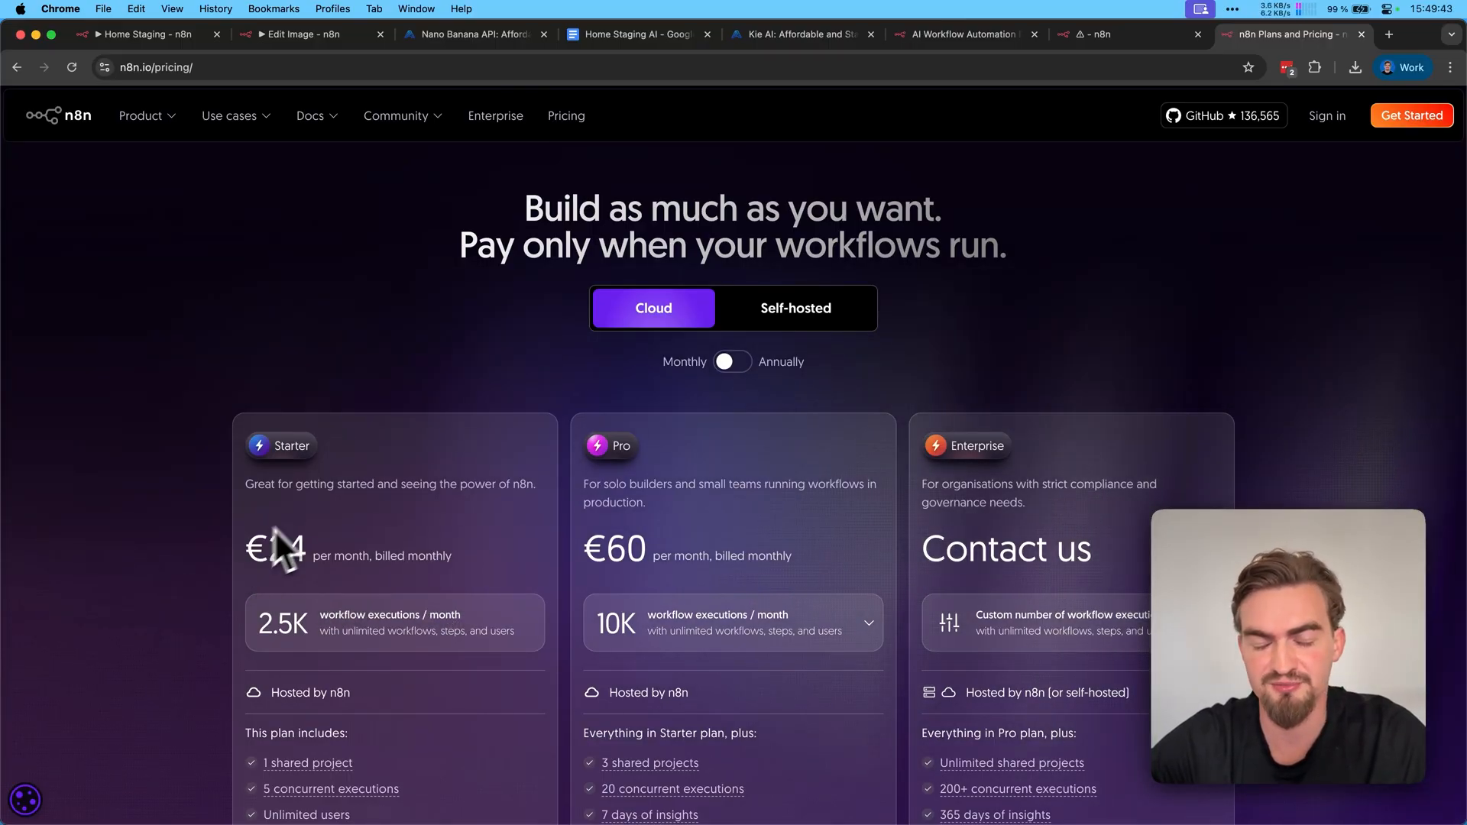
Check Kie.ai's nano-banana-edit price (~$0.02 per image), then return to the finished Home Staging workflow.
{"action": "left_click", "coordinate": [467, 34]}
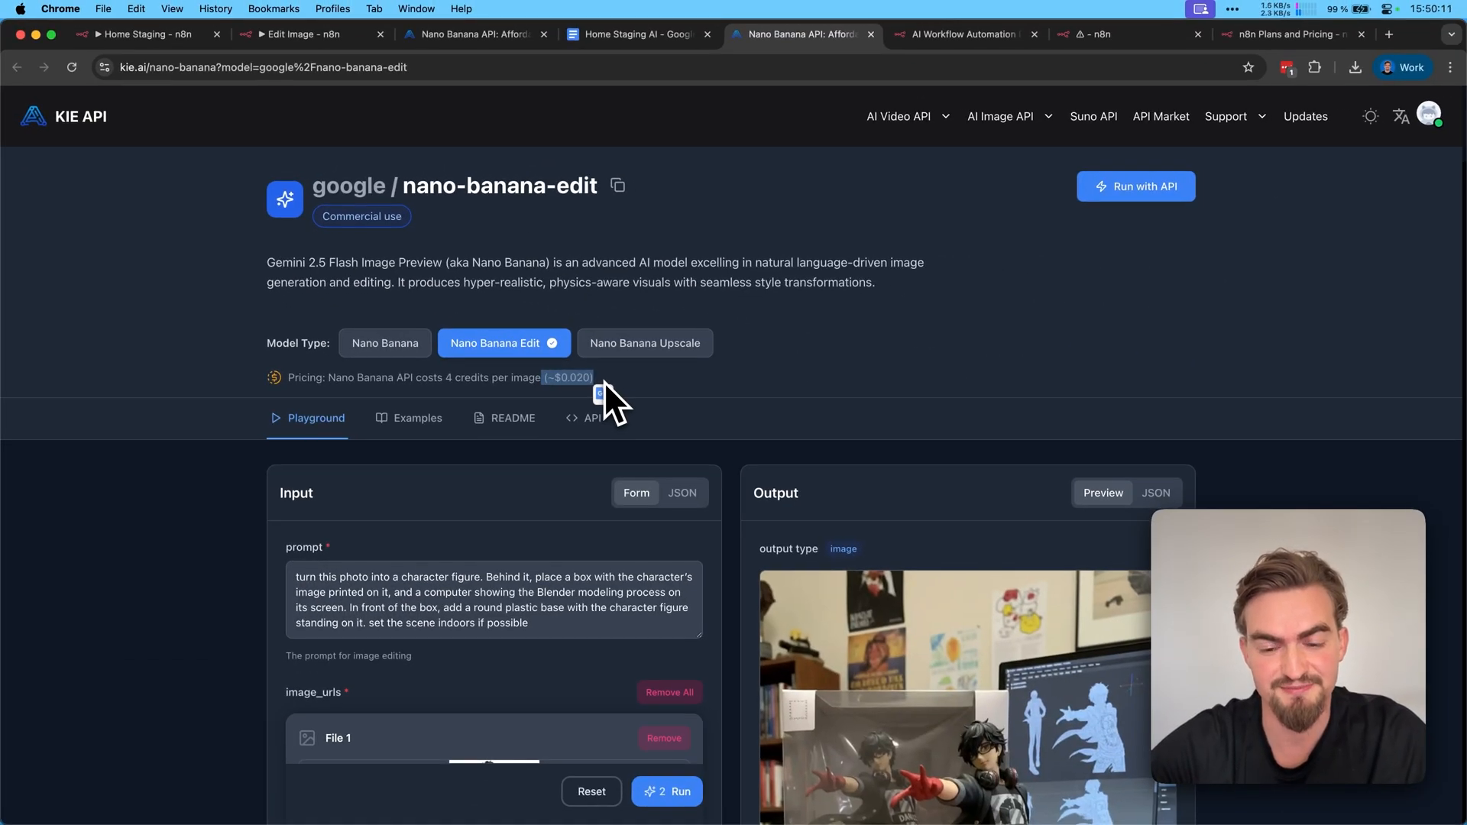
{"action": "left_click", "coordinate": [140, 34]}
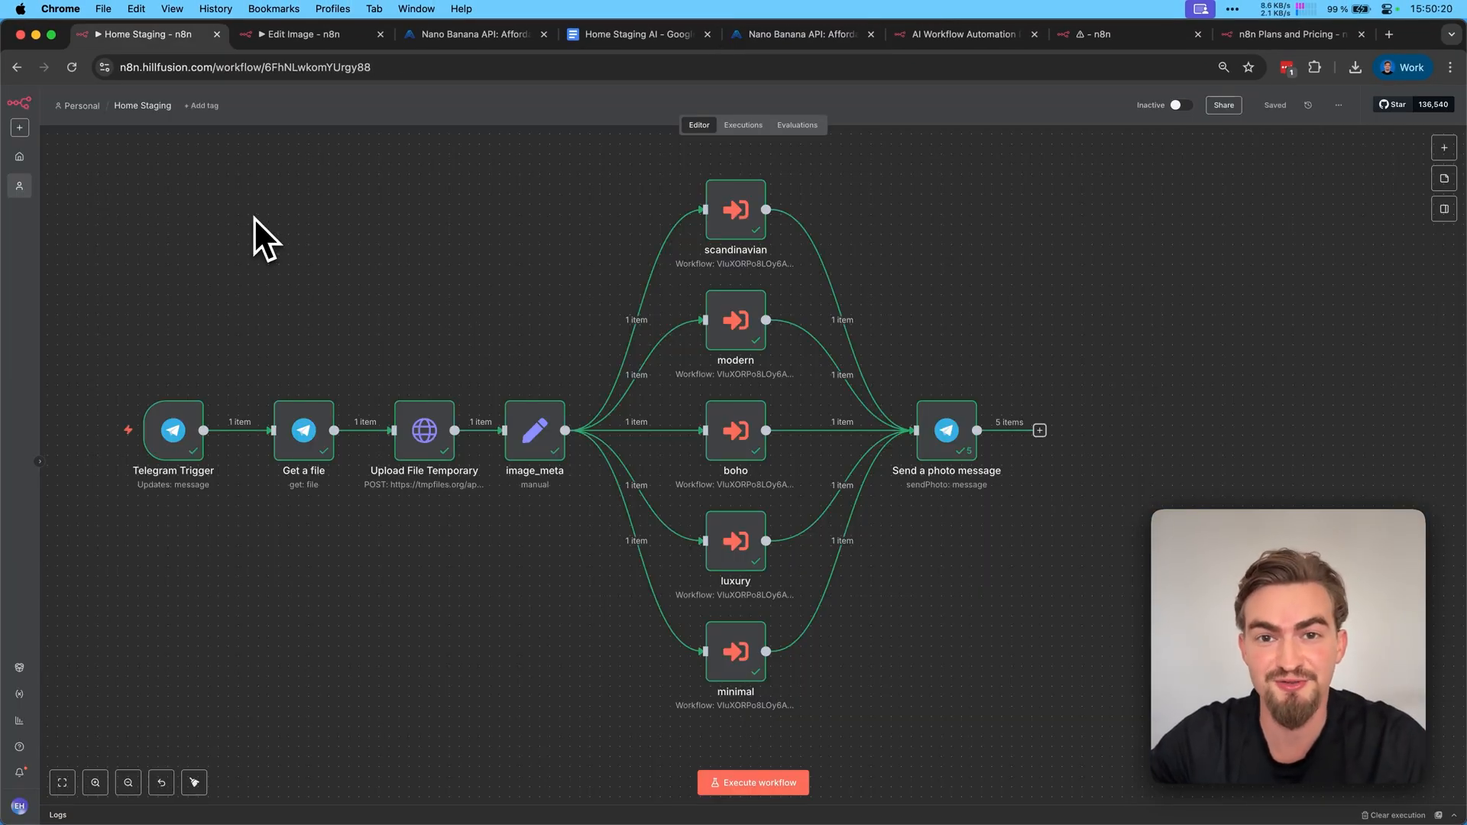